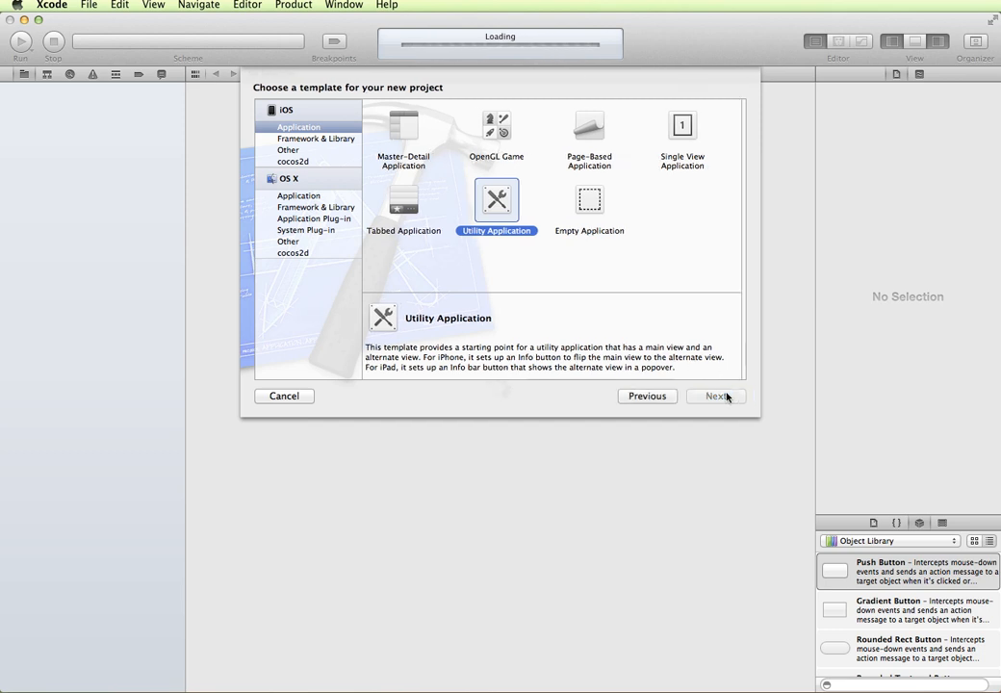
- Continue with the Utility Application template and name the project BPApp
click(718, 397)
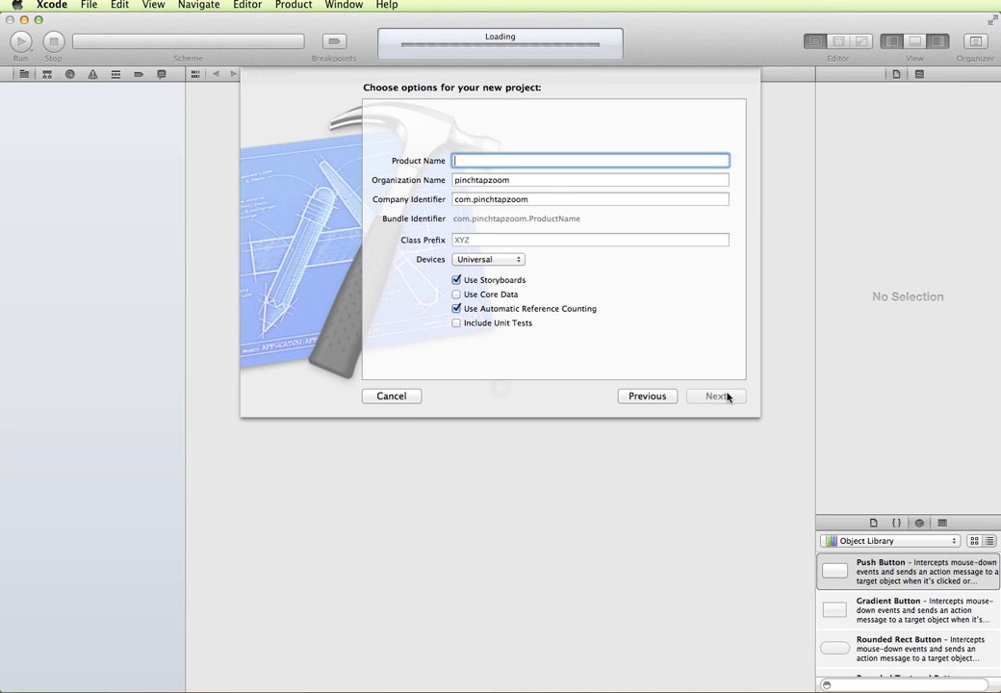
text(BPApp)
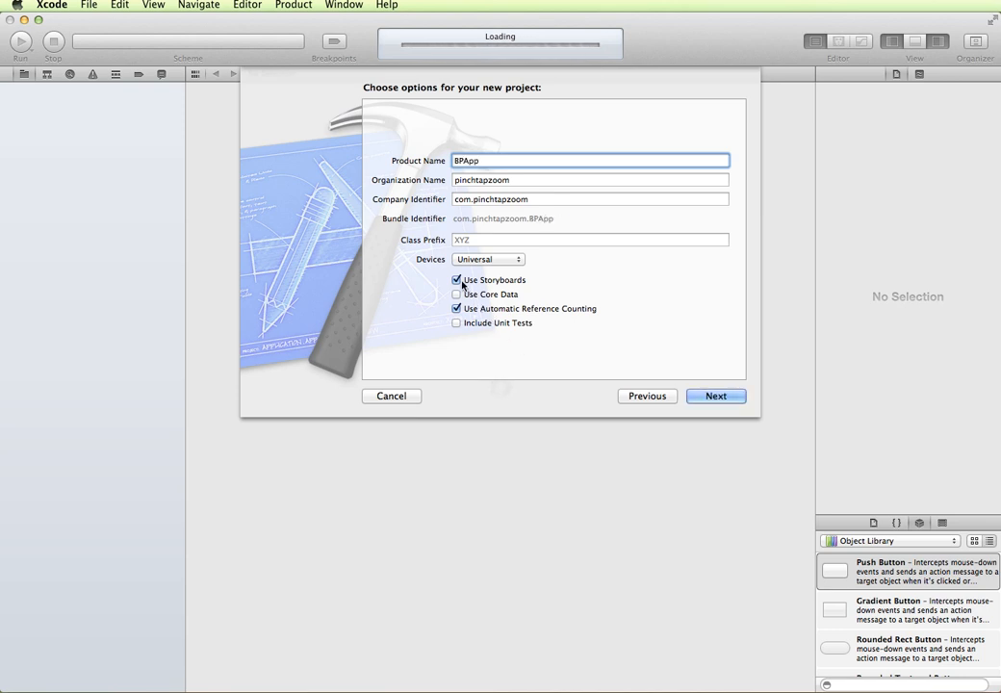
mouse_move(459, 292)
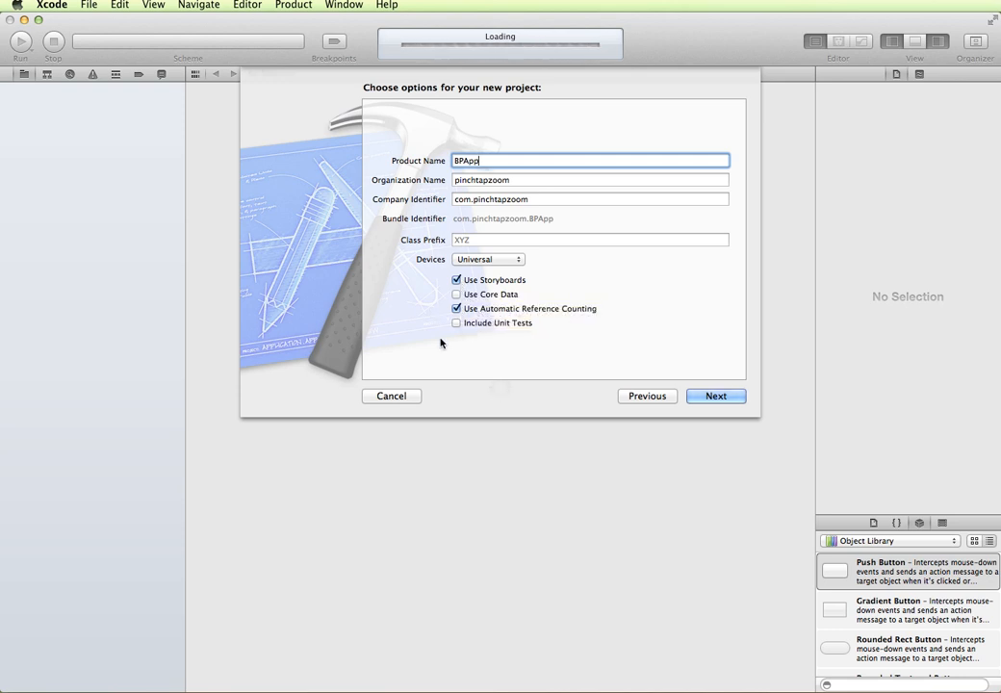
mouse_move(526, 311)
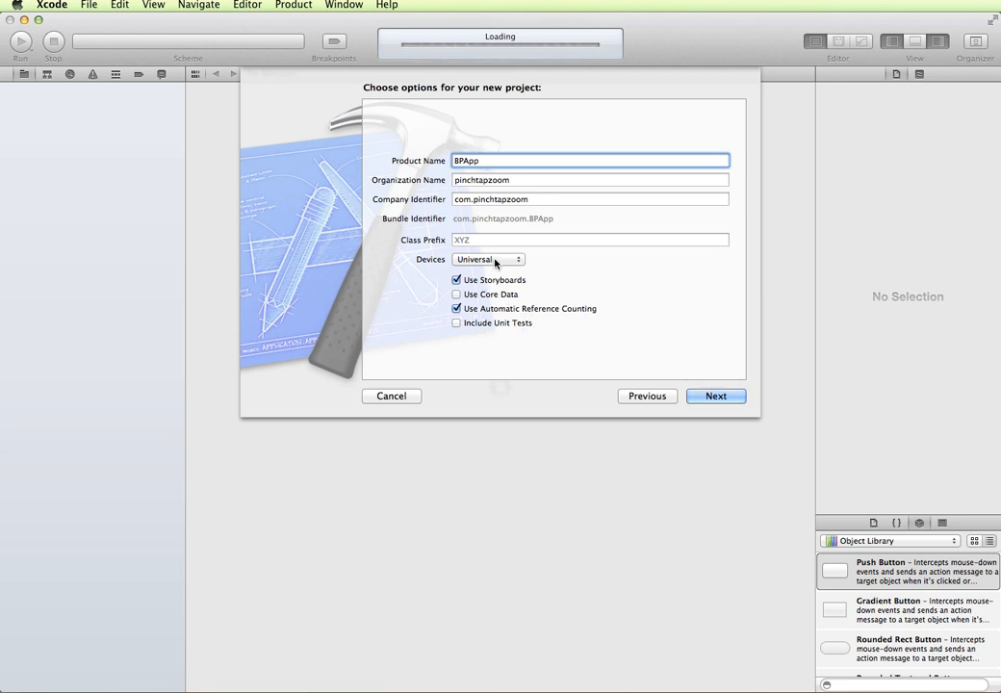
- Make the project iPhone-only with Storyboards and ARC, and create it on the Desktop
click(489, 258)
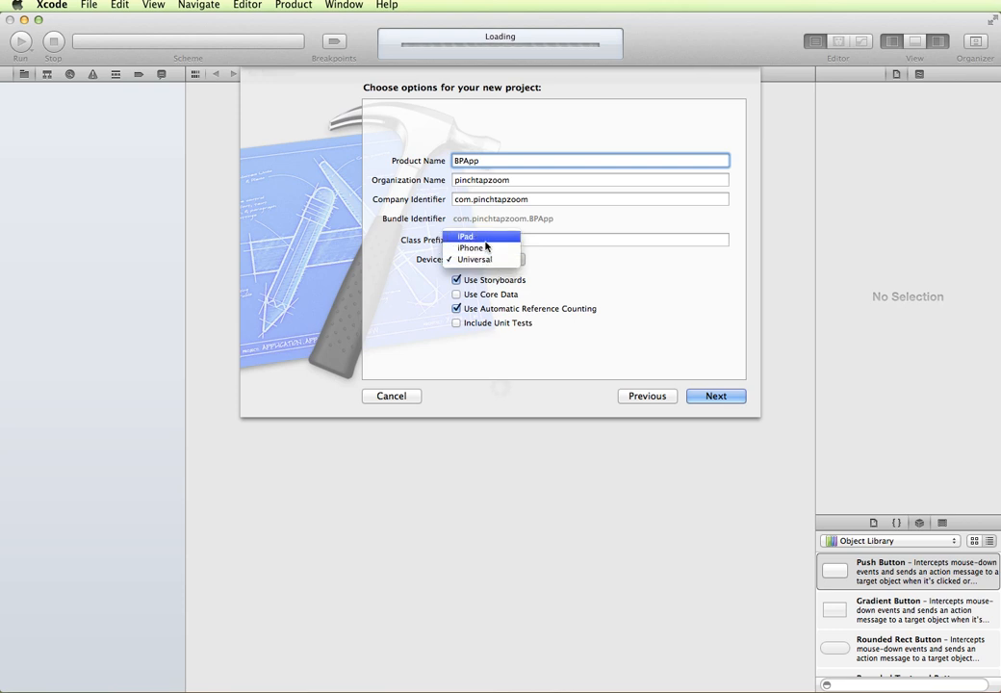
click(473, 258)
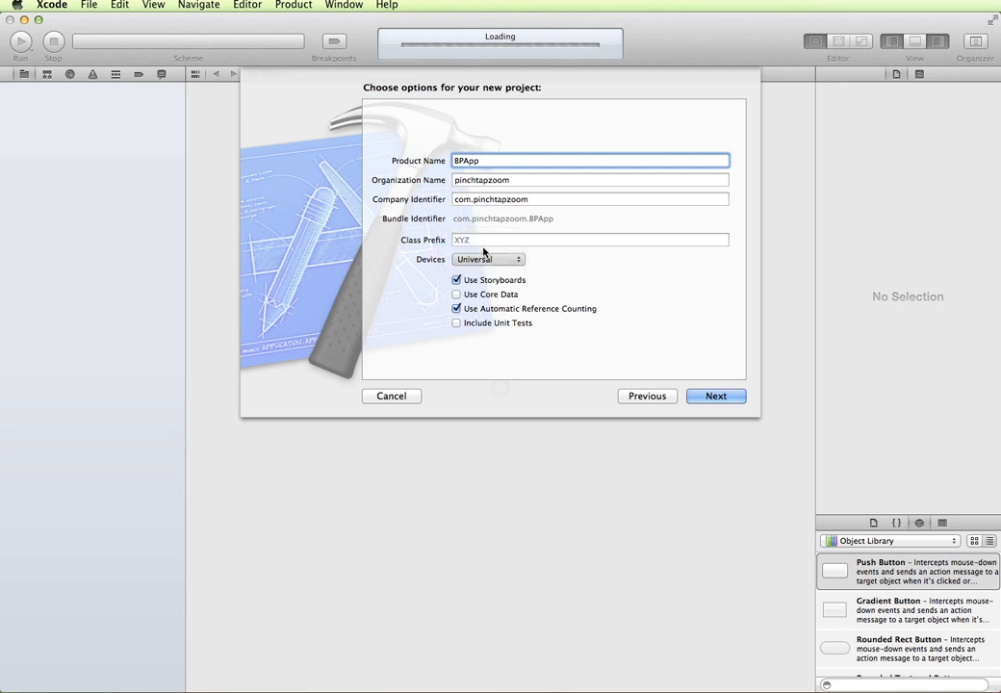
click(489, 258)
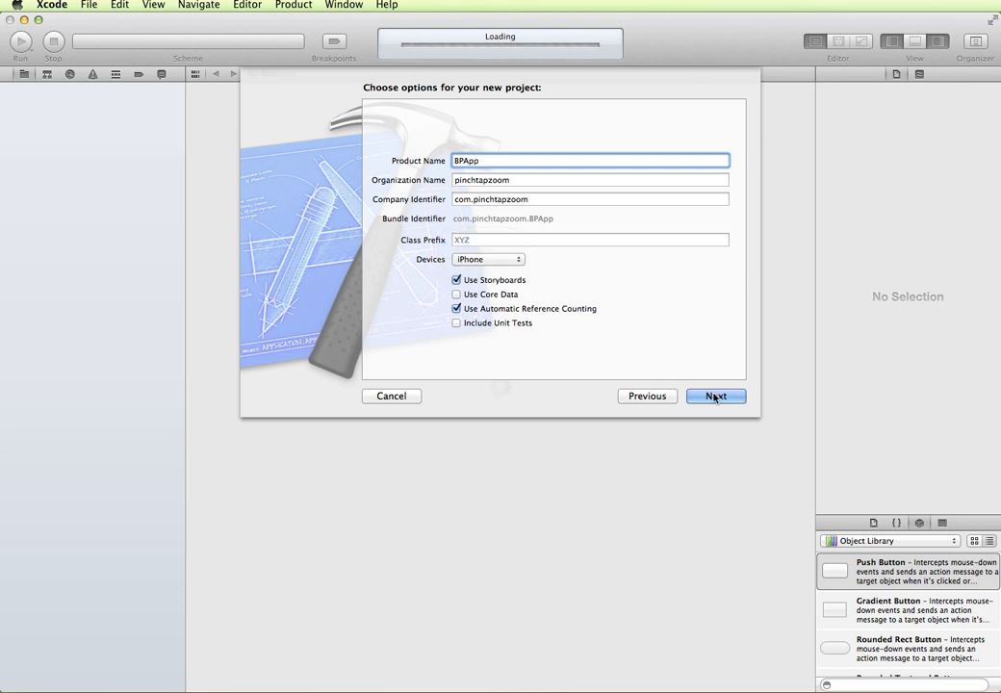
click(716, 397)
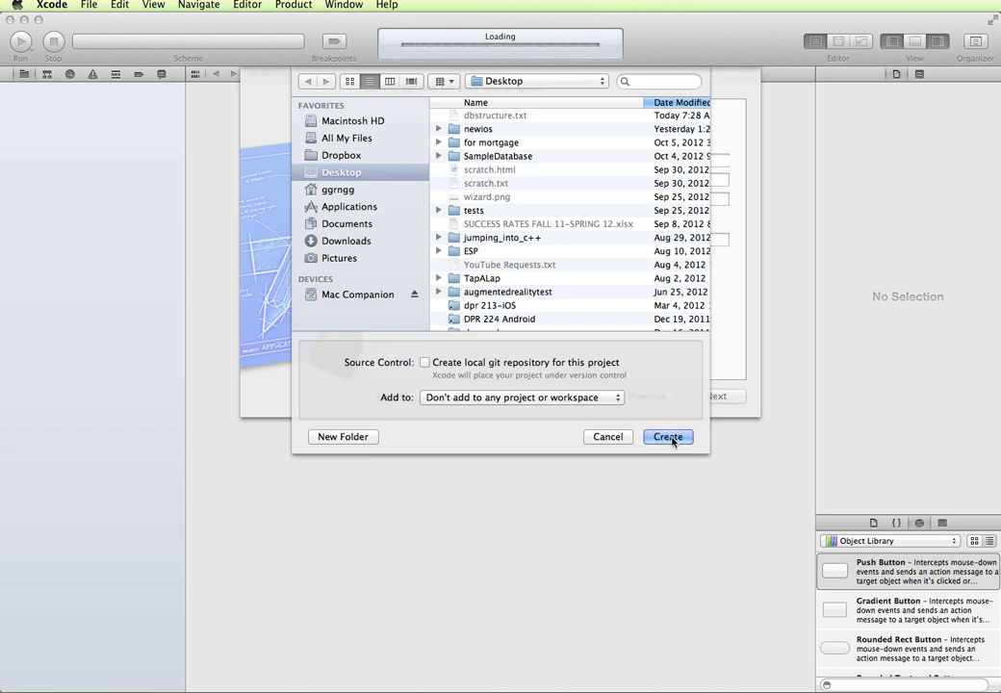
click(666, 437)
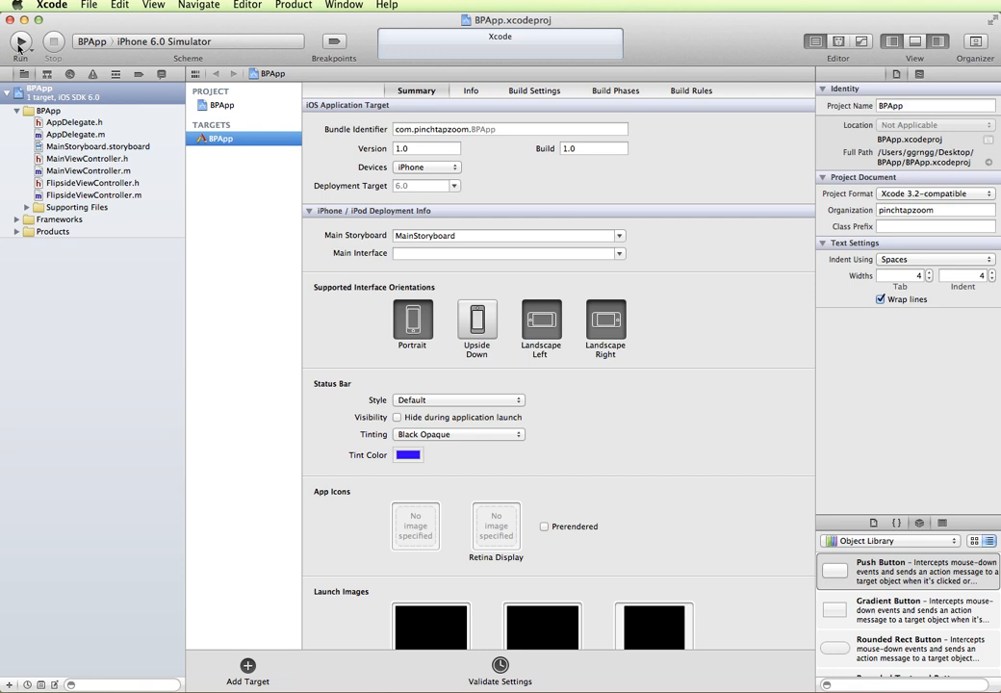
- Build and run BPApp in the simulator, flip between main and flipside views, then show the main storyboard
click(20, 42)
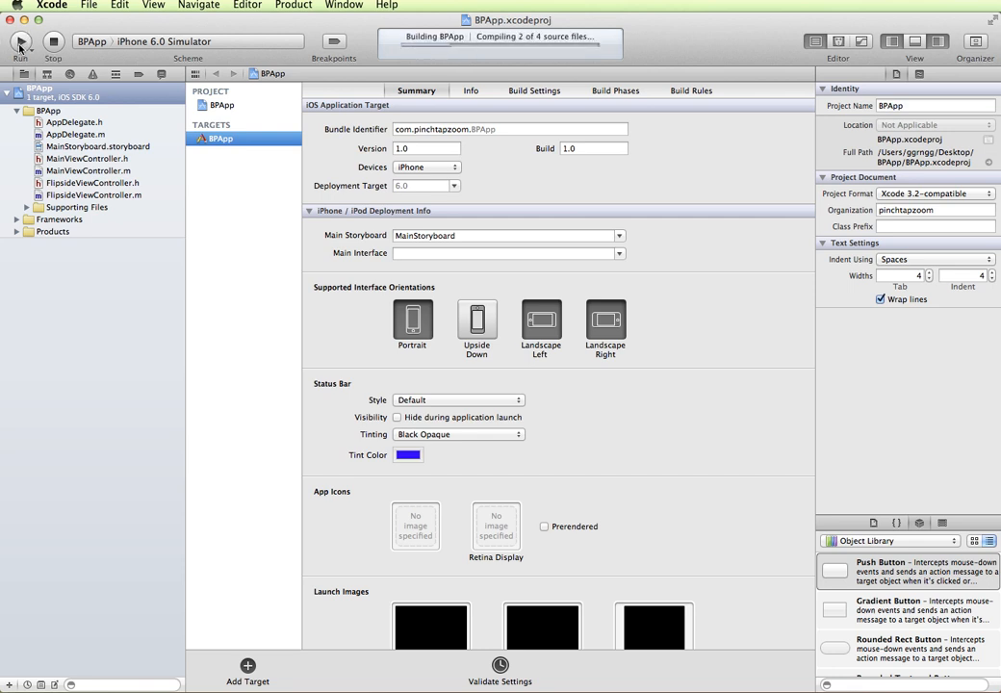
click(19, 42)
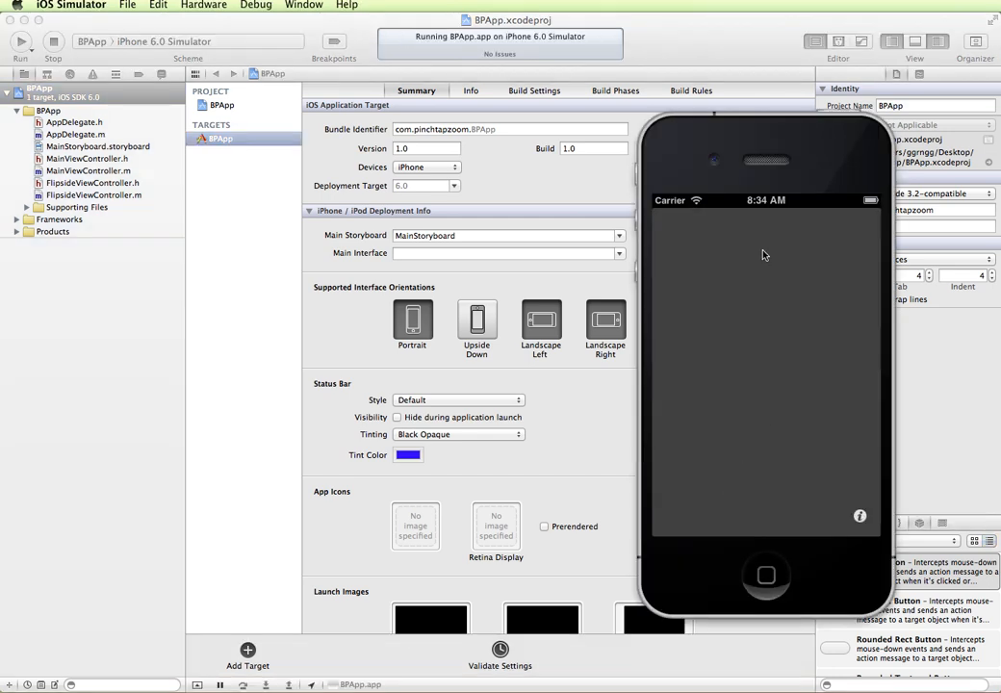
mouse_move(728, 354)
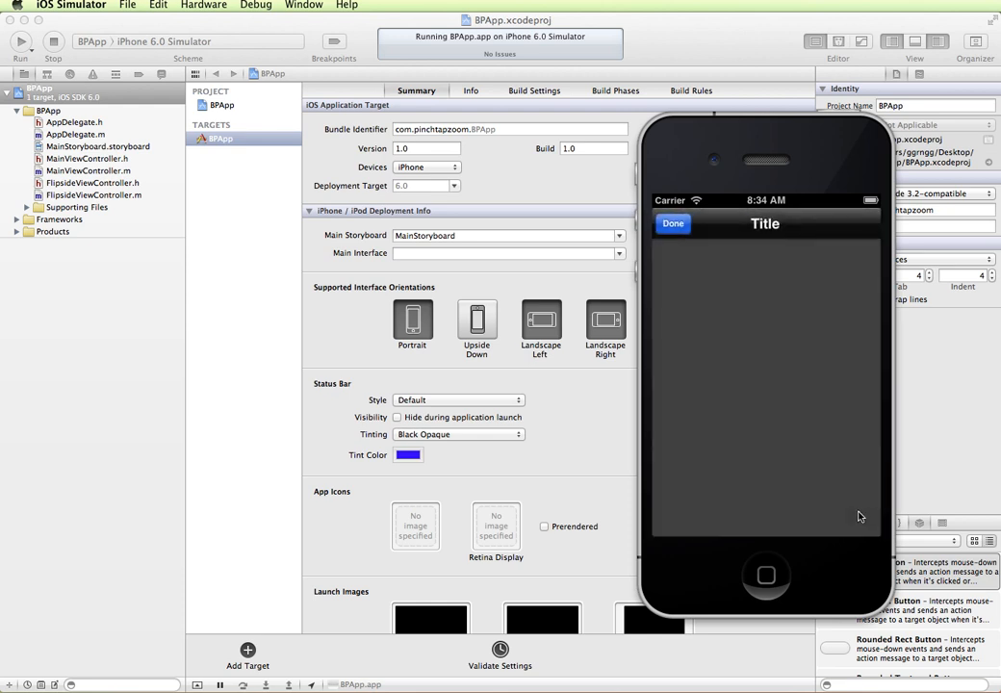
click(673, 223)
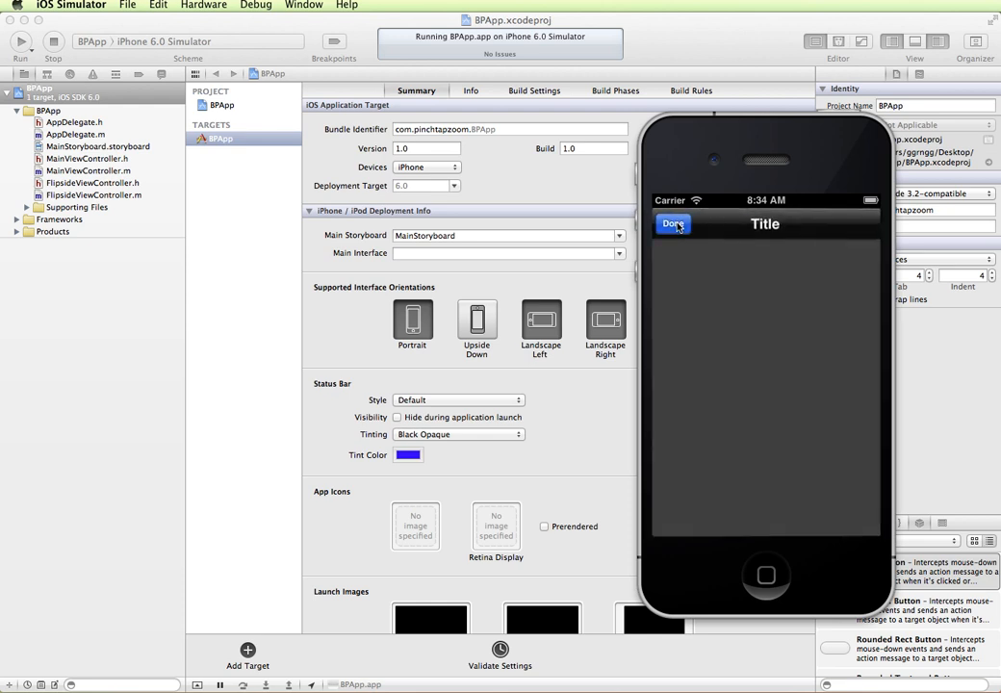
click(672, 223)
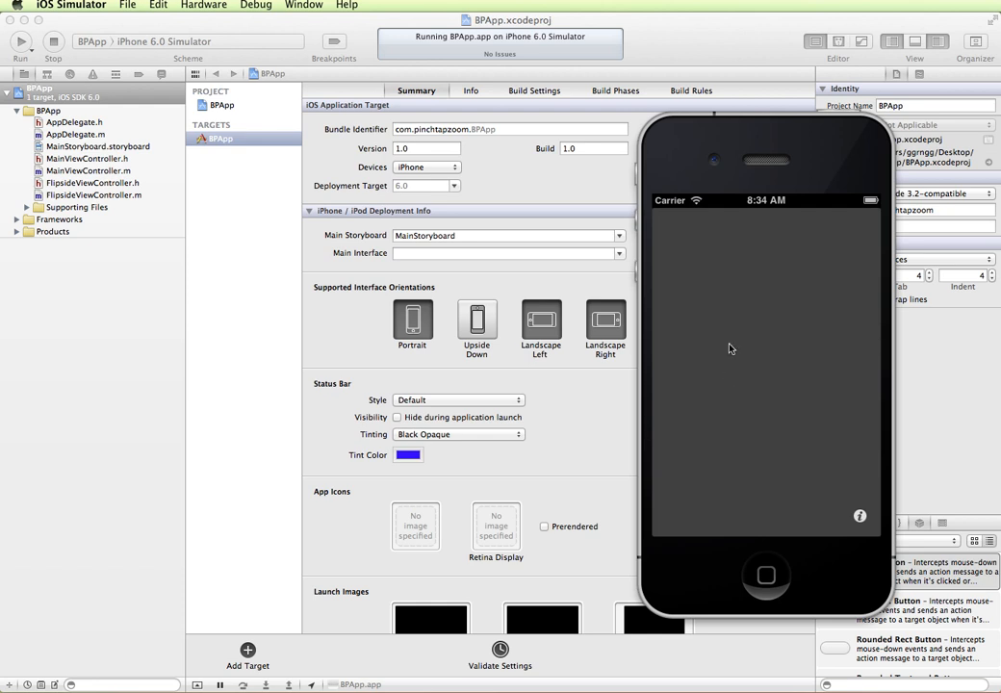
mouse_move(724, 292)
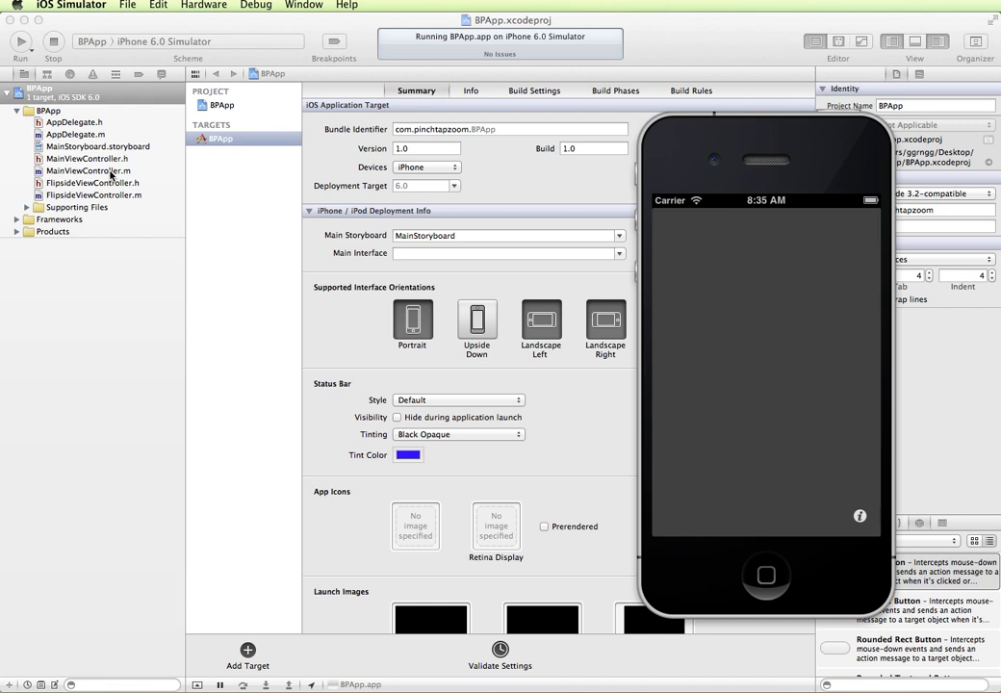
mouse_move(716, 439)
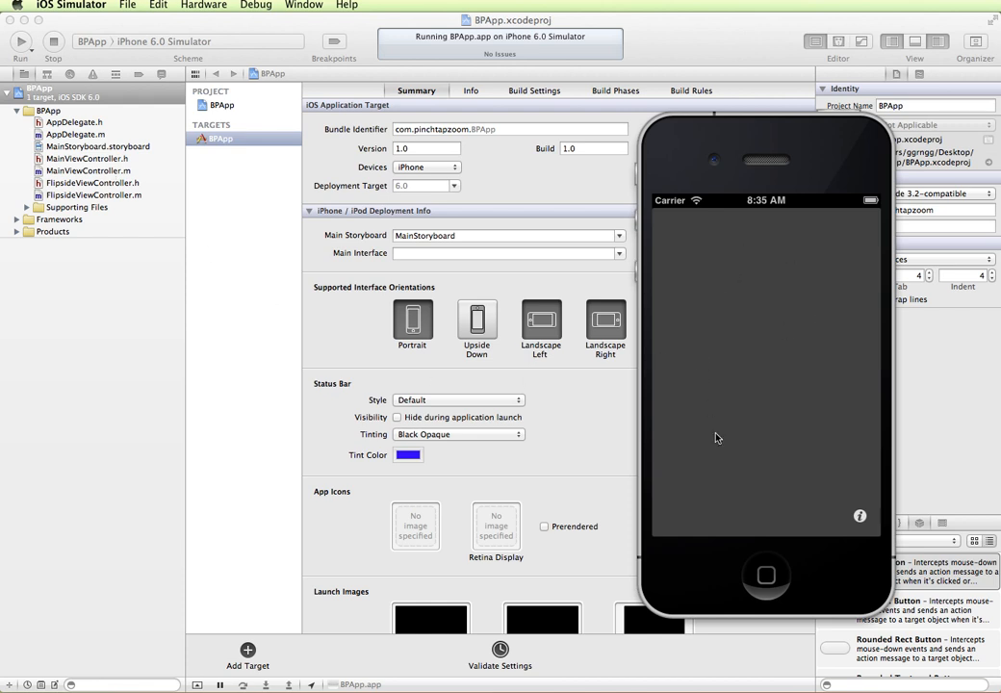
mouse_move(735, 360)
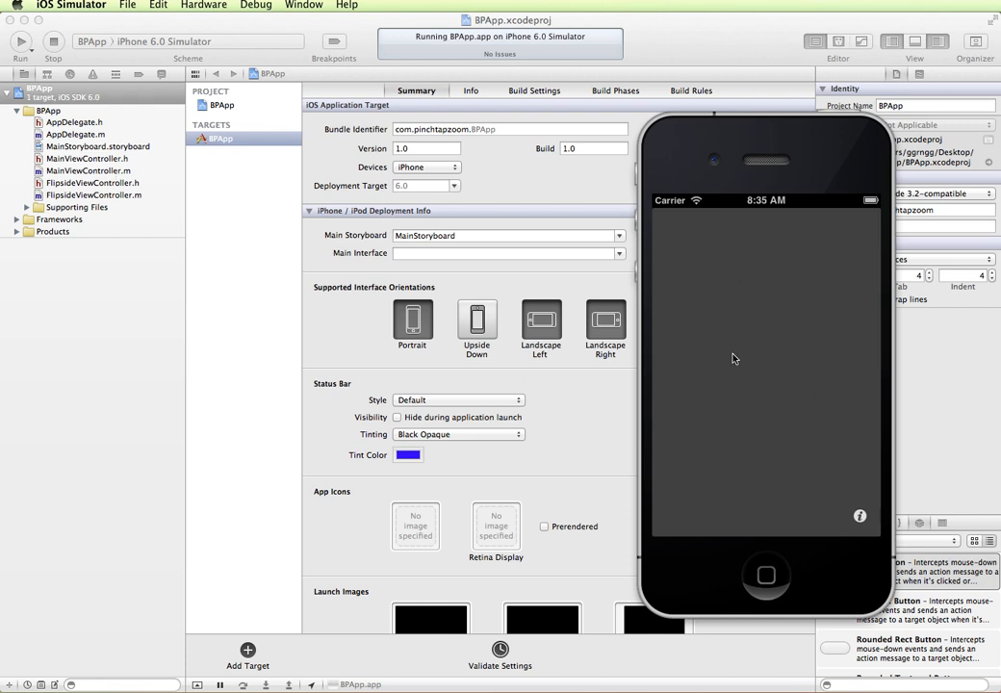
mouse_move(179, 227)
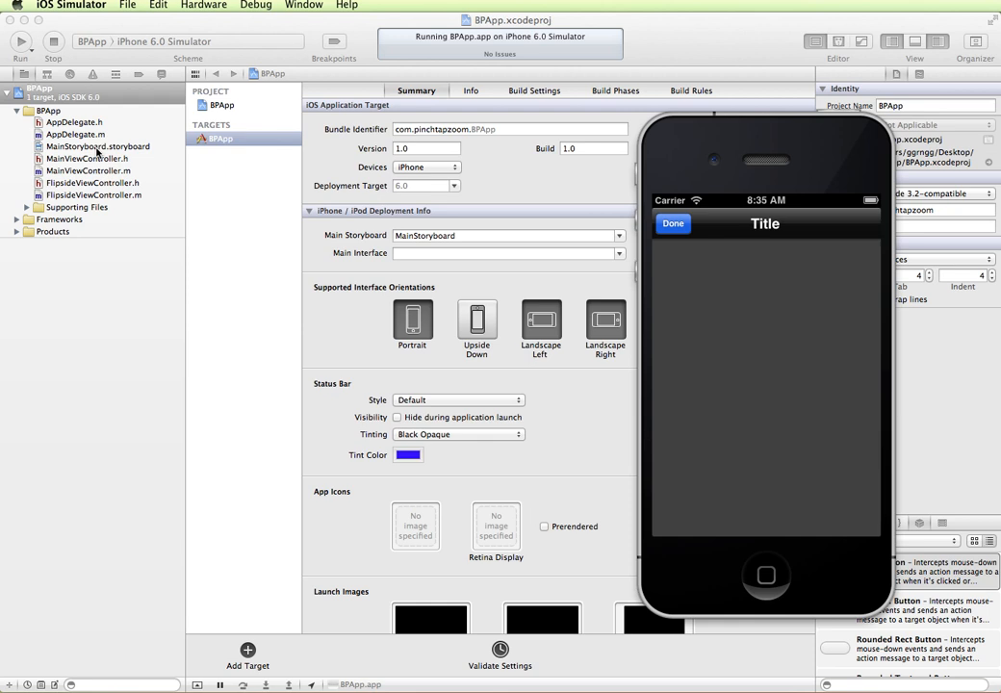
mouse_move(154, 223)
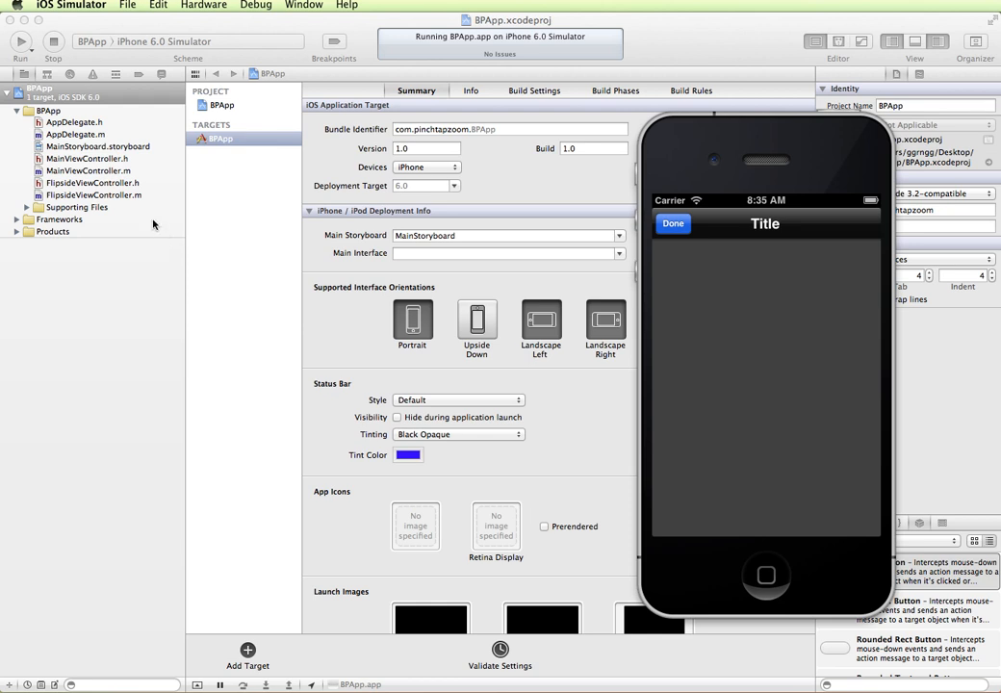
click(96, 146)
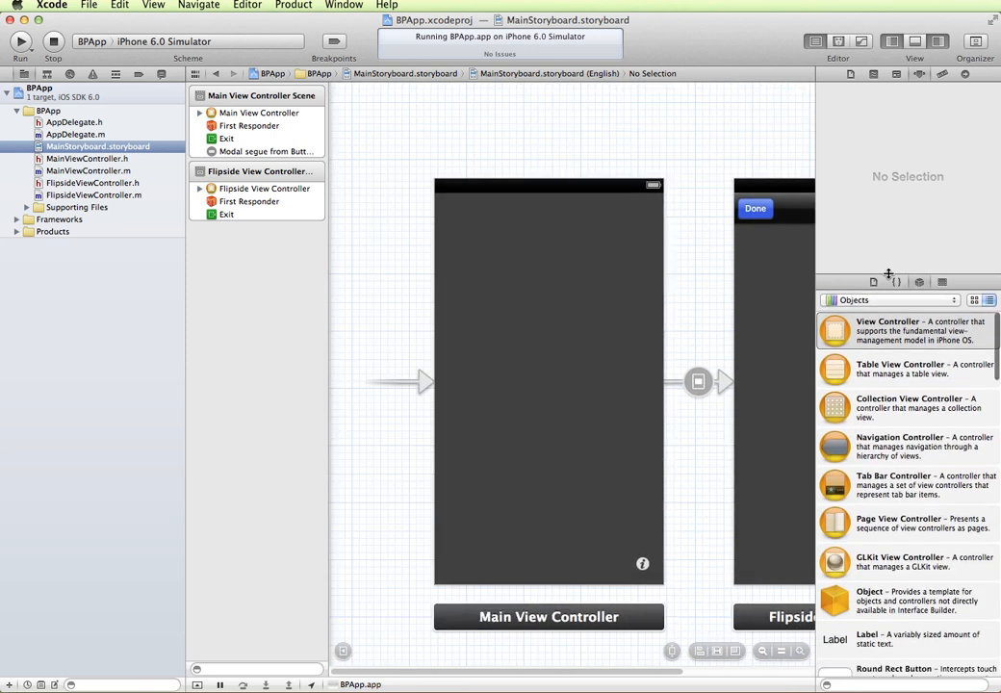
- Drag a Text Field from the Object Library onto the Main View Controller's view
scroll(down, 3)
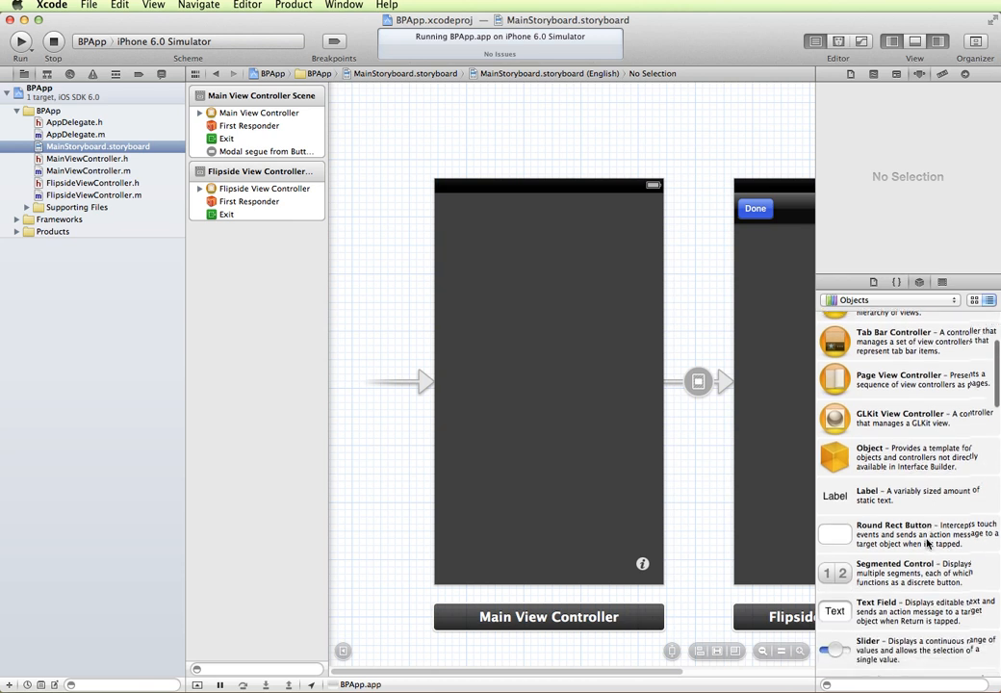
scroll(down, 3)
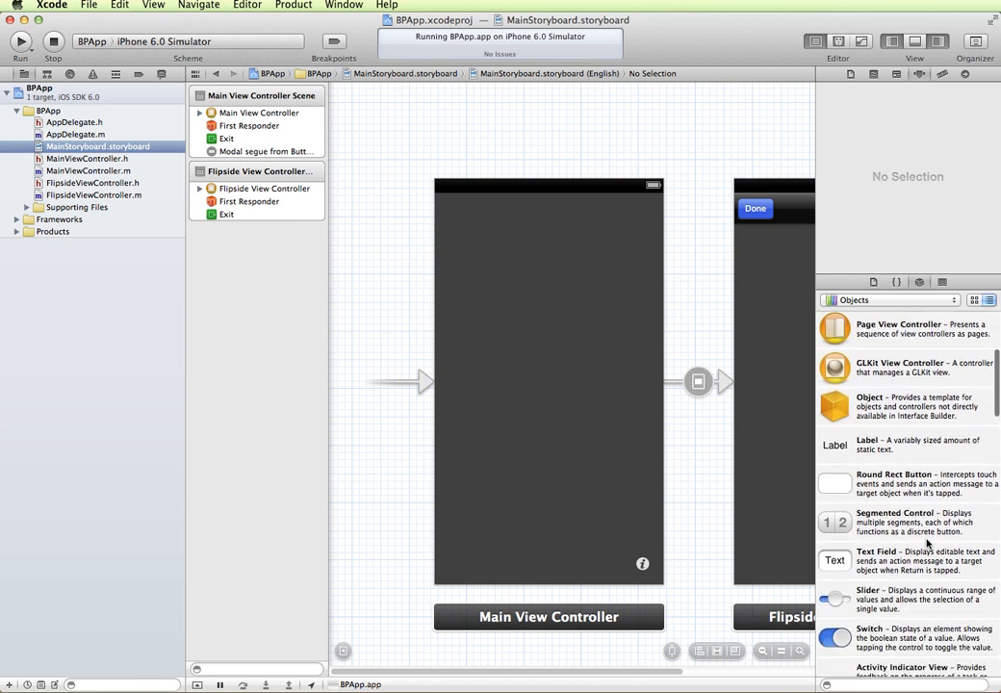
drag(835, 560, 477, 273)
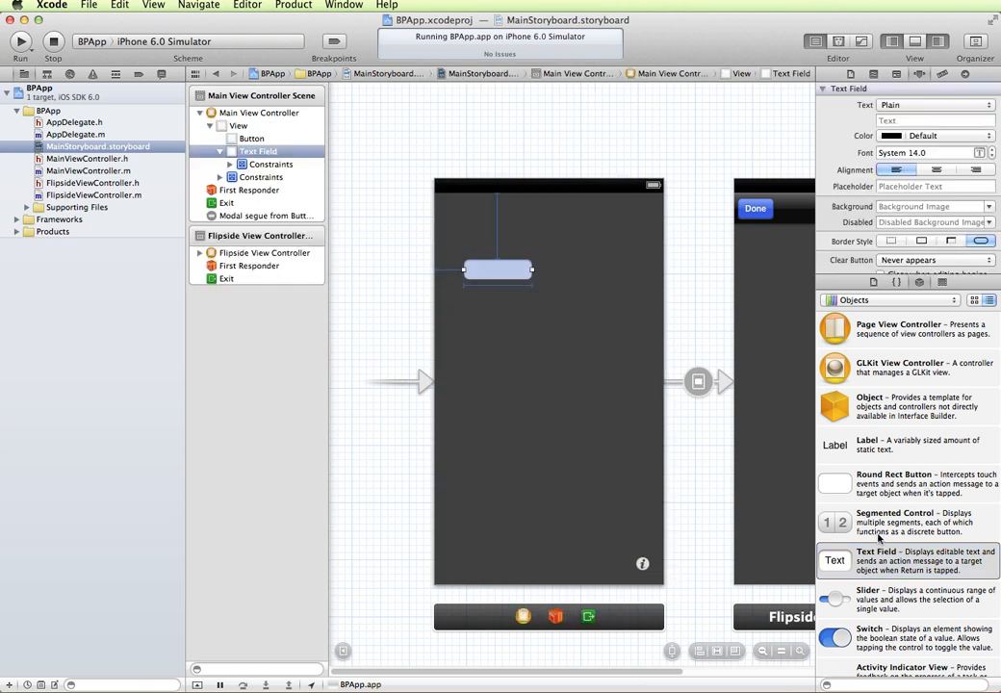
mouse_move(537, 362)
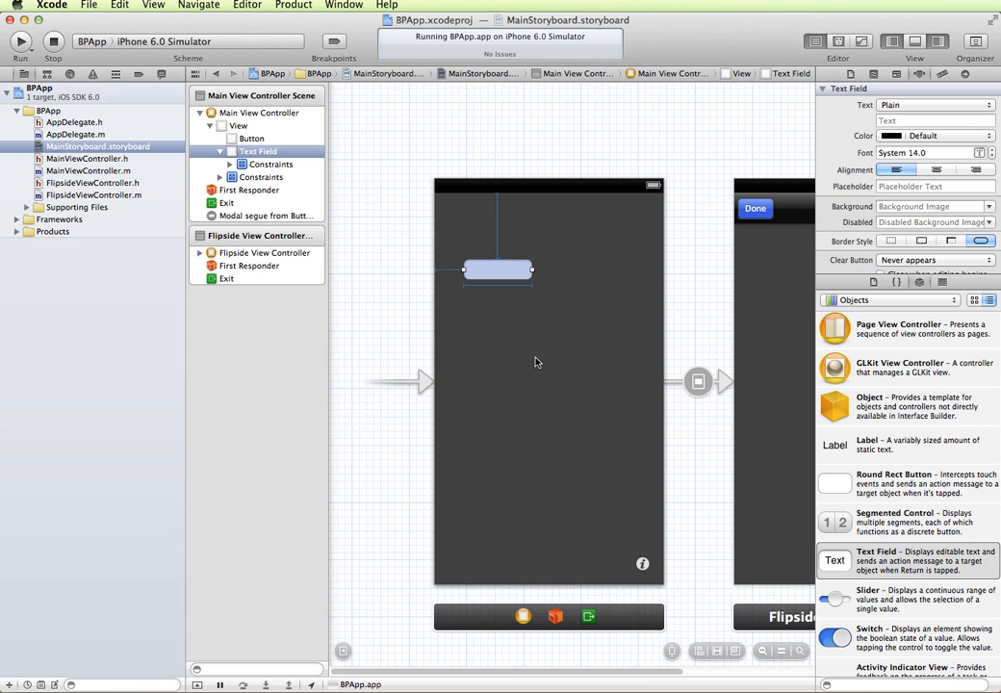
mouse_move(572, 389)
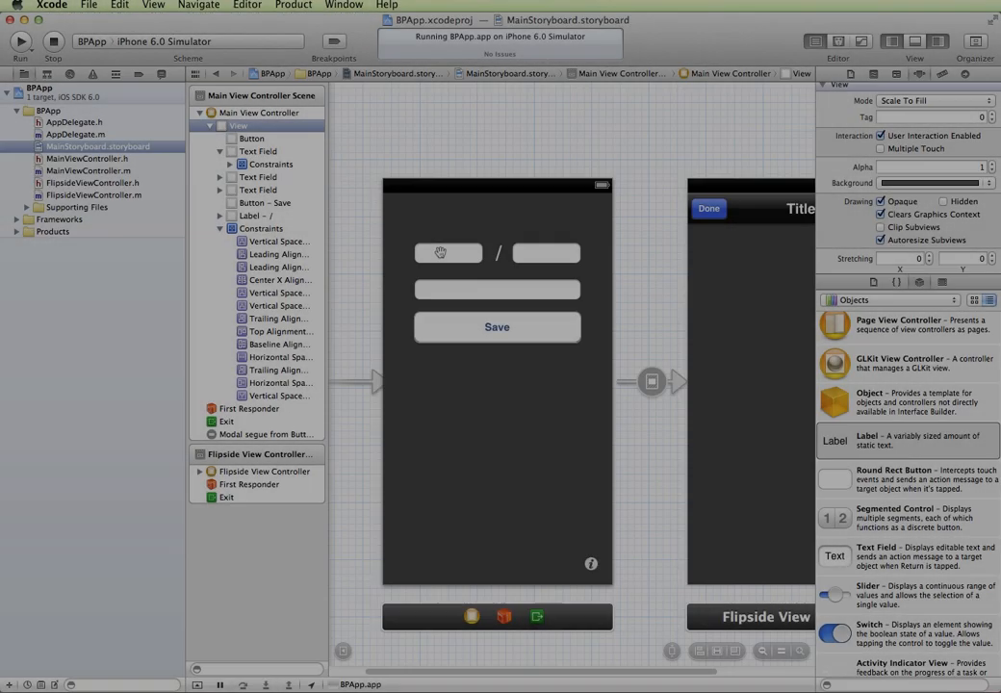
- Set the left small text field's placeholder to Systolic in the Attributes inspector
click(447, 252)
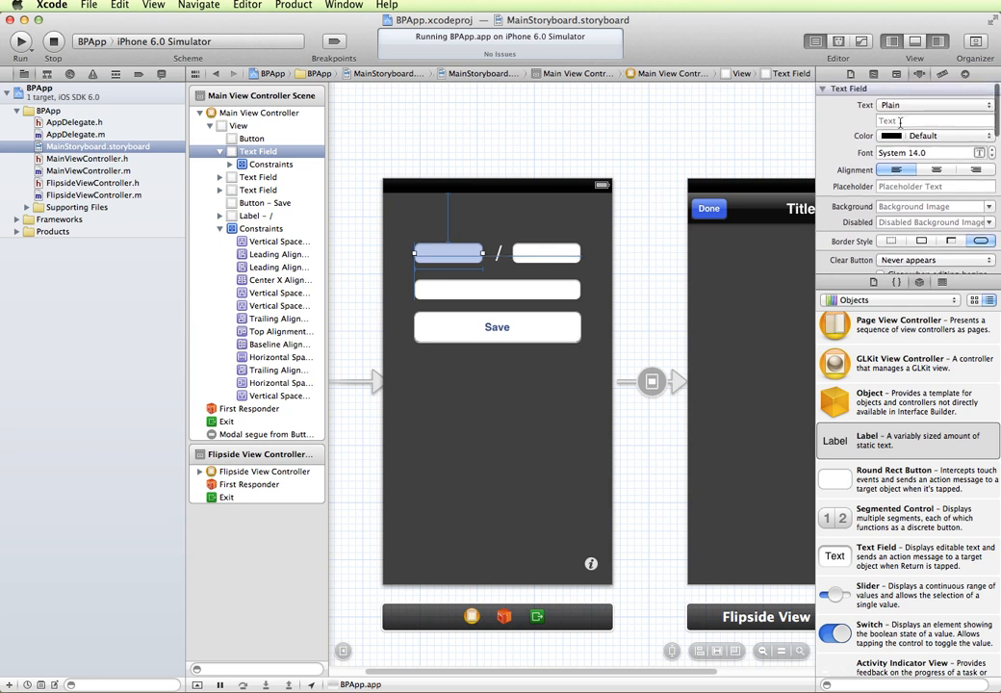
click(934, 184)
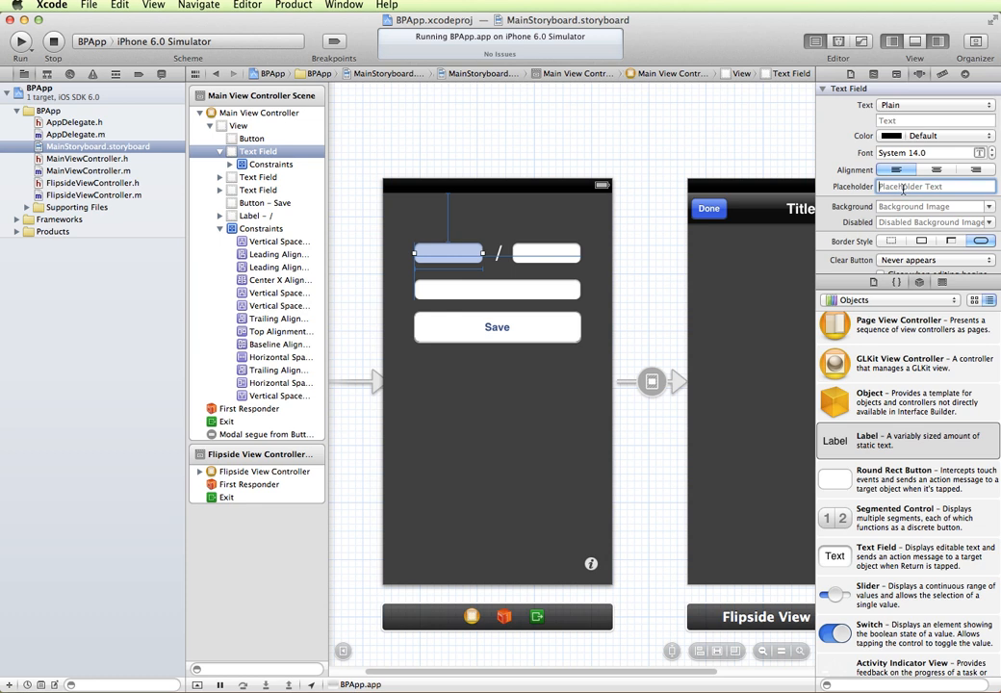
text(Systolic)
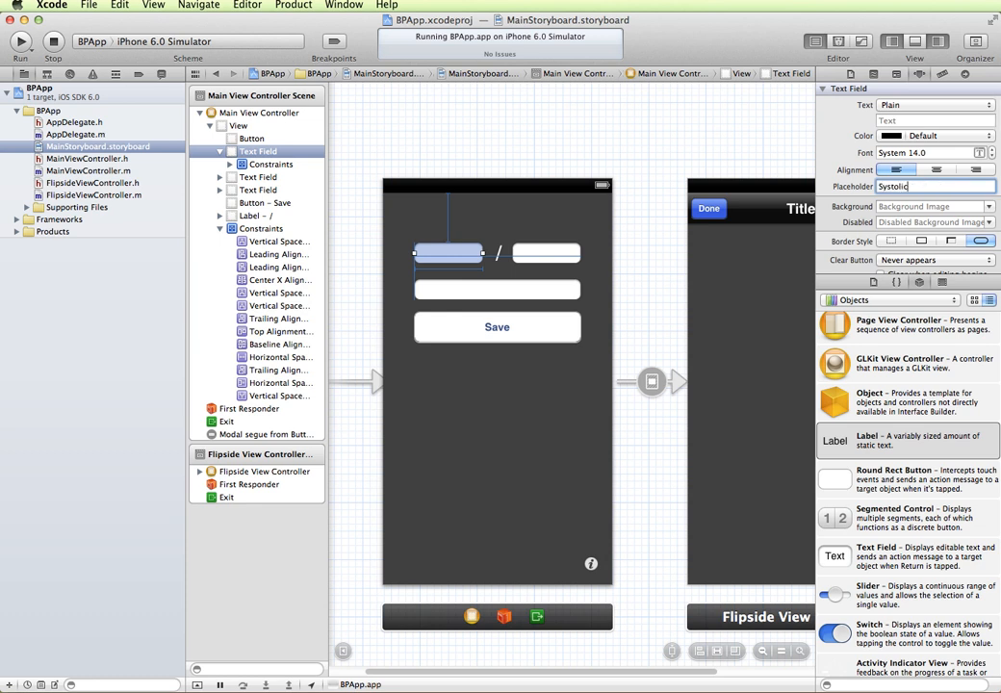
click(547, 252)
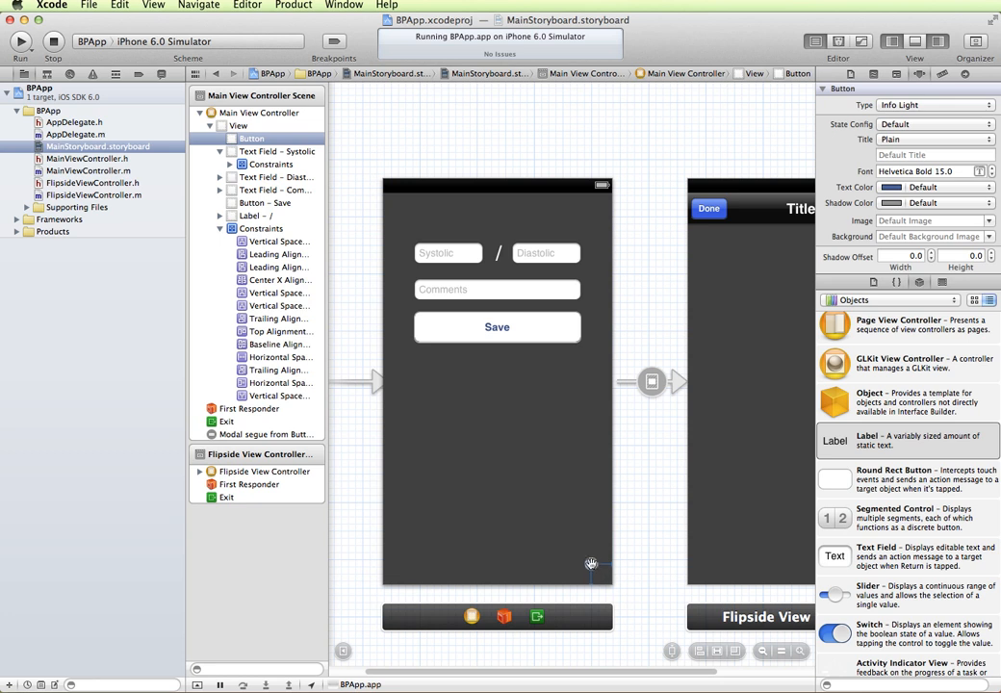
- Select the info button below Save and show its connections, including the flipside segue
click(238, 125)
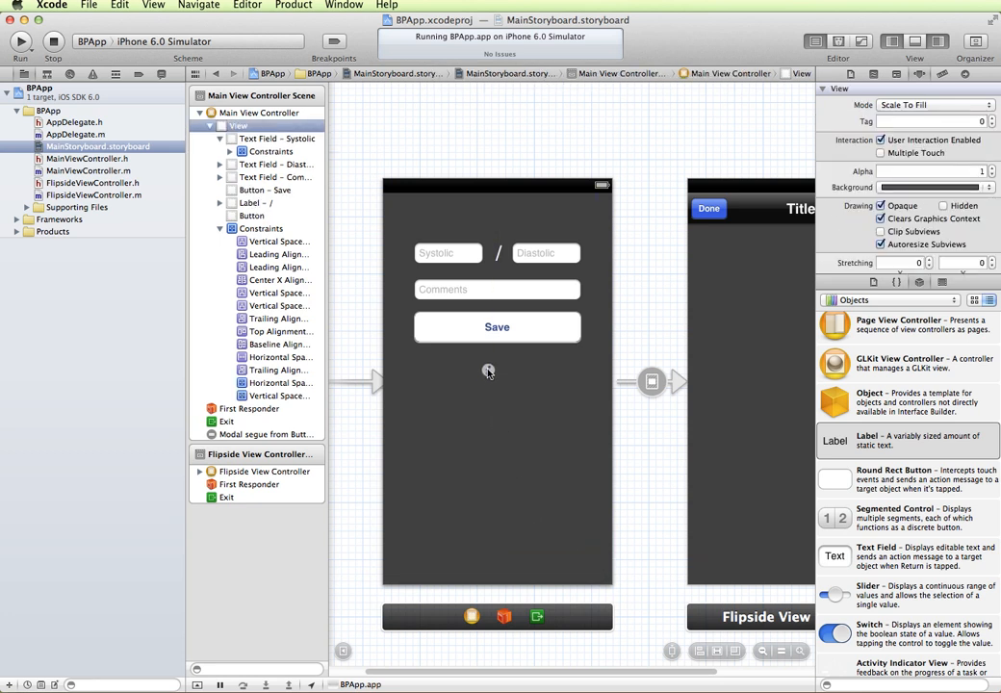
click(497, 369)
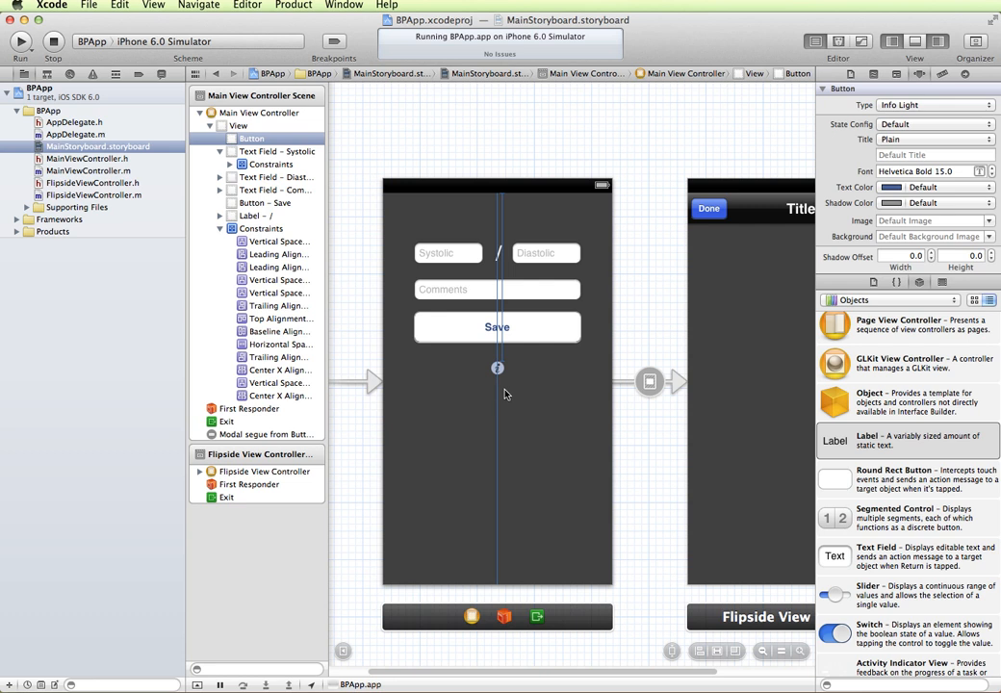
mouse_move(539, 389)
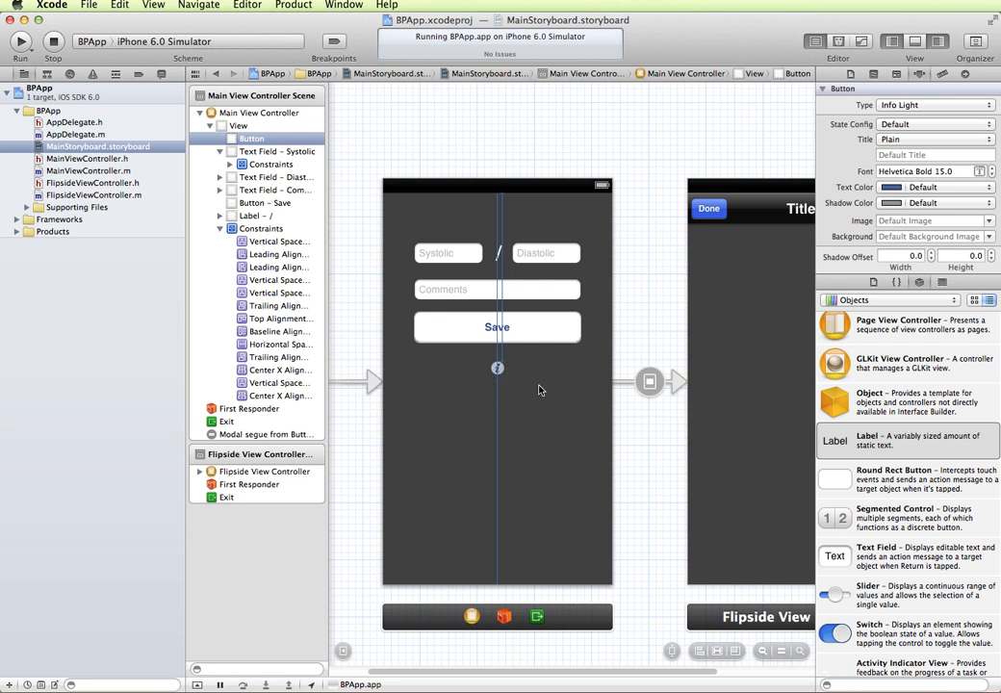
mouse_move(496, 370)
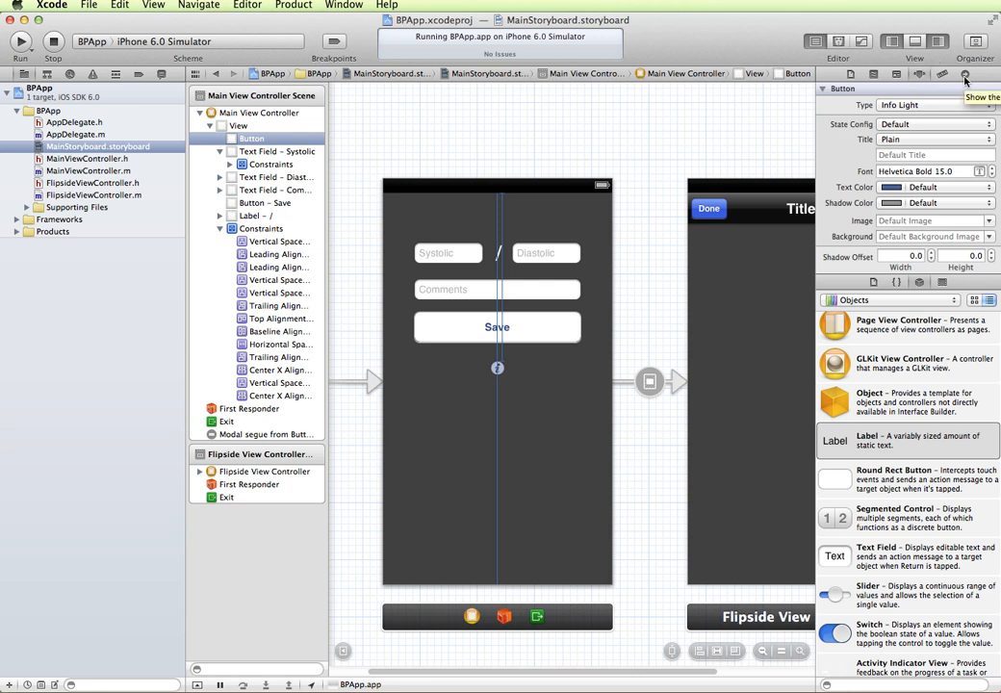
click(966, 73)
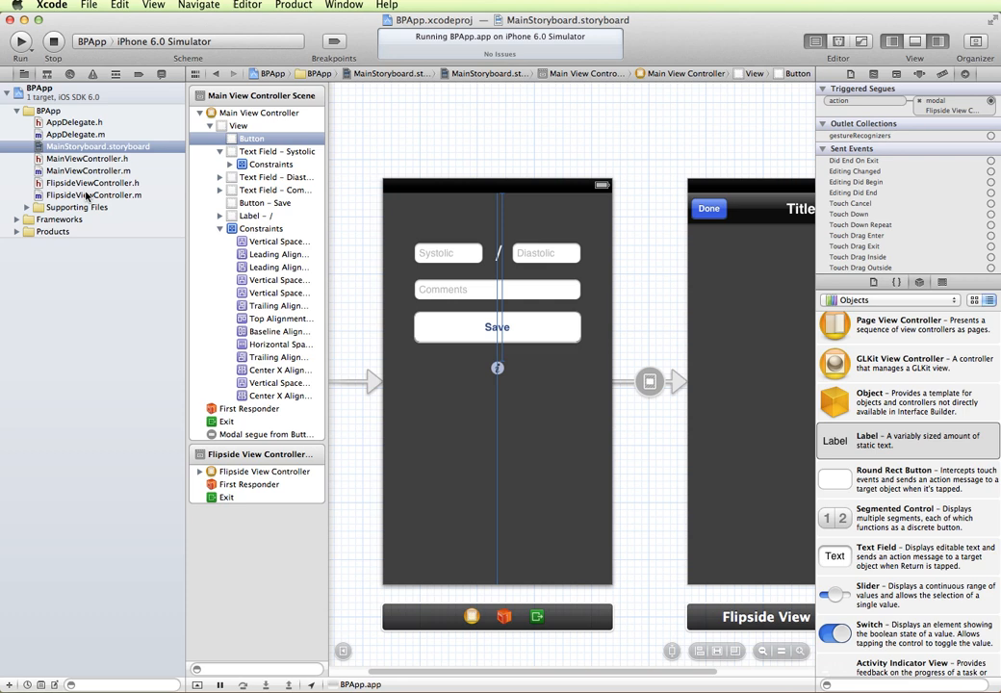
mouse_move(94, 183)
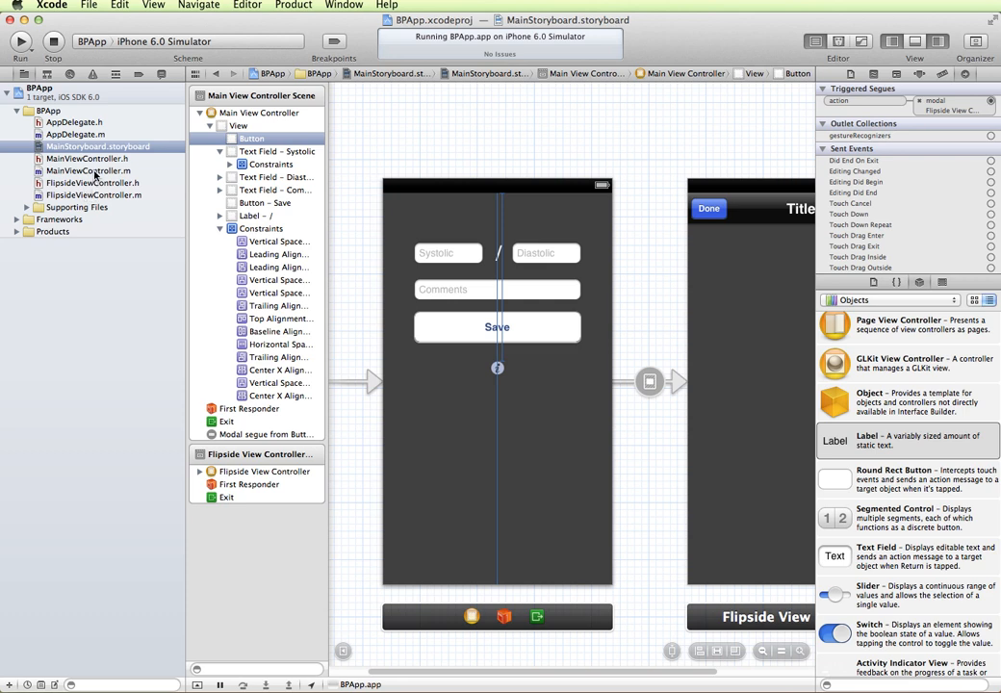
- Review MainViewController.m's flipside delegate and segue-preparation code
click(88, 169)
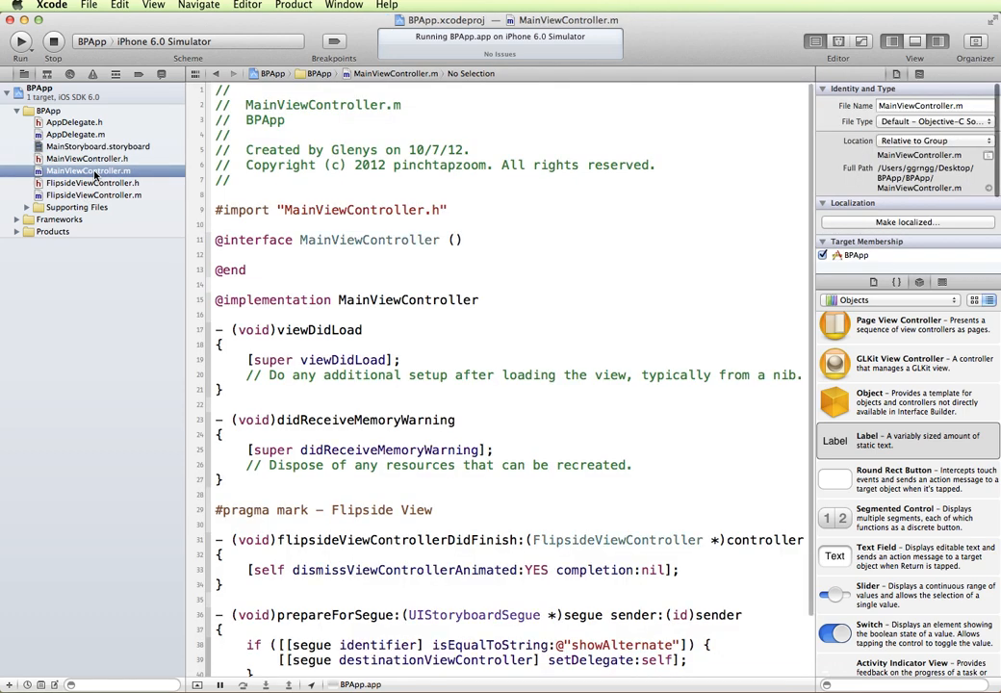
scroll(down, 3)
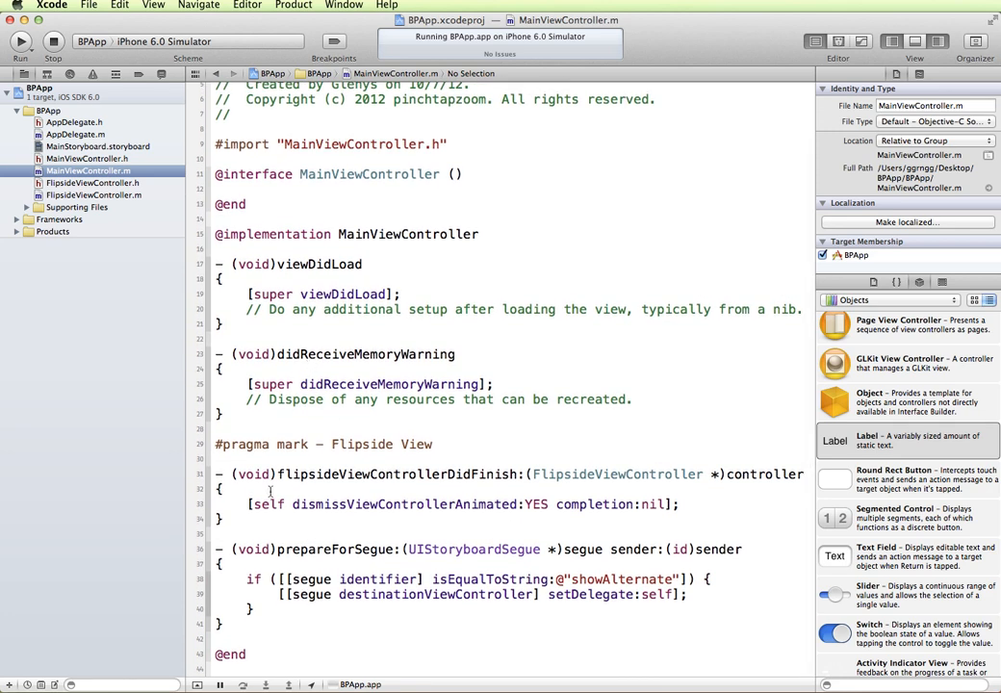
mouse_move(508, 510)
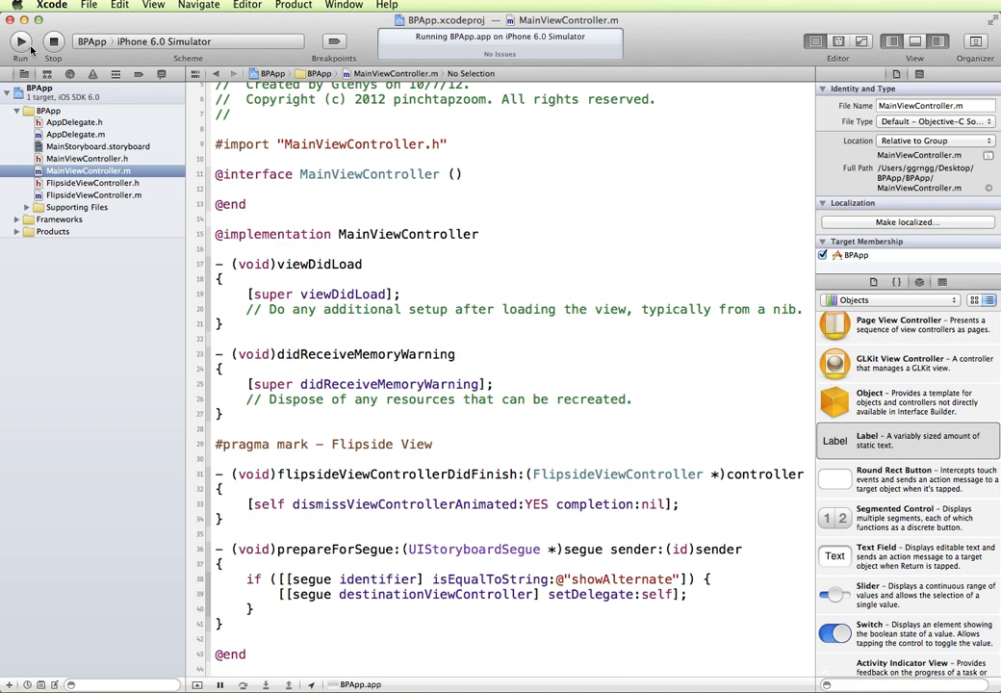
- Change the info button to a Rounded Rect titled Show History and stretch it to Save's width
click(98, 146)
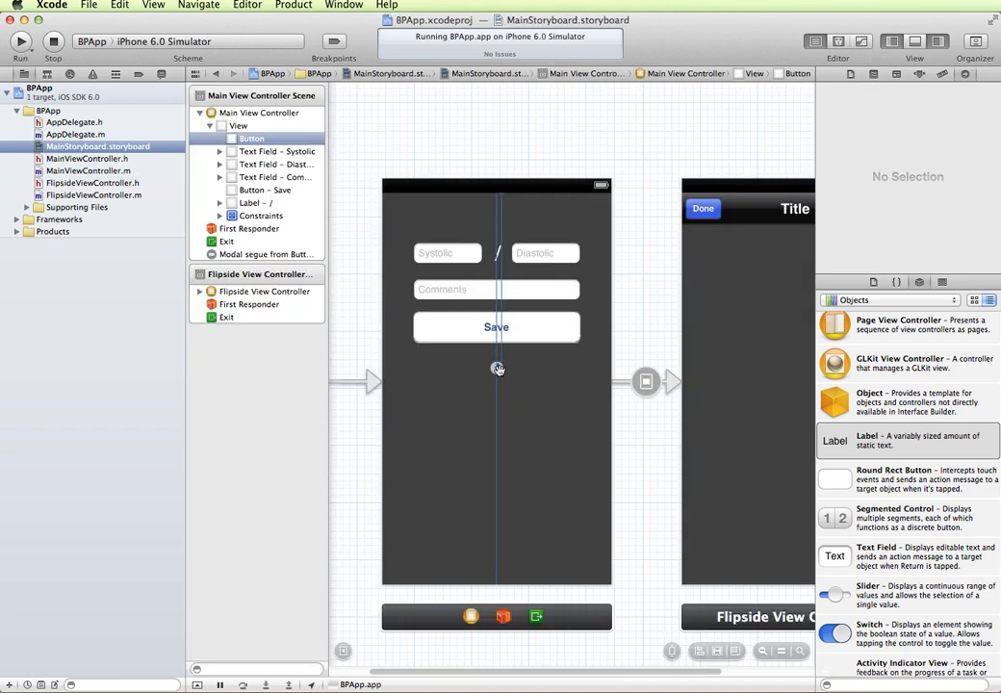
mouse_move(760, 309)
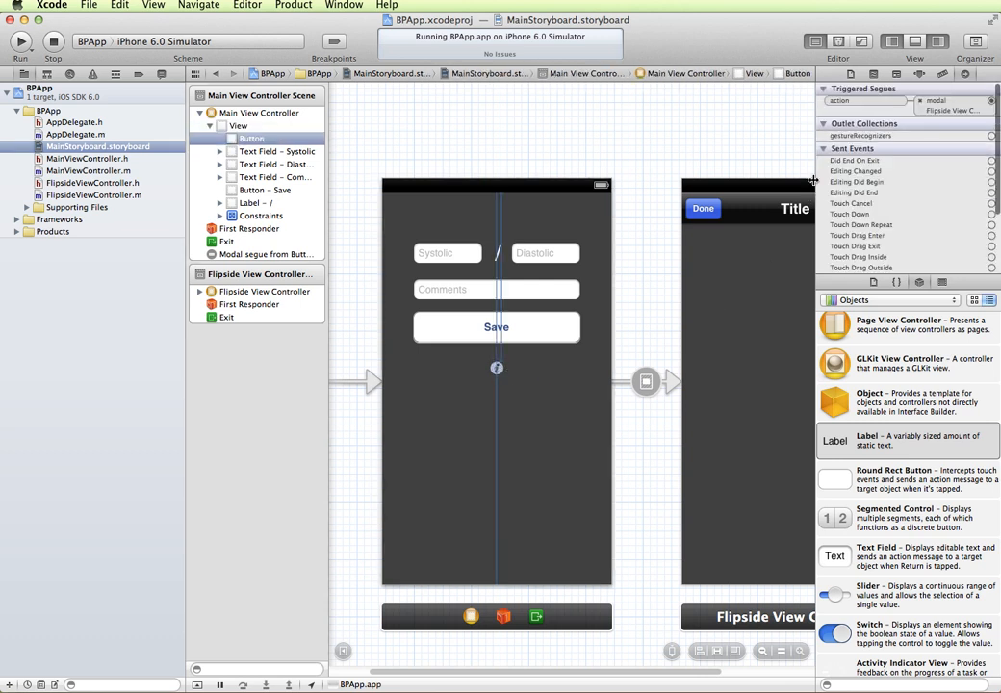
click(918, 73)
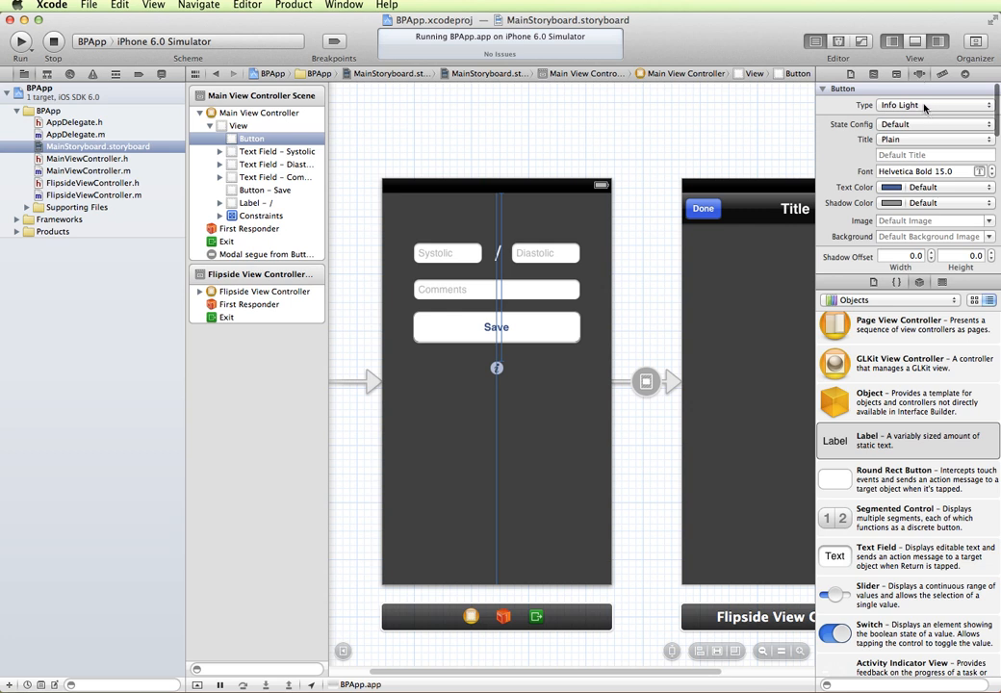
click(928, 104)
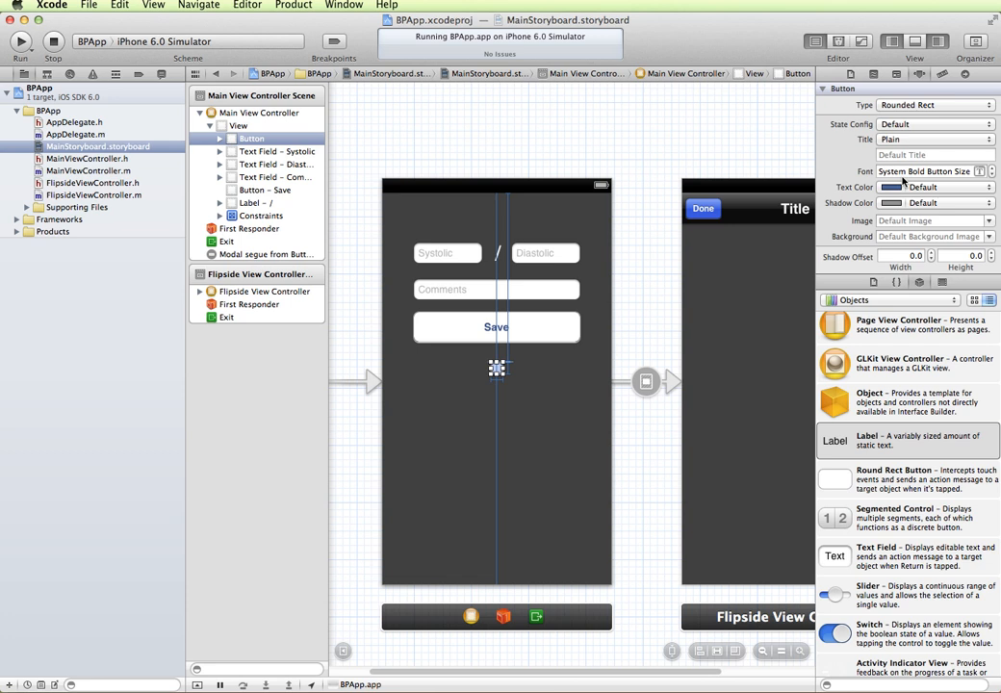
click(933, 154)
text(Show History)
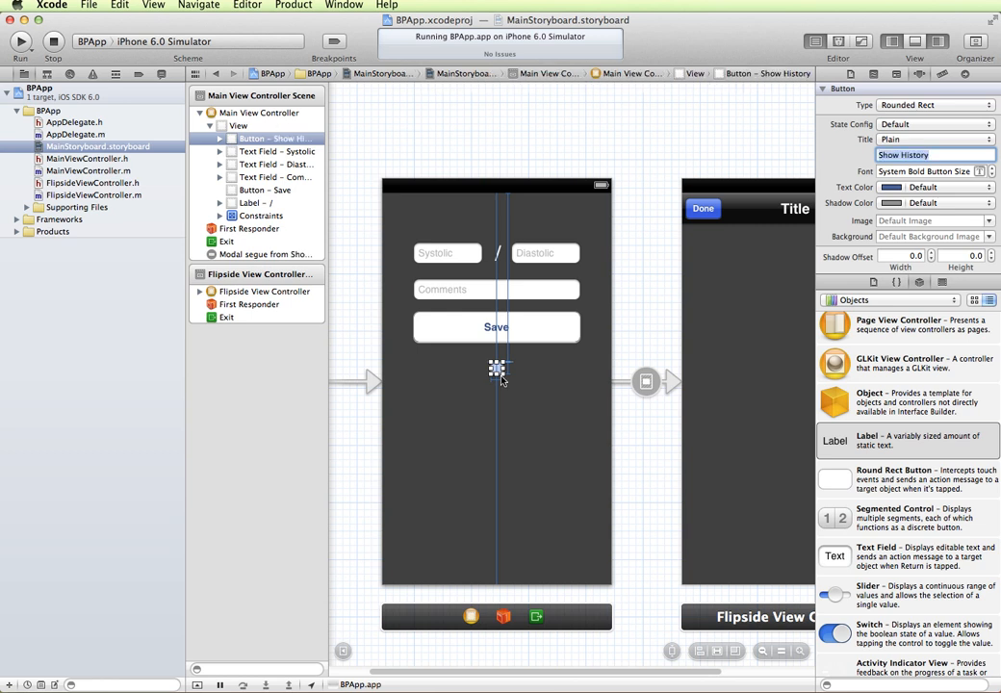
drag(496, 370, 520, 377)
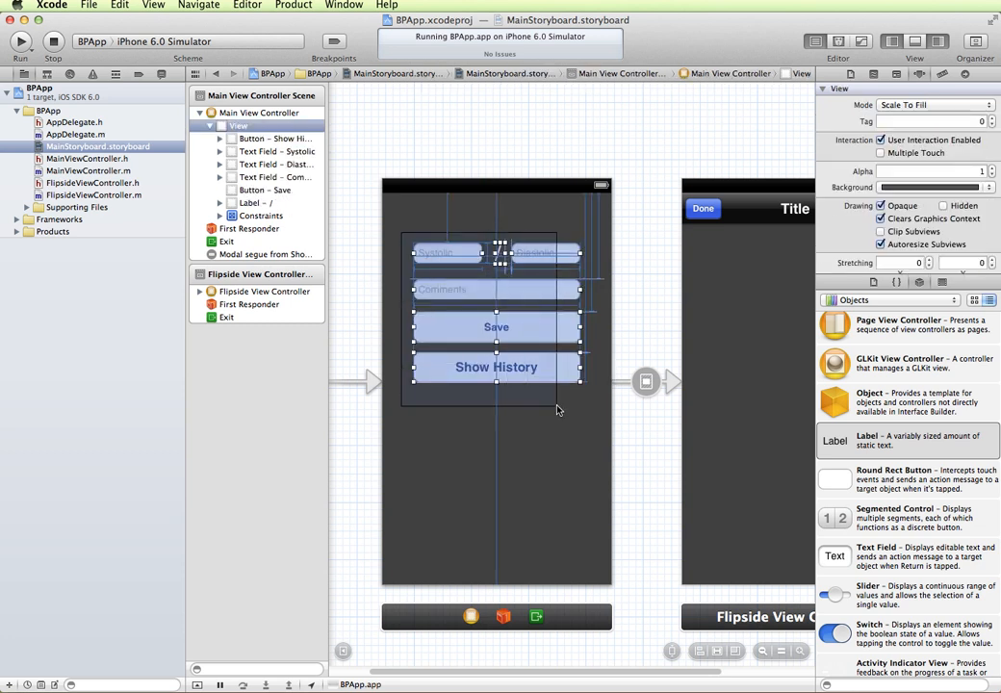
- Run BPApp in the simulator to check the Show History button layout
click(446, 251)
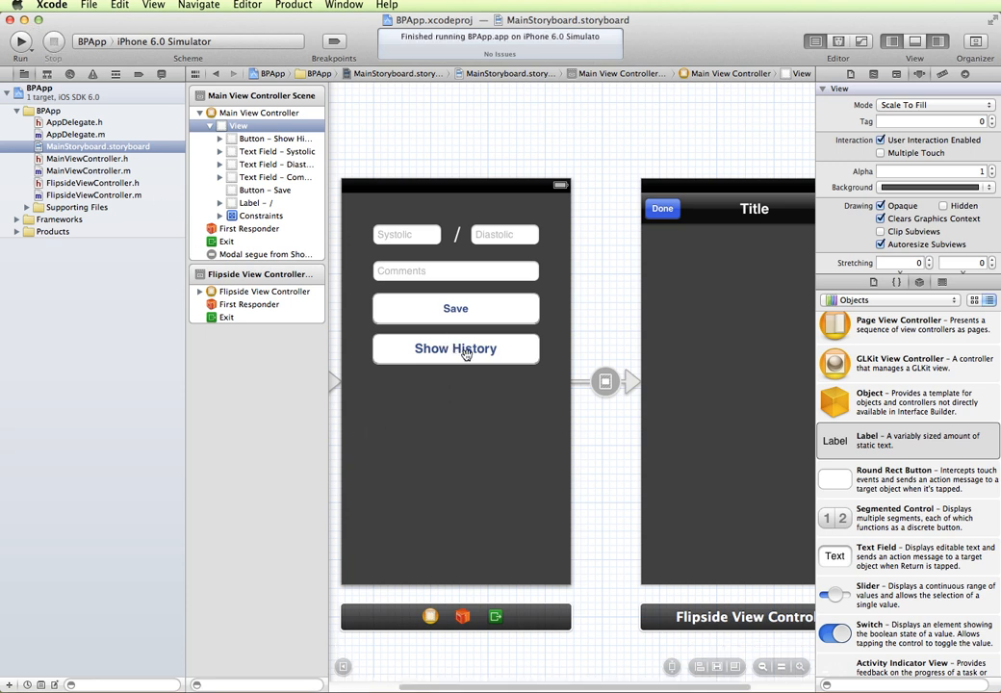
mouse_move(431, 389)
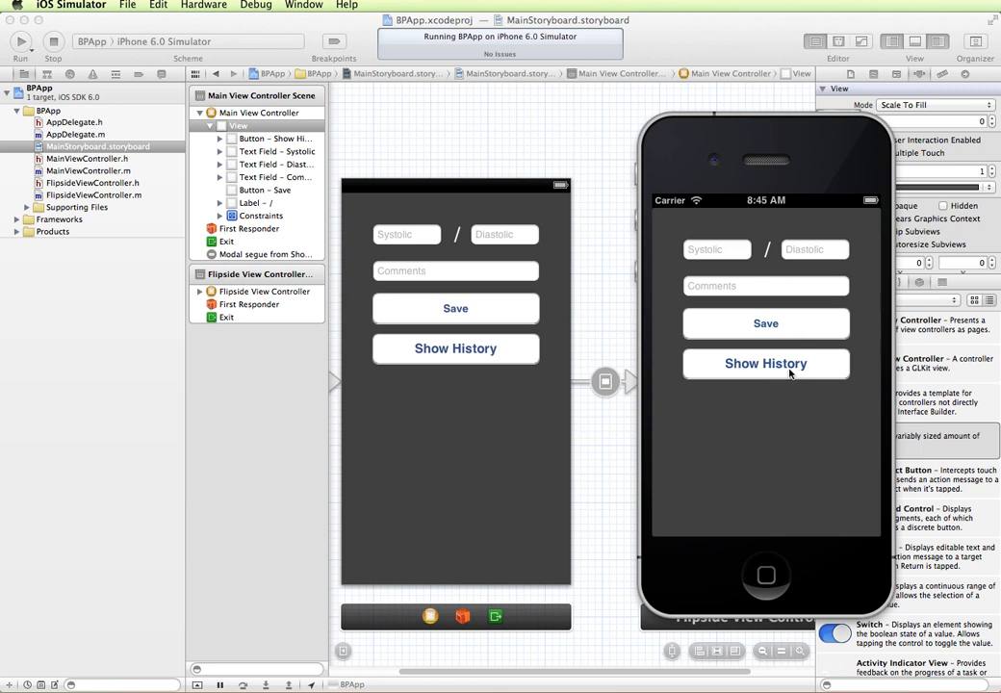
mouse_move(695, 181)
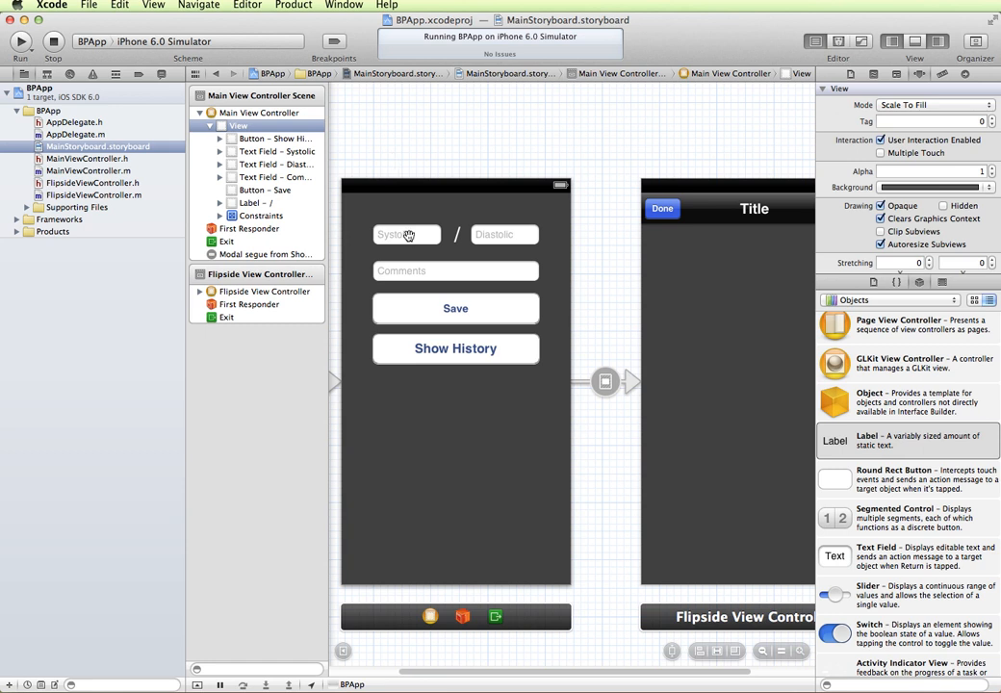
- Select the baseline alignment constraint between the Systolic and Diastolic fields
click(405, 235)
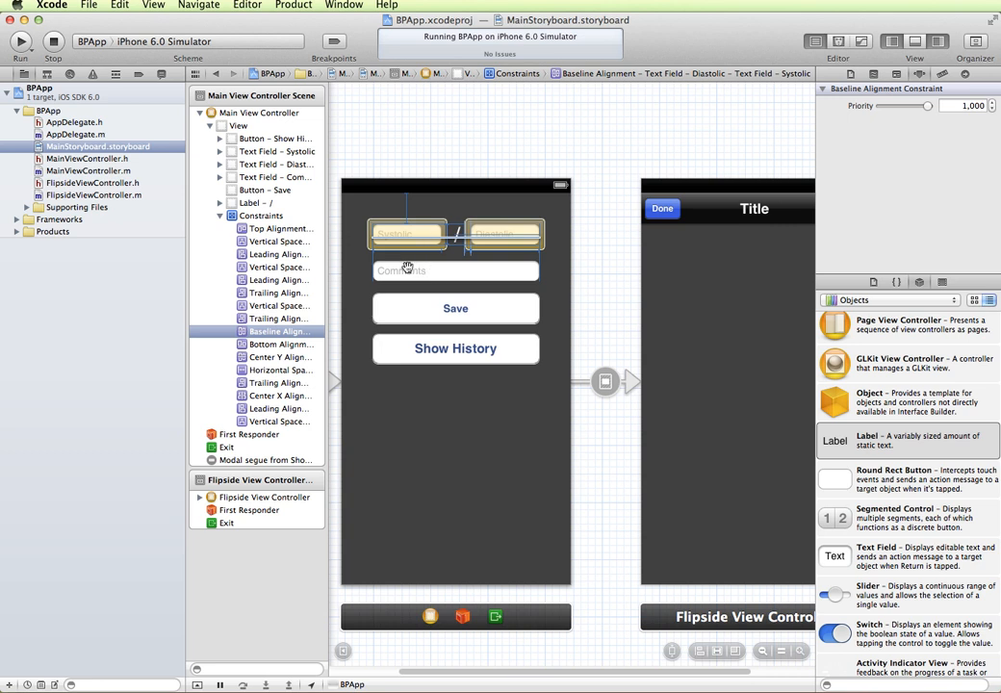
mouse_move(442, 308)
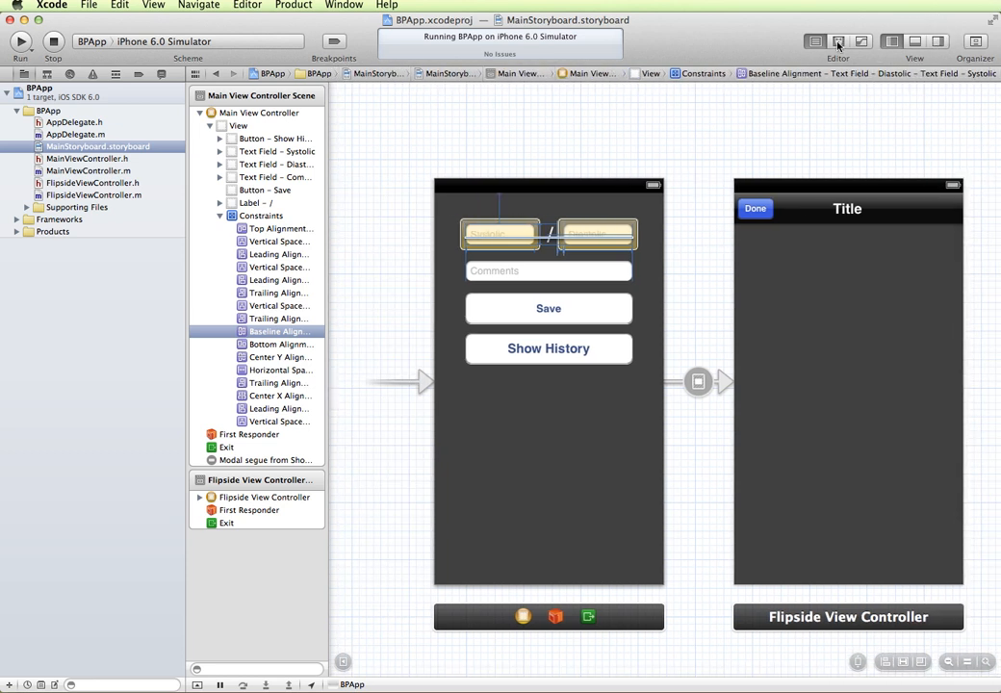
- Show MainViewController.h in the Assistant Editor and connect the systolicText outlet
click(837, 42)
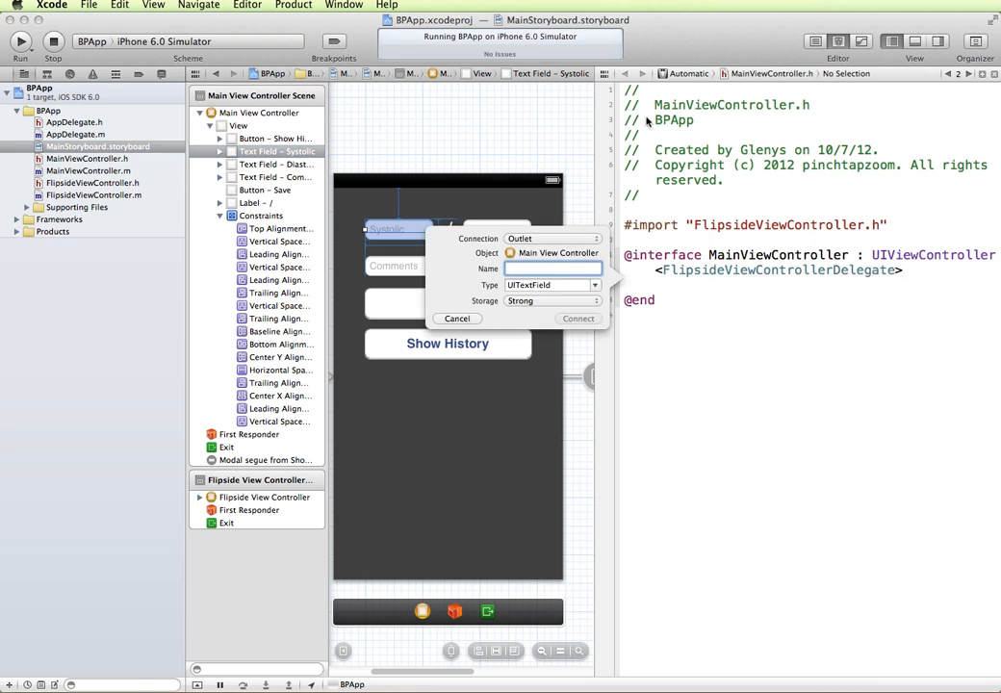
mouse_move(796, 107)
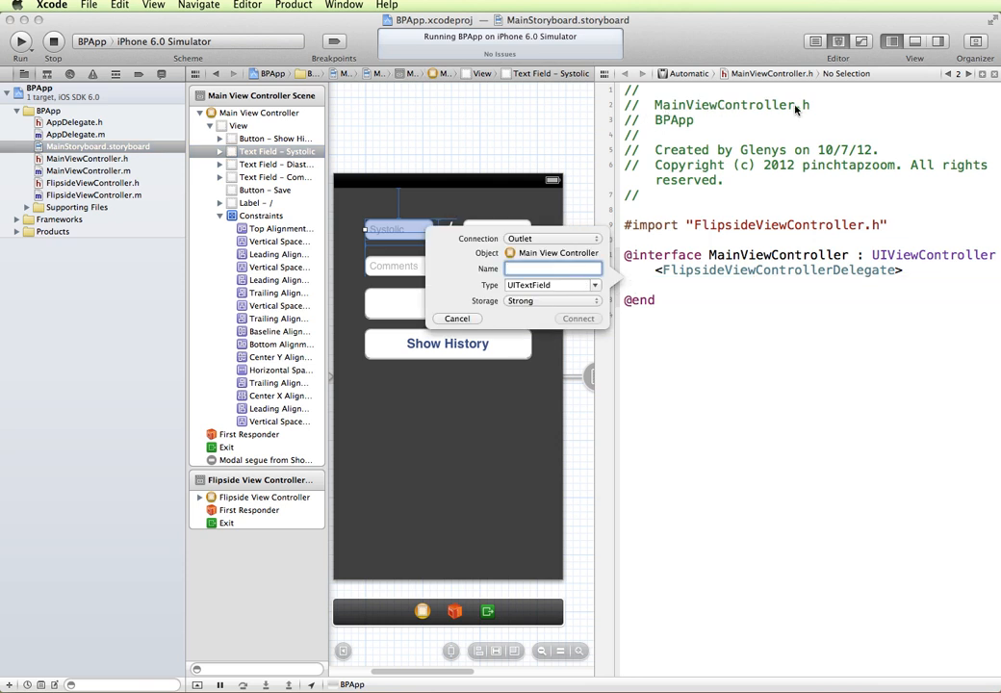
text(systolicText)
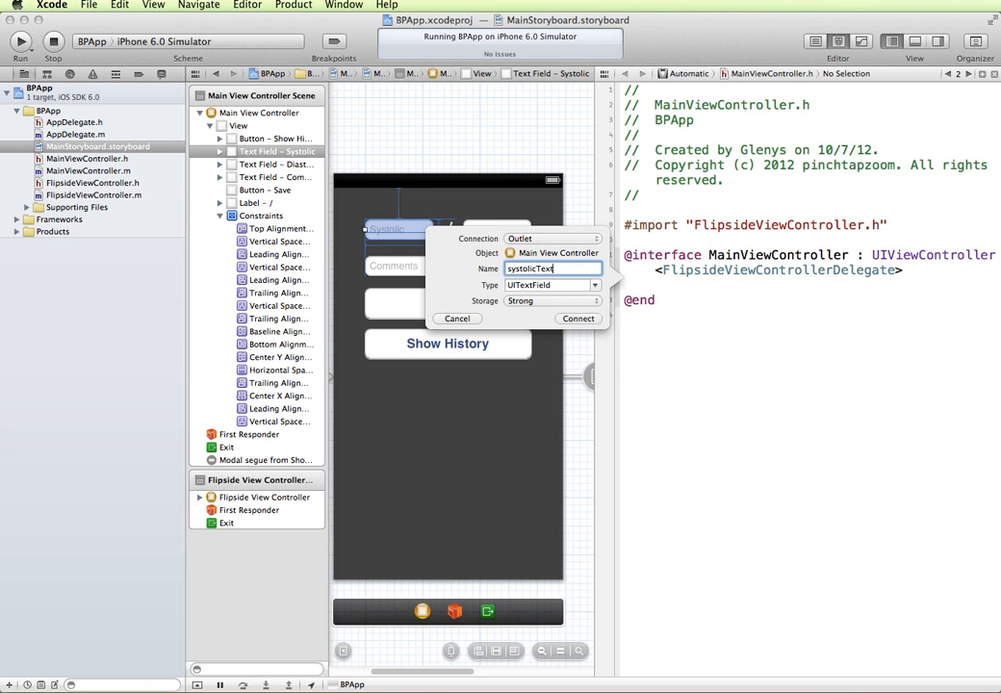
click(577, 319)
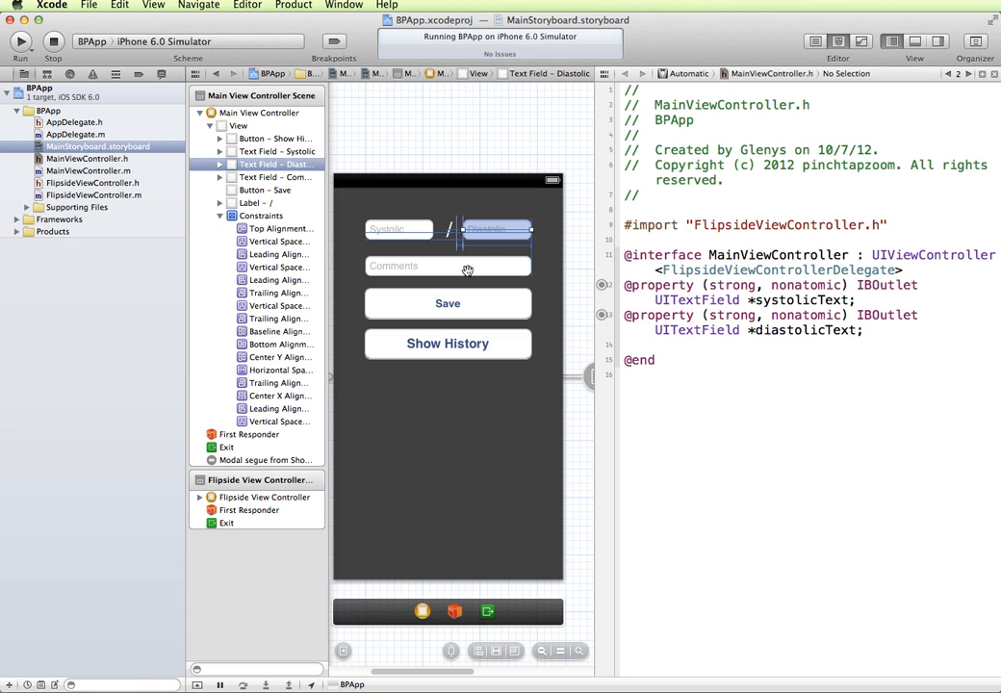
- Connect the Comments field as the commentsText outlet
click(447, 266)
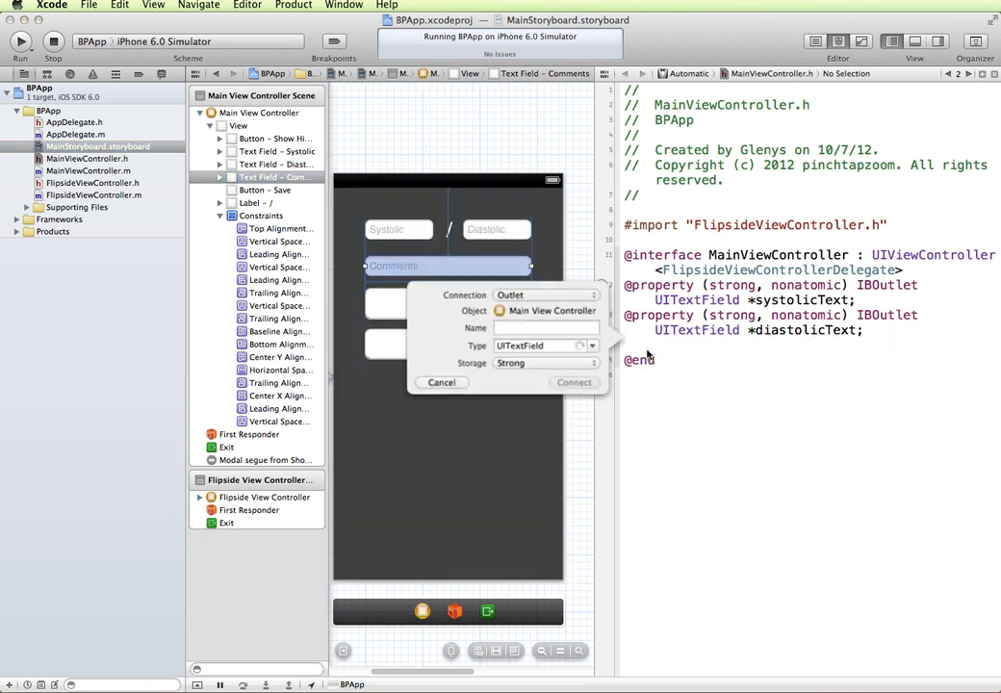
click(574, 381)
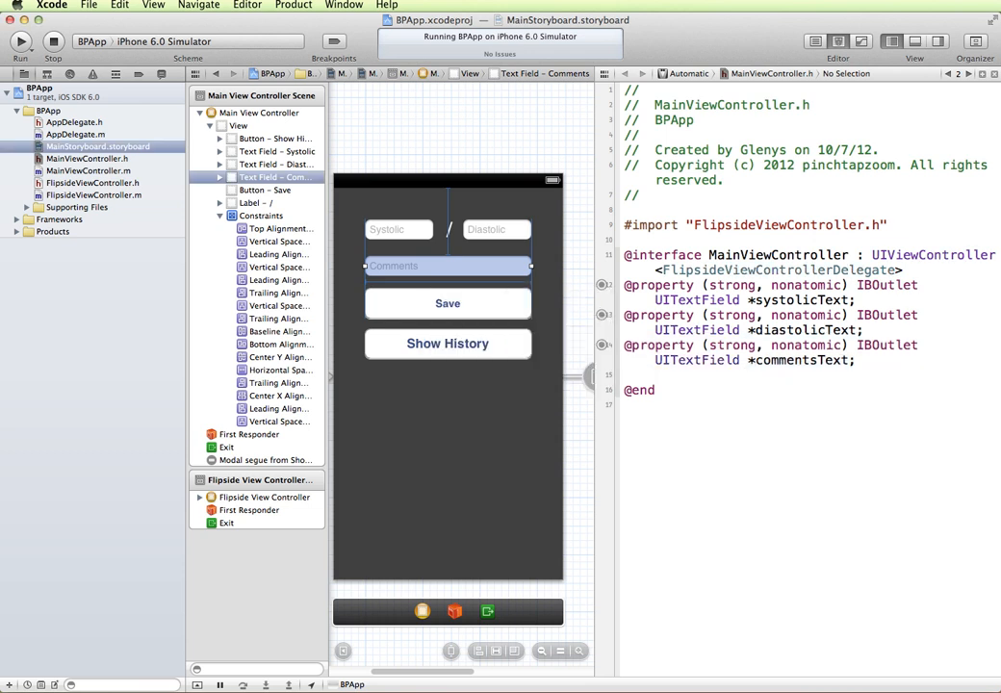
- Create an Action connection named saveEntry for the Save button in MainViewController.h
click(447, 304)
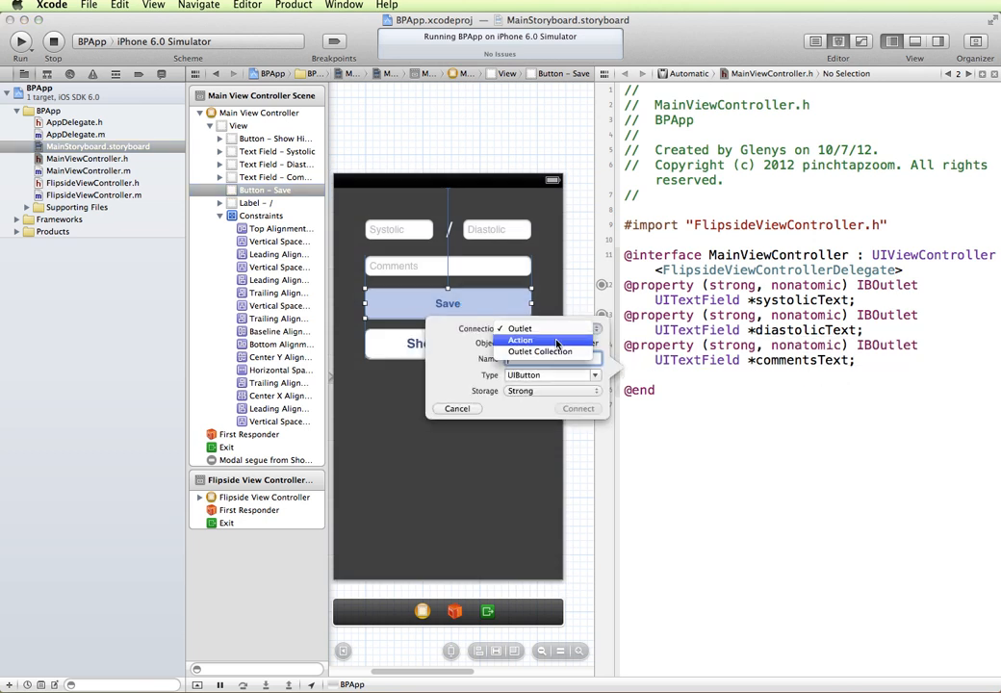
click(520, 339)
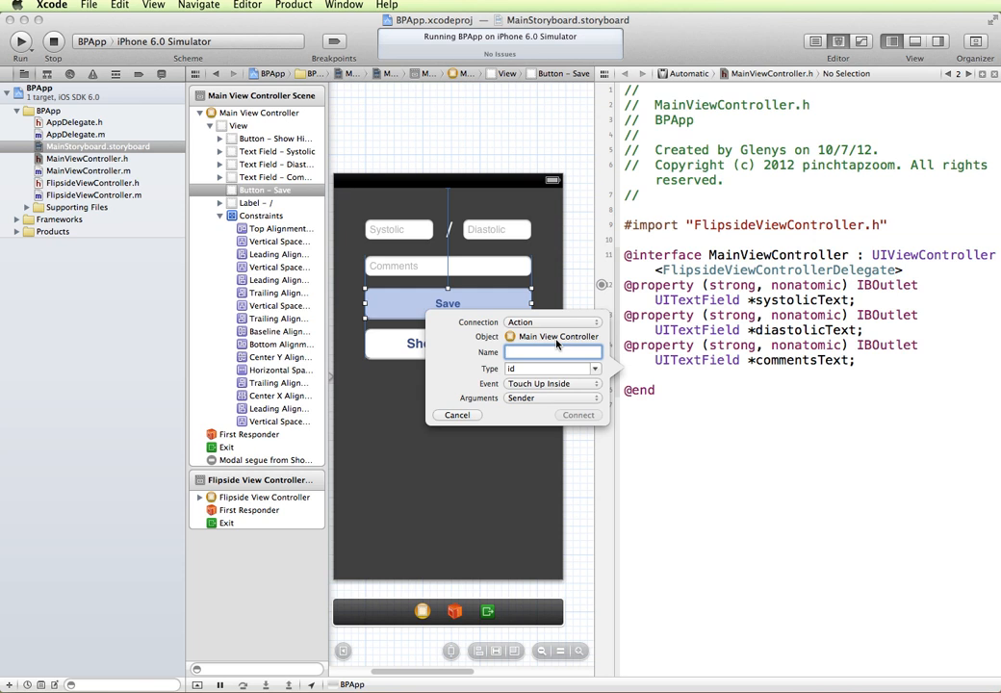
text(s)
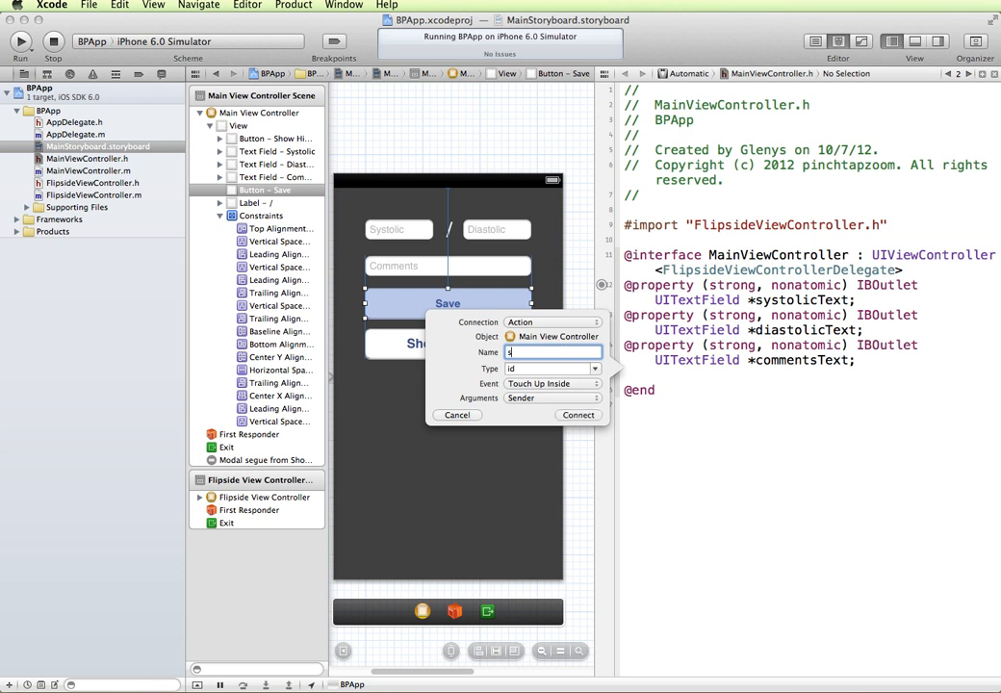
text(aveEntry)
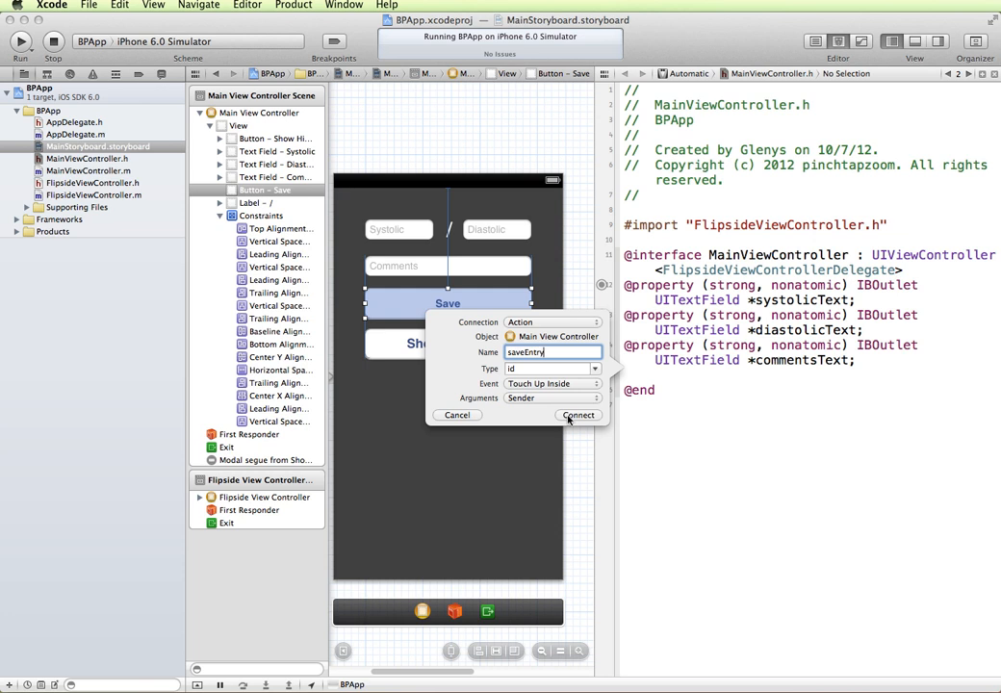
click(577, 416)
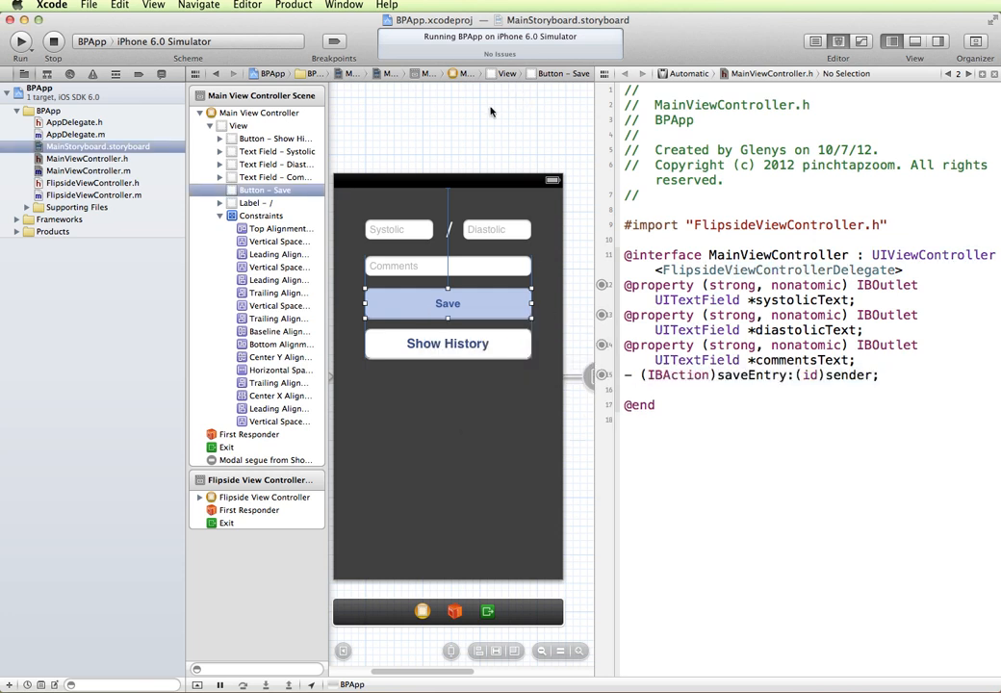
mouse_move(385, 169)
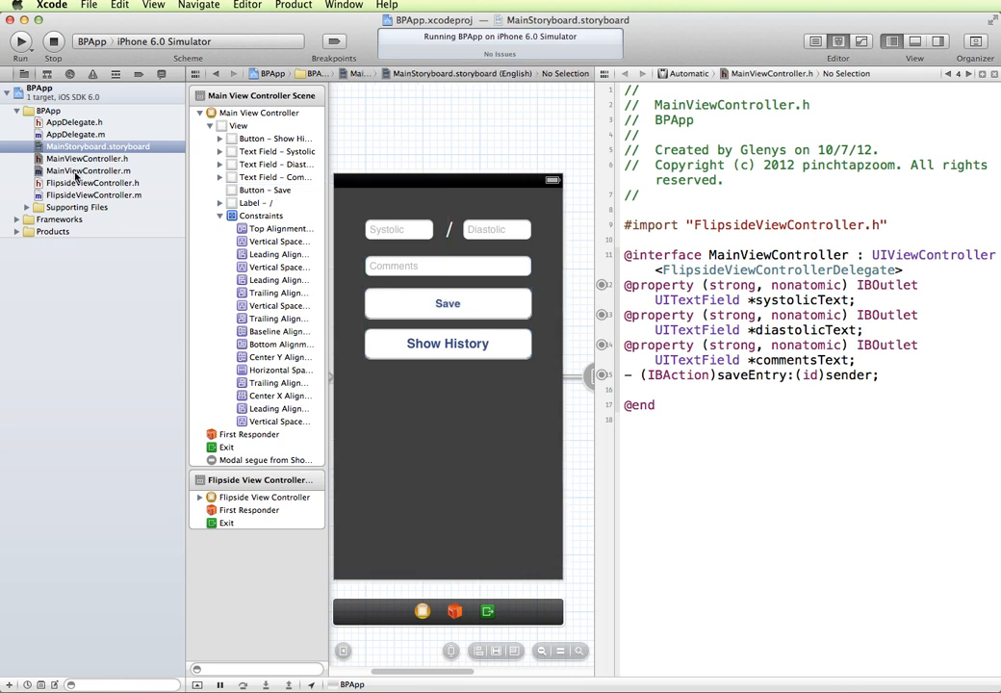
- View the empty saveEntry stub in MainViewController.m in the Standard Editor, then select the BPApp project
click(88, 169)
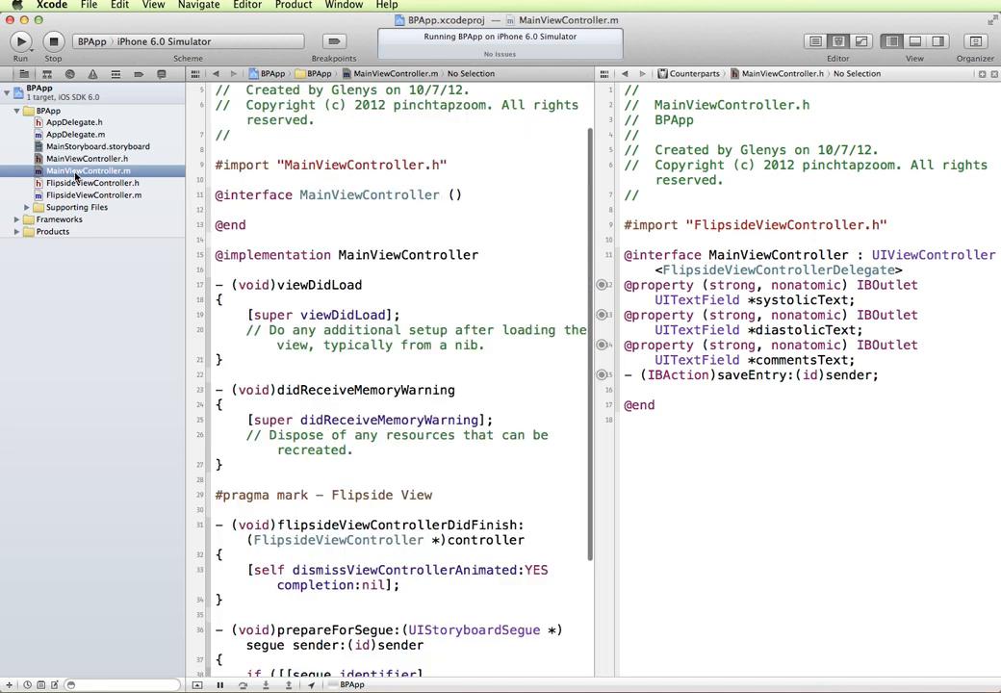
scroll(down, 3)
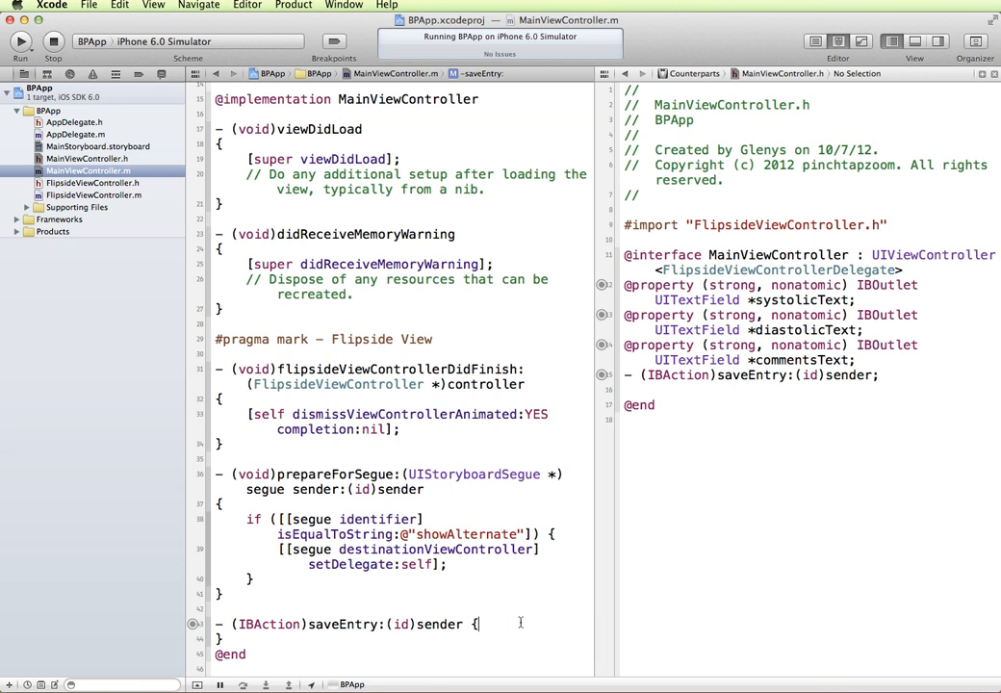
key(Return)
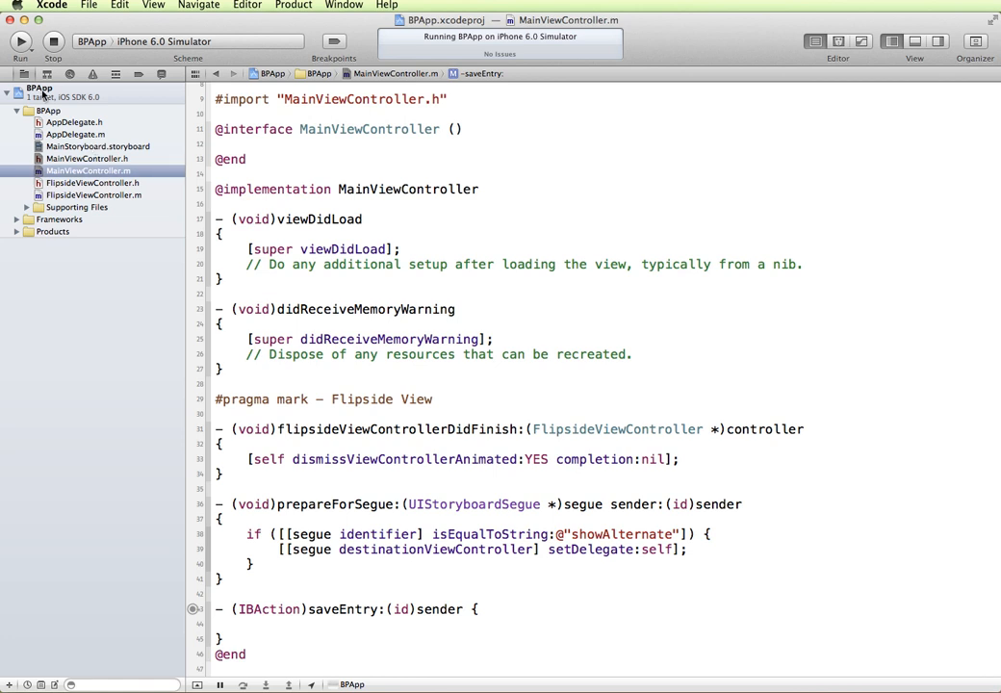
click(246, 624)
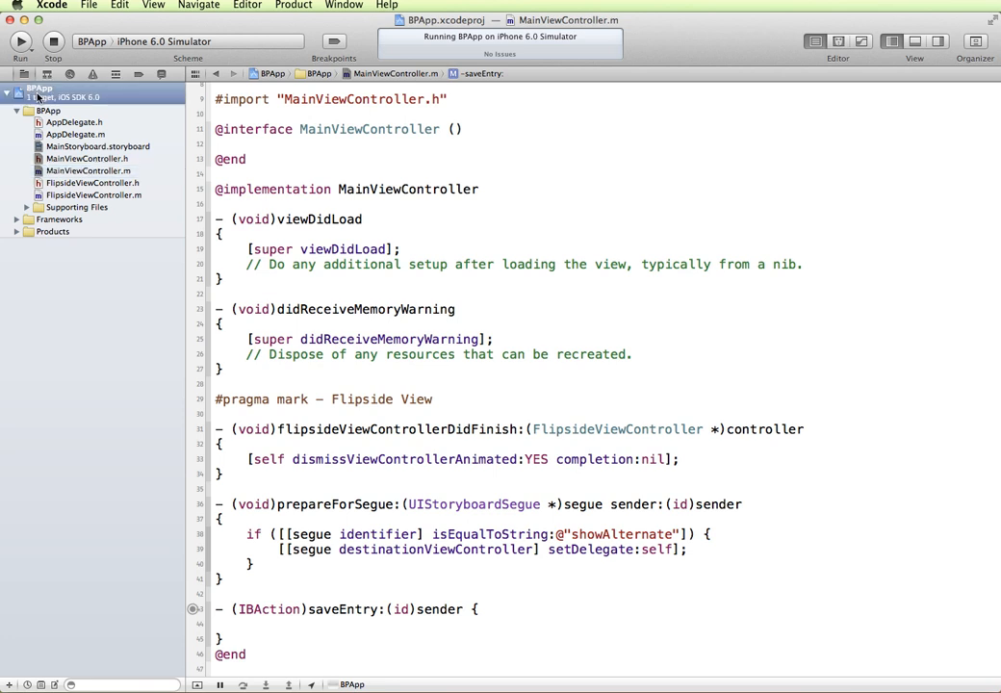
- Add libsqlite3.dylib under the BPApp target's Linked Frameworks and Libraries
click(38, 89)
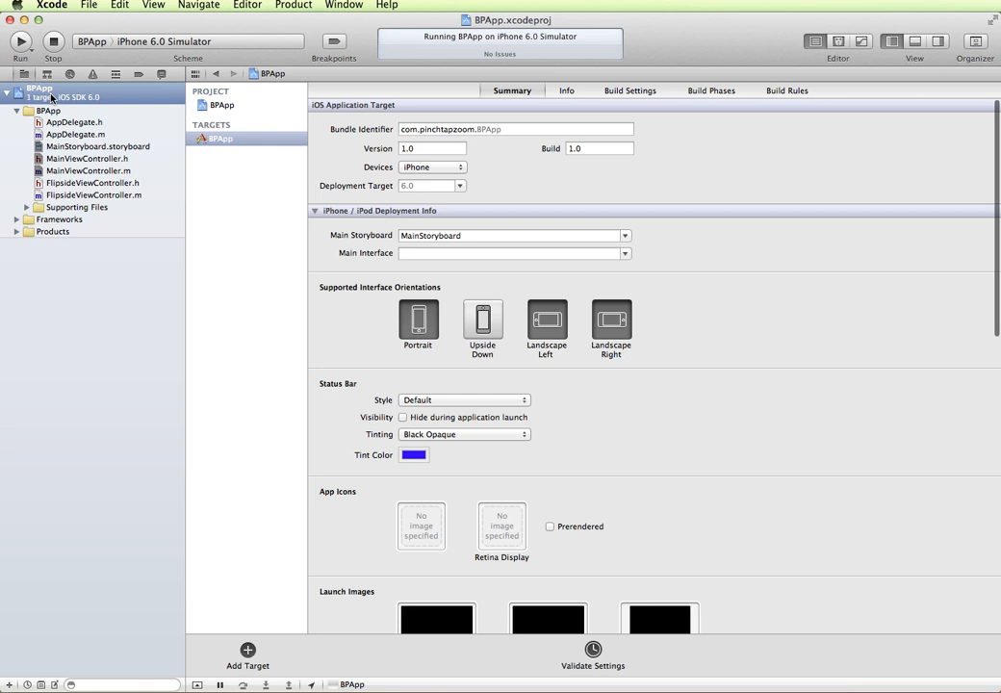
mouse_move(111, 104)
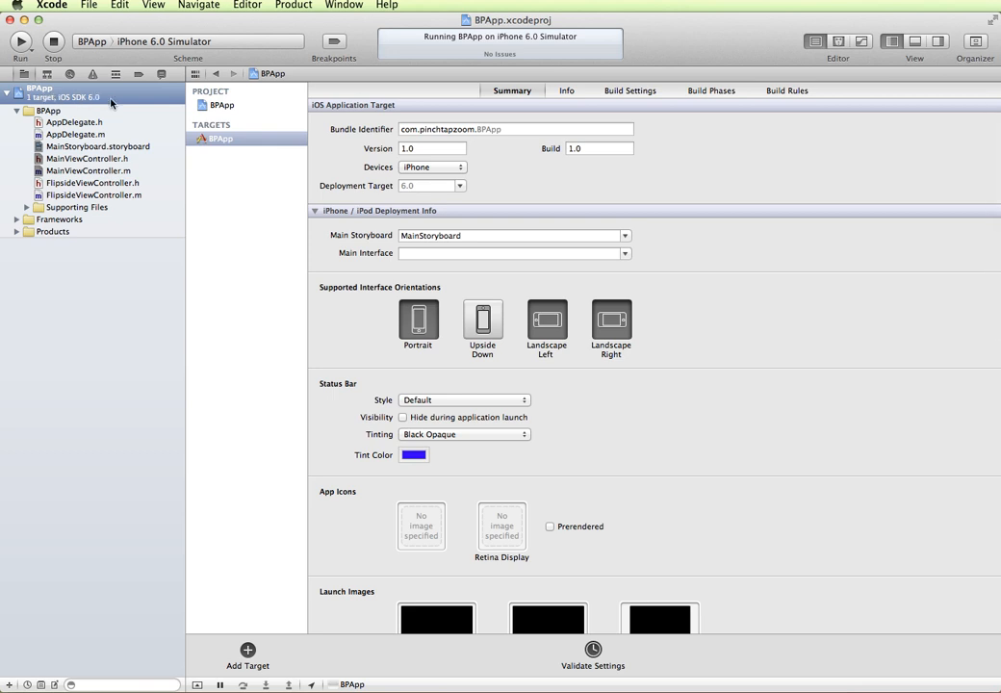
mouse_move(516, 96)
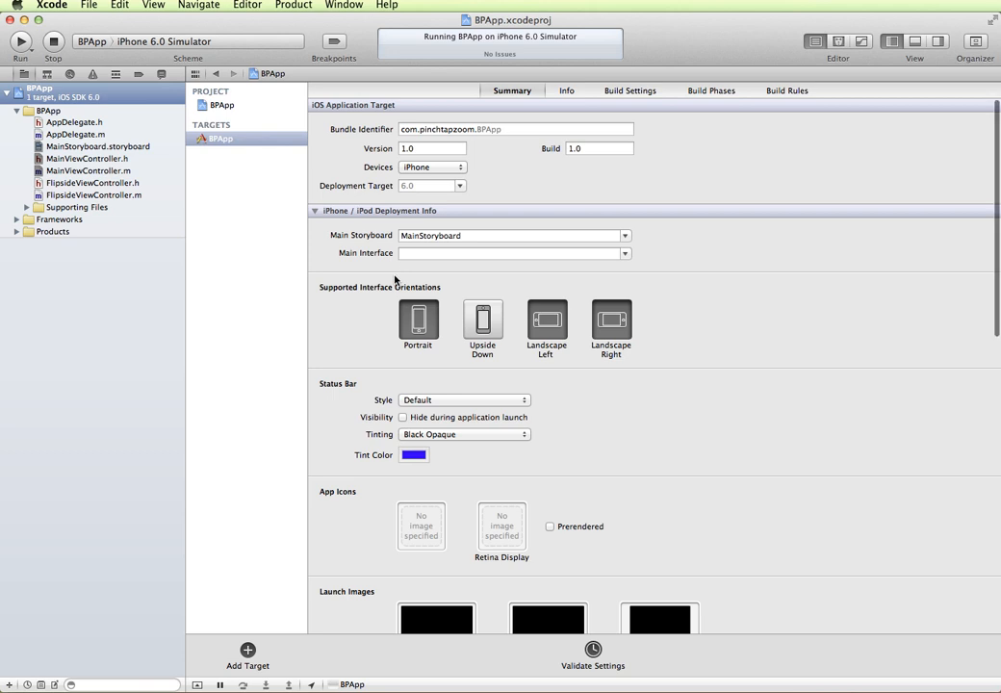
scroll(down, 3)
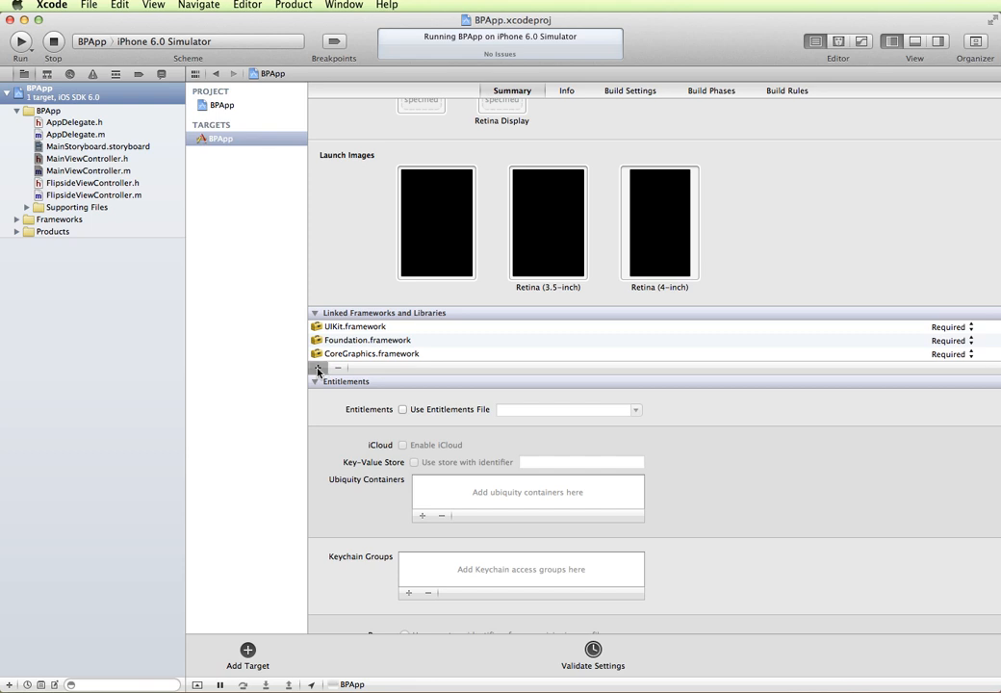
click(318, 367)
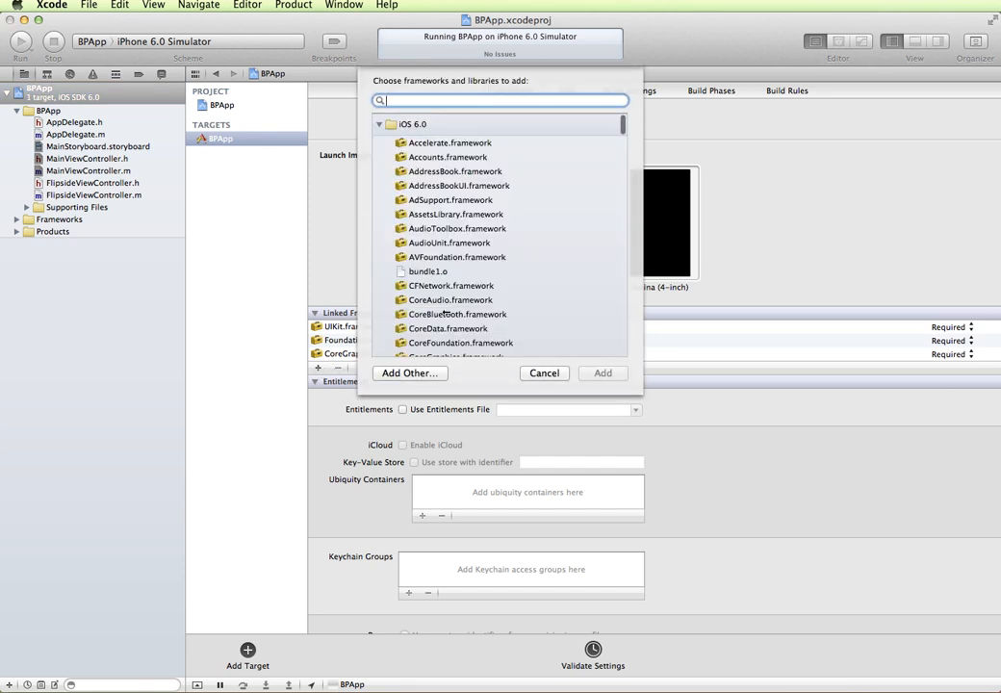
scroll(down, 3)
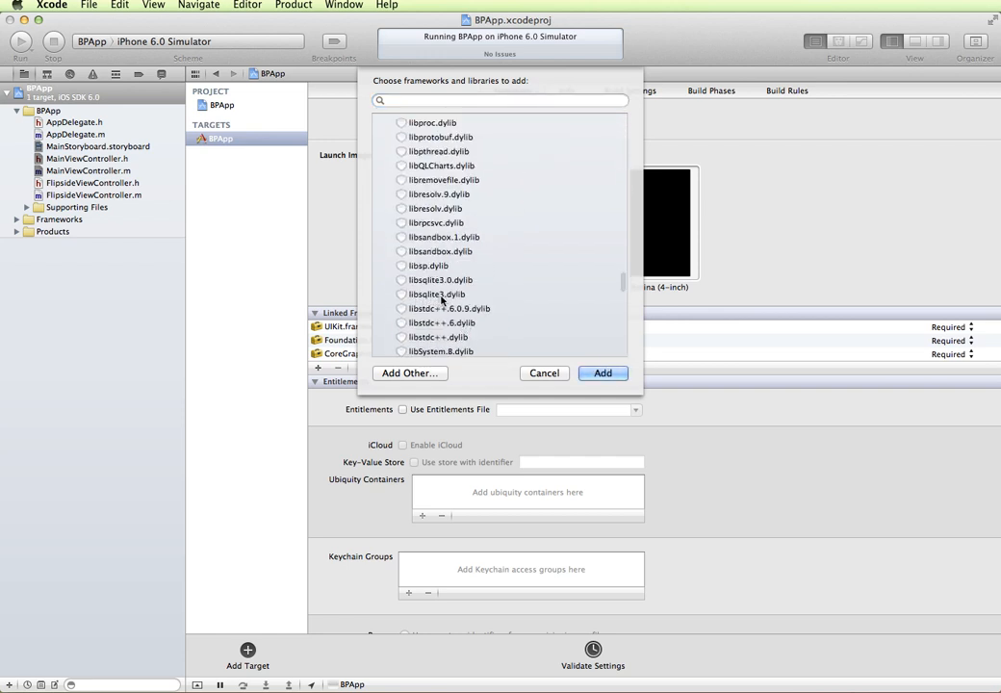
click(439, 293)
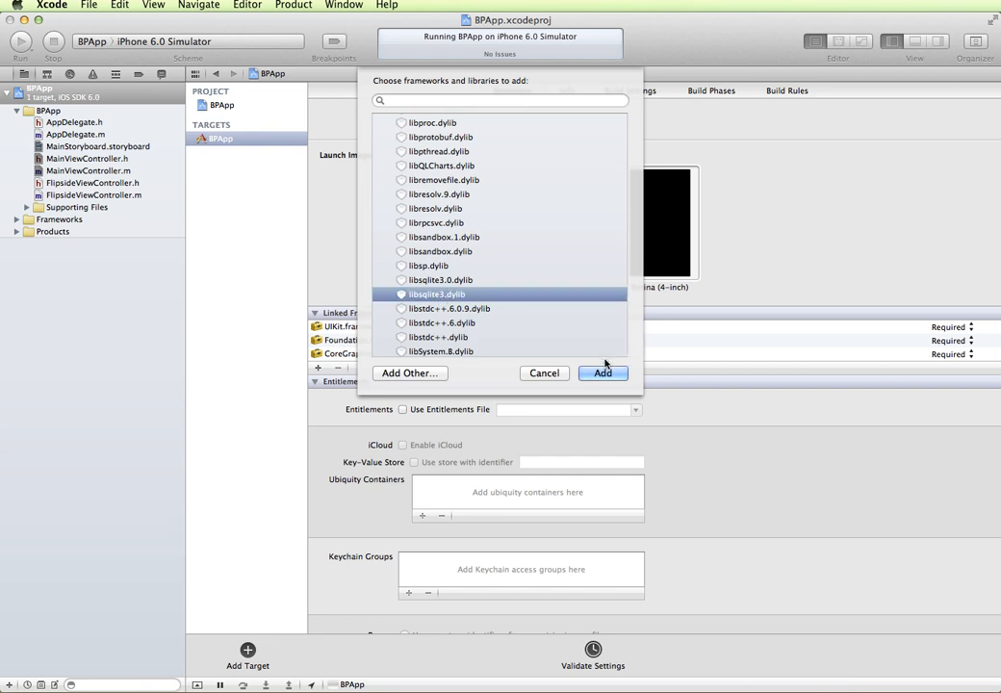
click(602, 373)
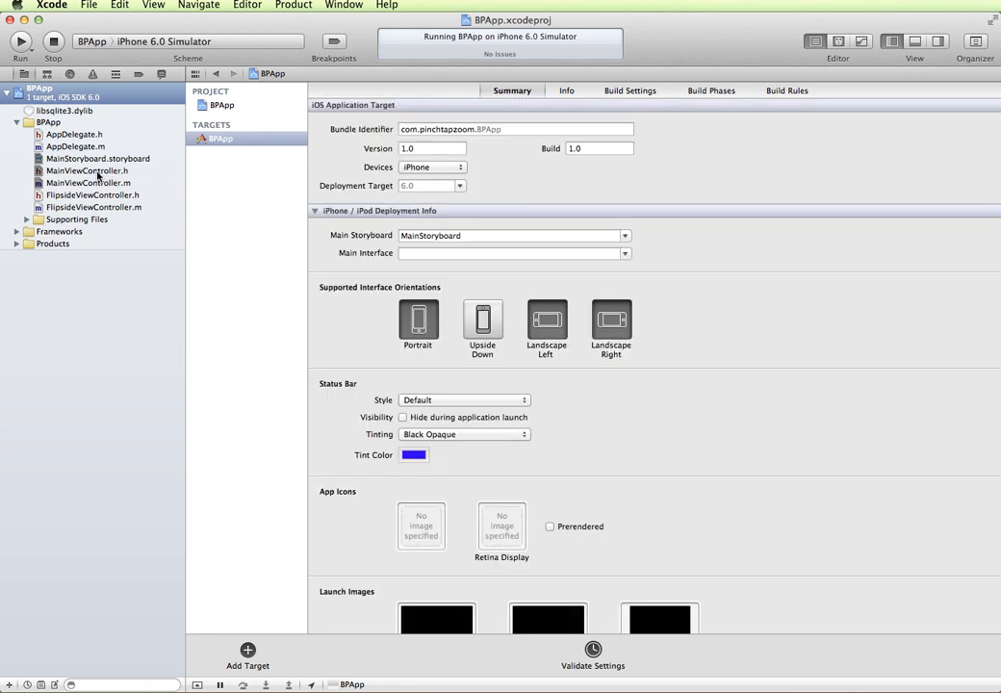
- Add #import "sqlite3.h" after the existing import in MainViewController.h
click(87, 170)
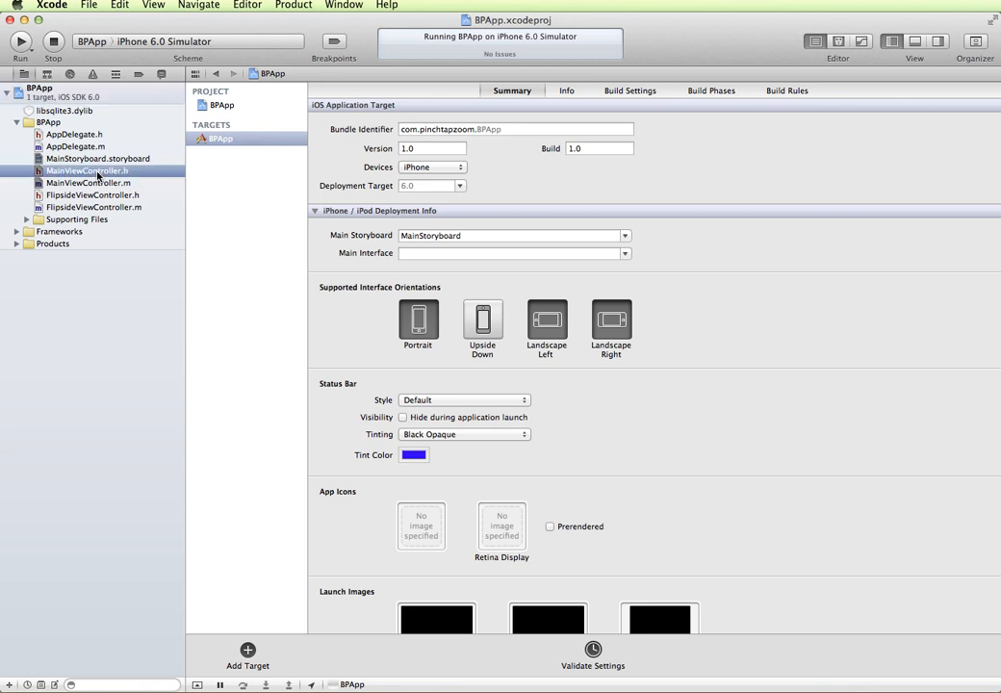
click(88, 169)
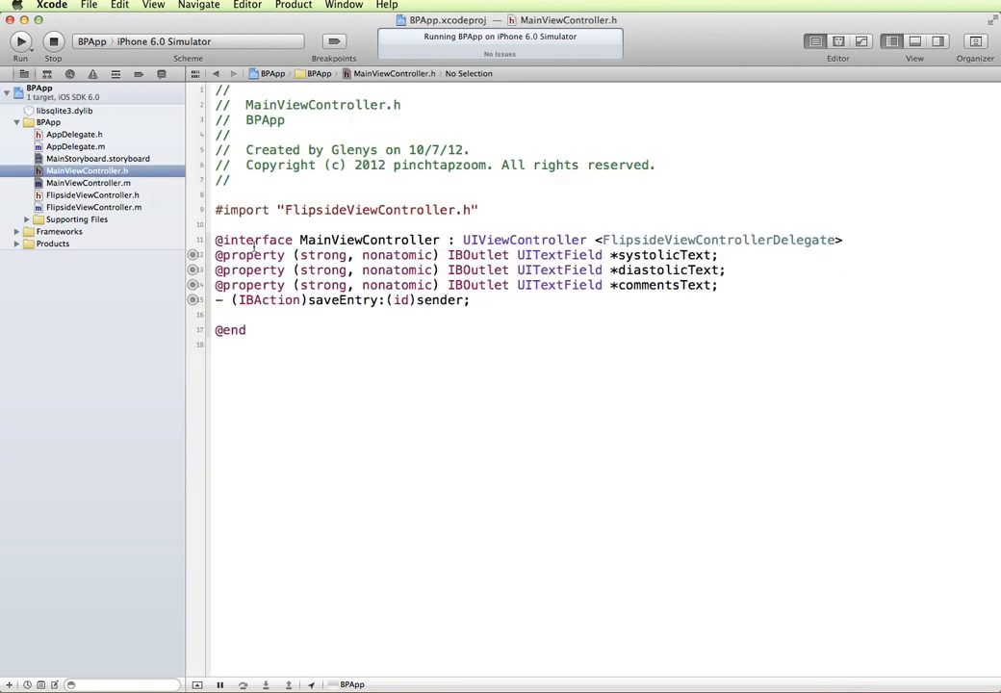
mouse_move(262, 315)
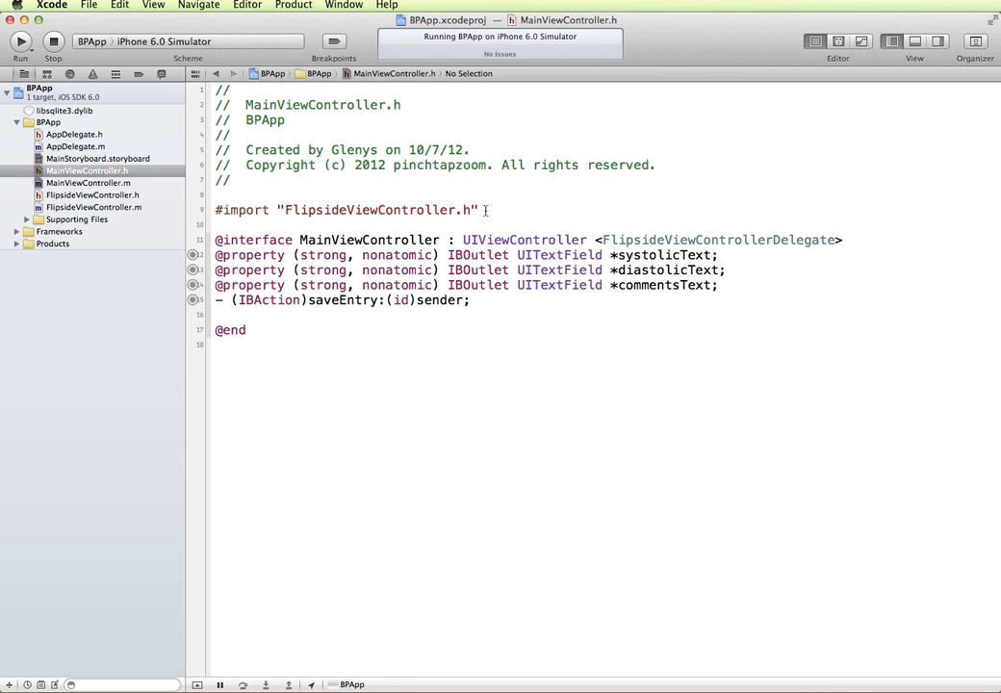
click(483, 210)
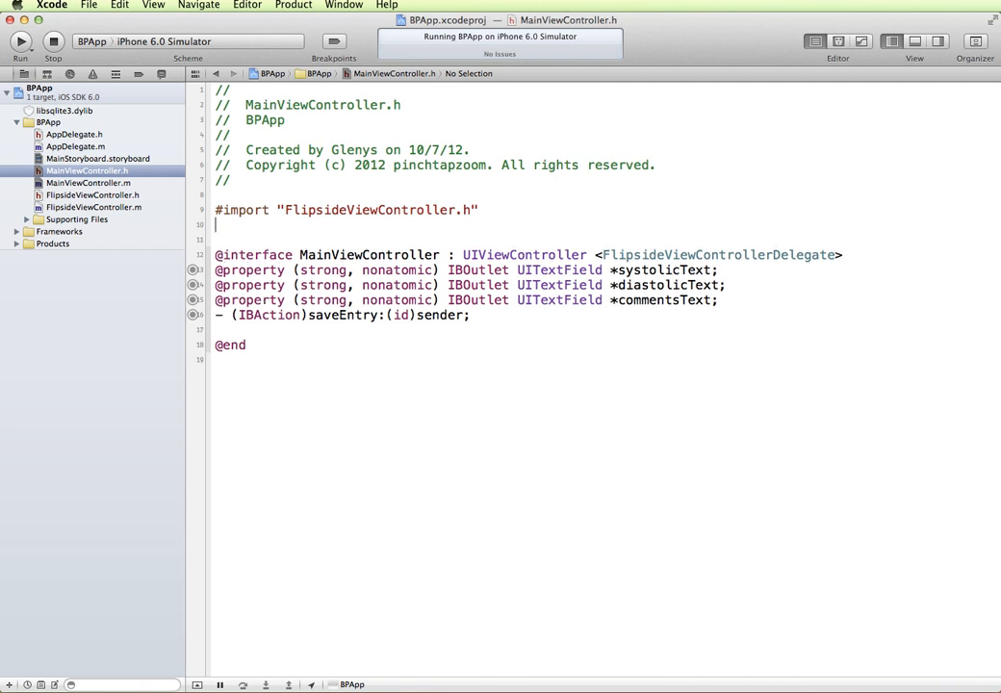
text(#import "sql)
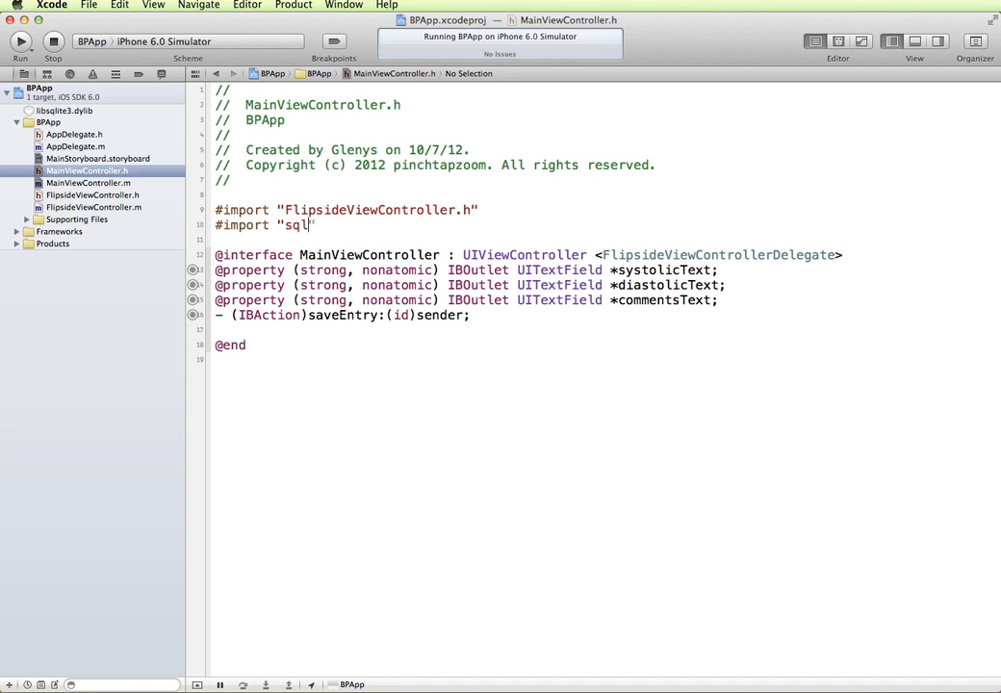
text(ite3.h)
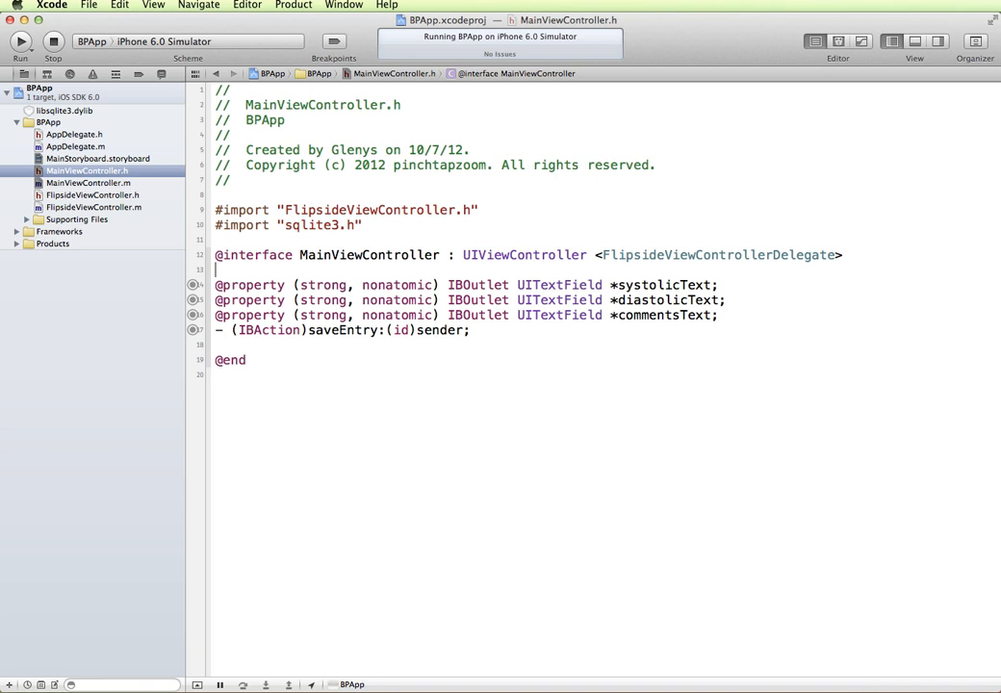
- Declare { sqlite3 *db; } in the interface and the readonly NSDate currentDate property
text({)
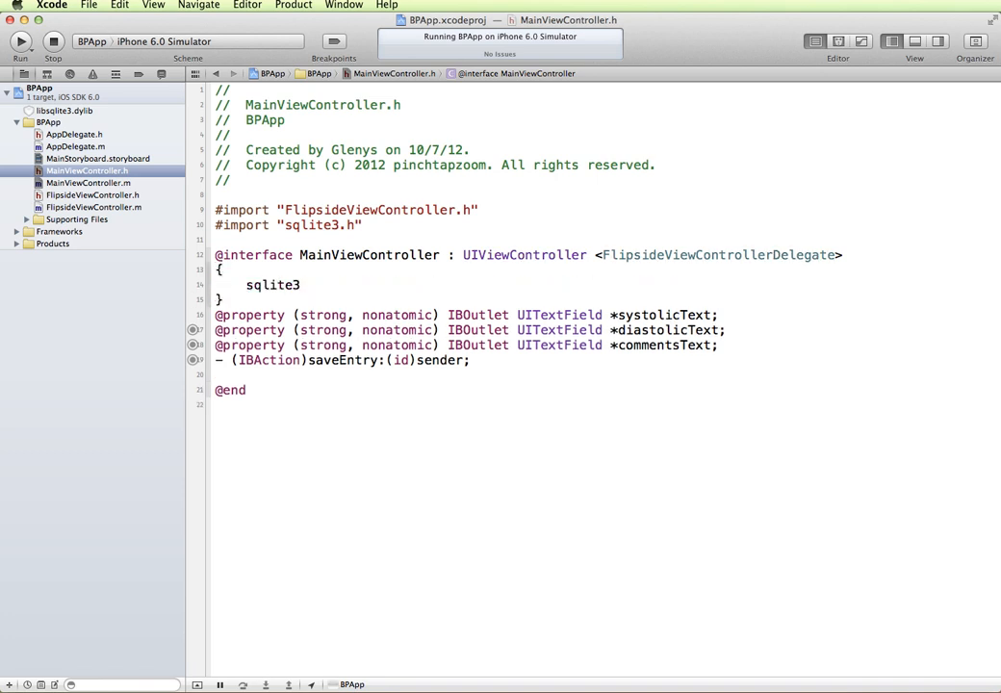
text(*db;)
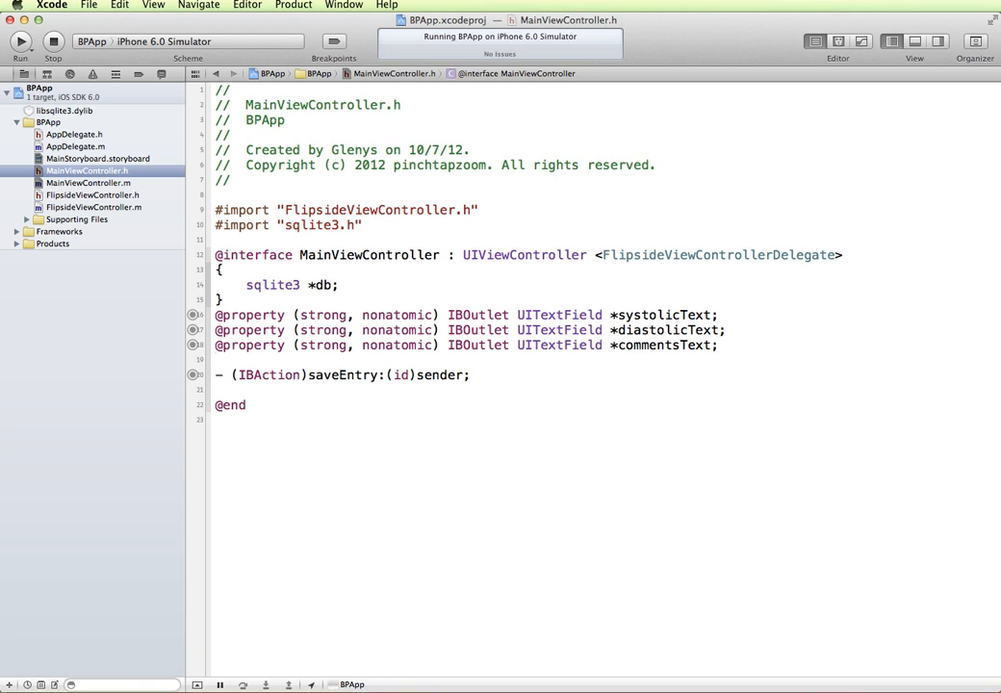
text(@property (nonatomic, readonly) NSDate *currentDate;)
text(-(NSString *) filePath;)
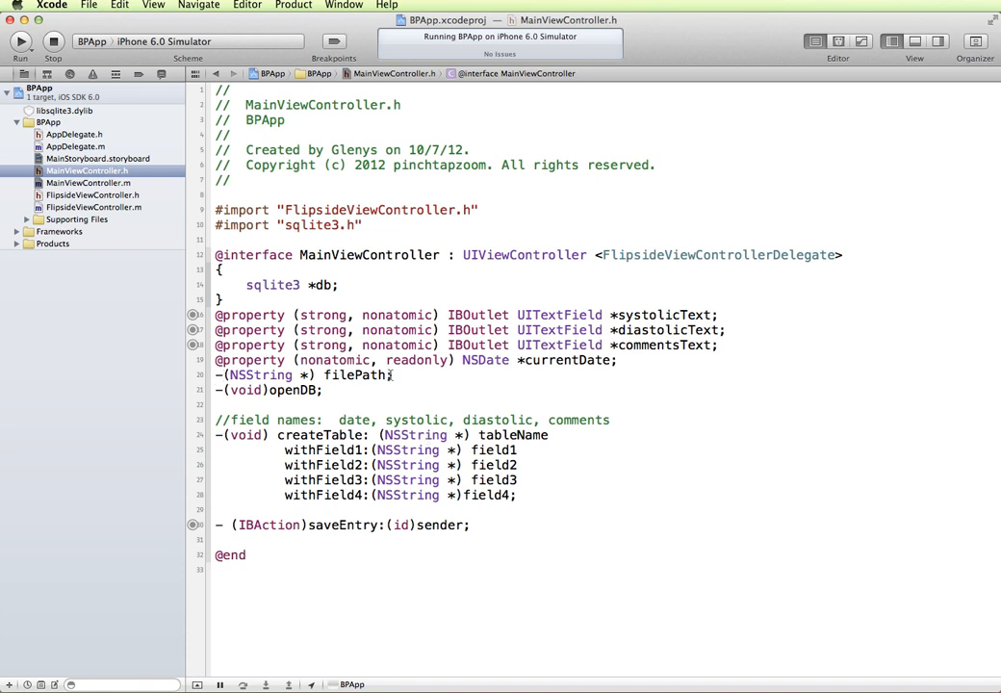
- Review the filePath declaration in the header, then select MainViewController.m
triple_click(304, 374)
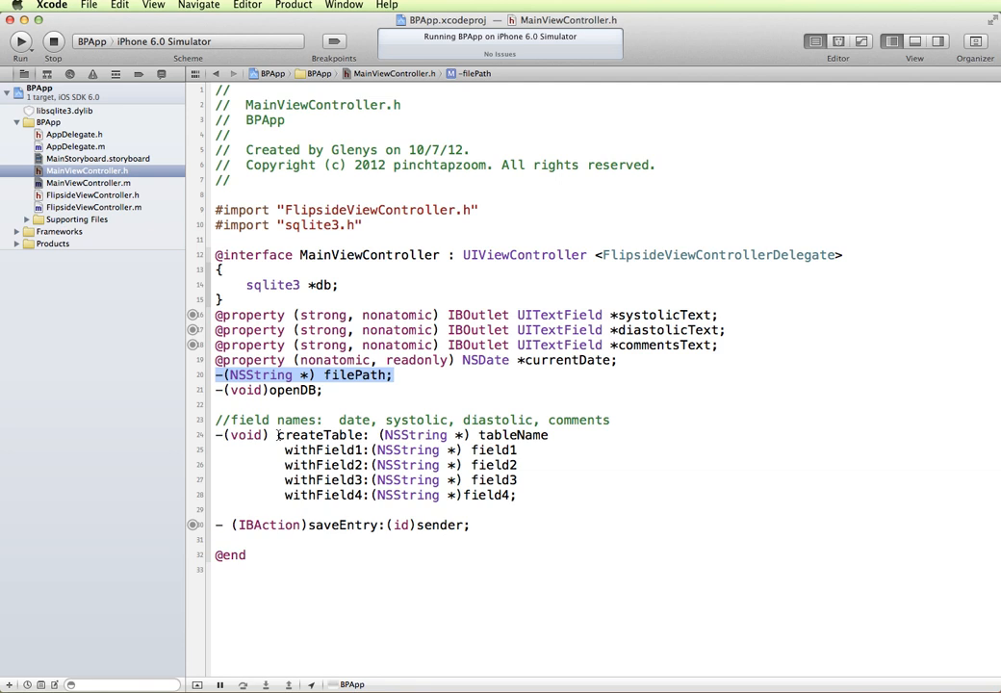
mouse_move(754, 442)
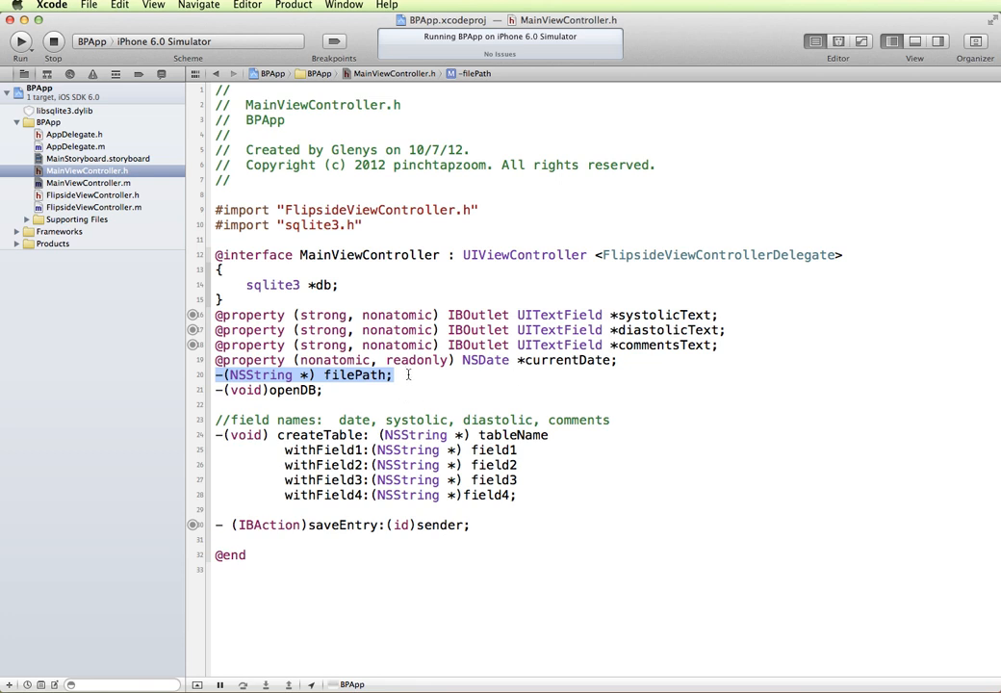
mouse_move(239, 392)
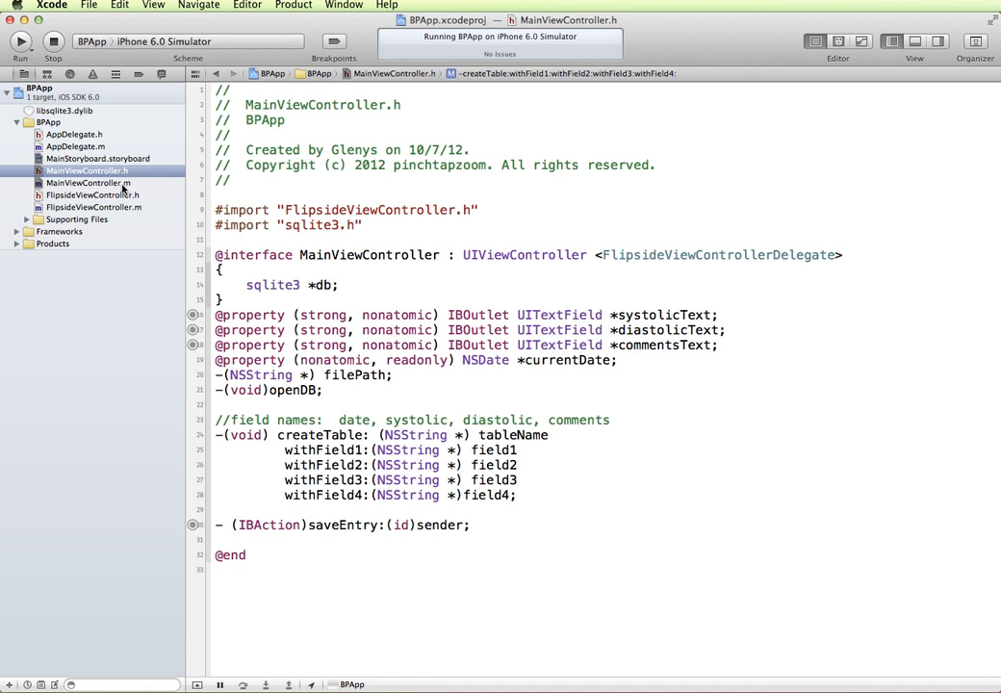
click(477, 479)
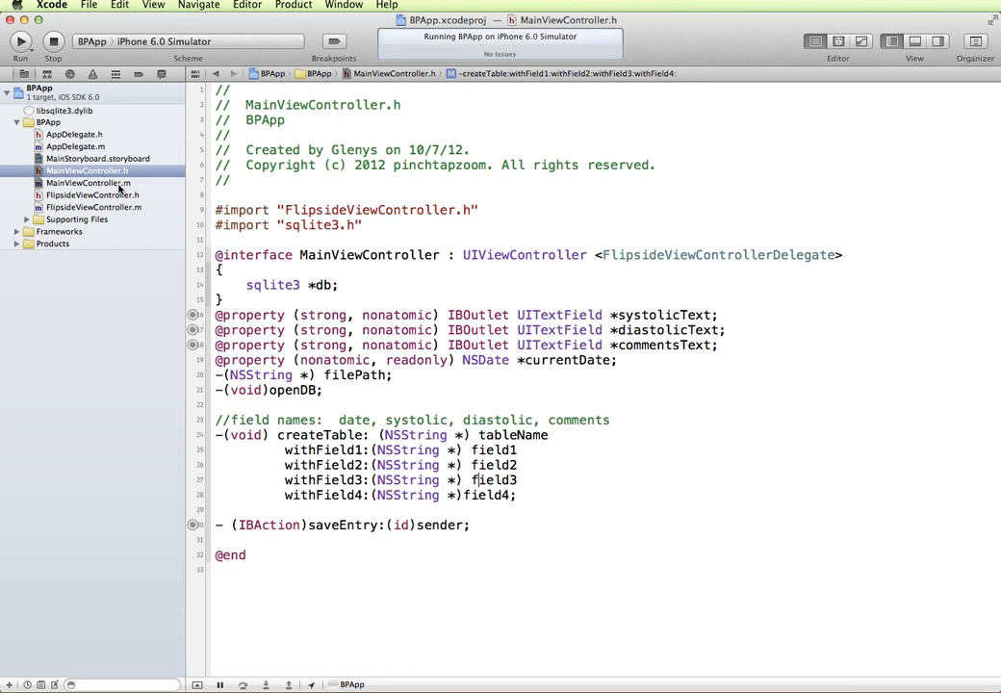
- View the filePath method returning bp.sql in MainViewController.m with the Utilities area shown
click(88, 183)
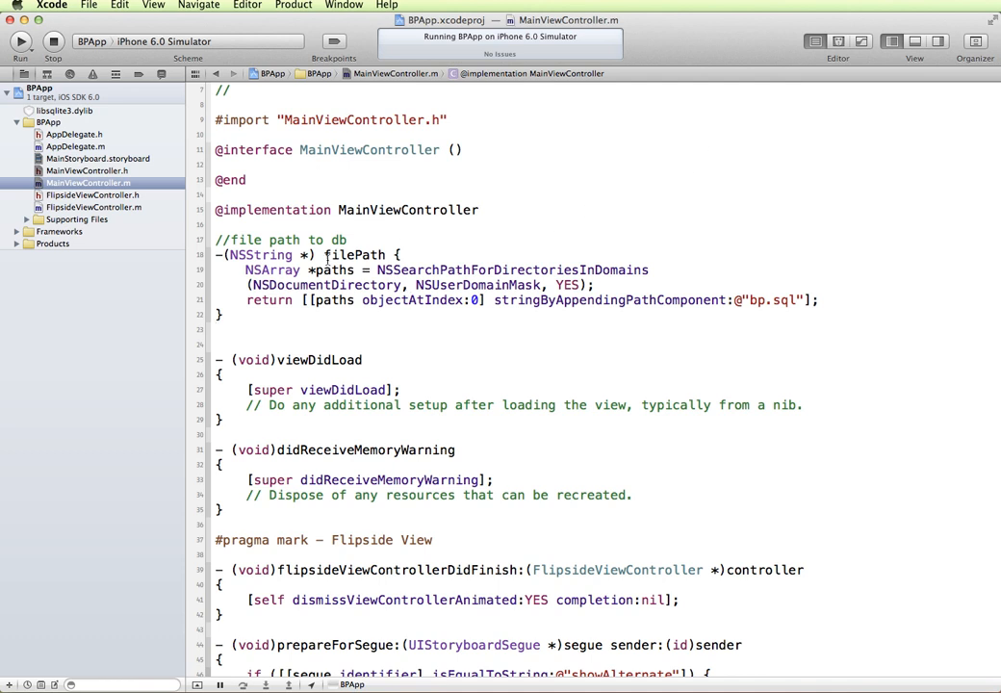
double_click(354, 254)
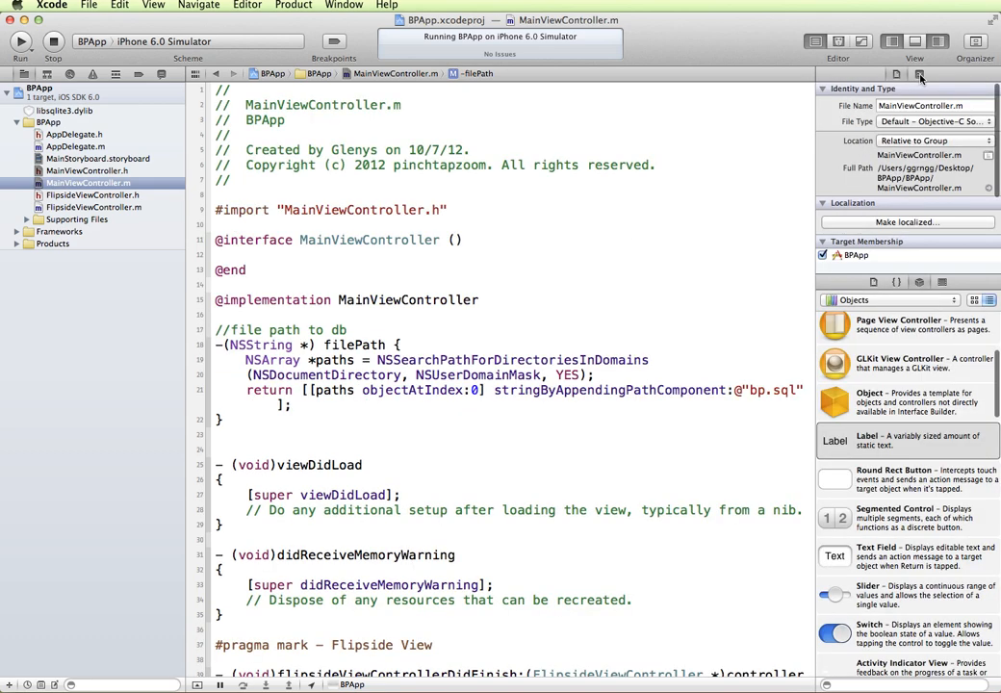
- Show Quick Help and highlight objectAtIndex:0 and bp.sql in the filePath method
click(920, 77)
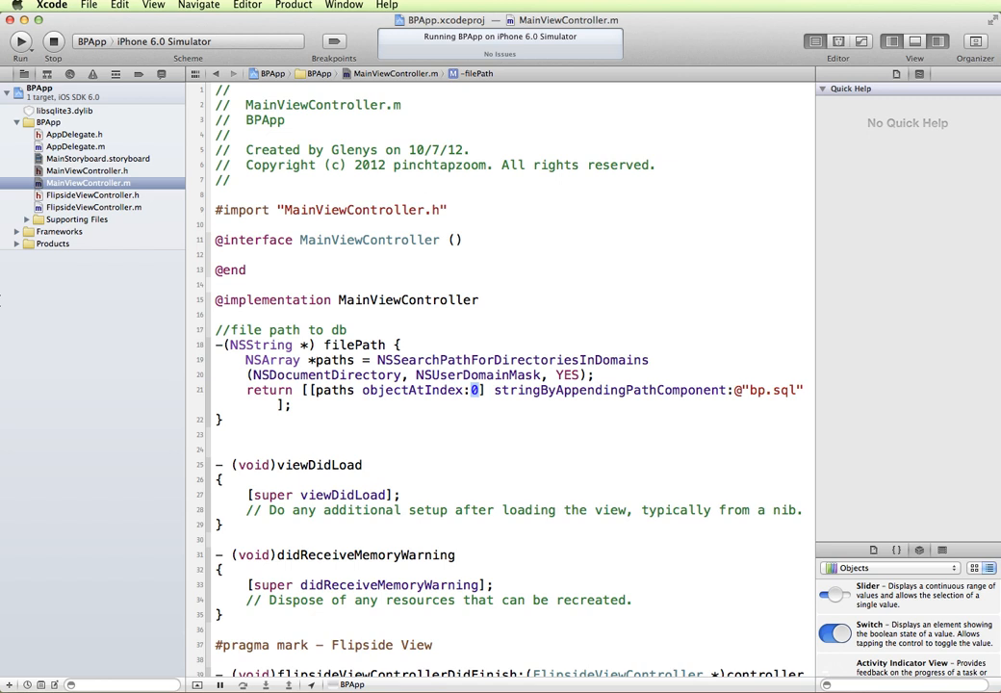
mouse_move(504, 388)
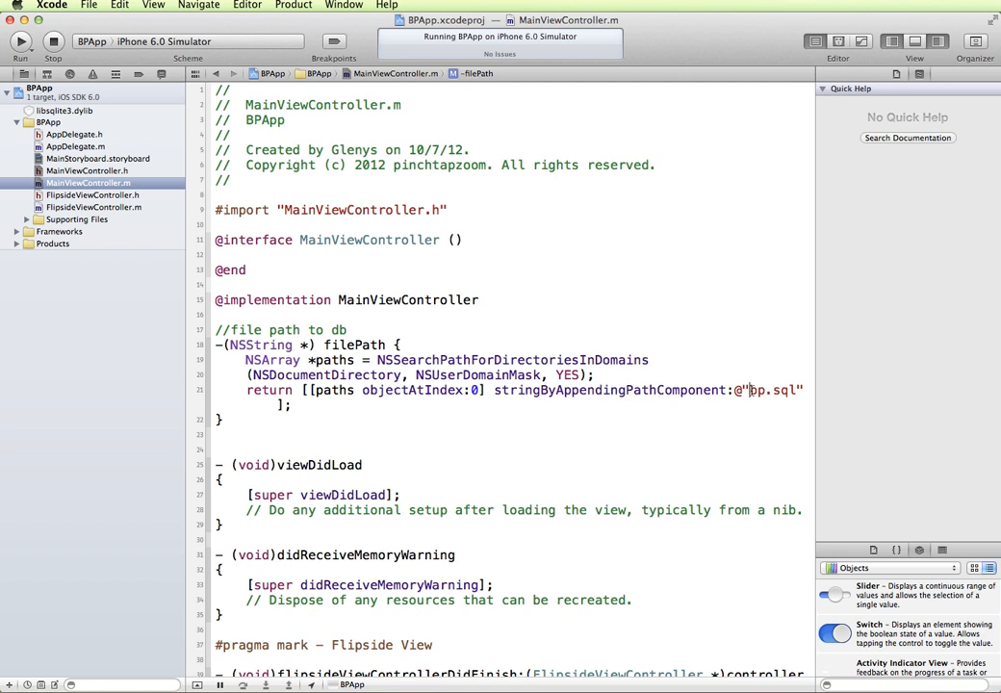
double_click(770, 389)
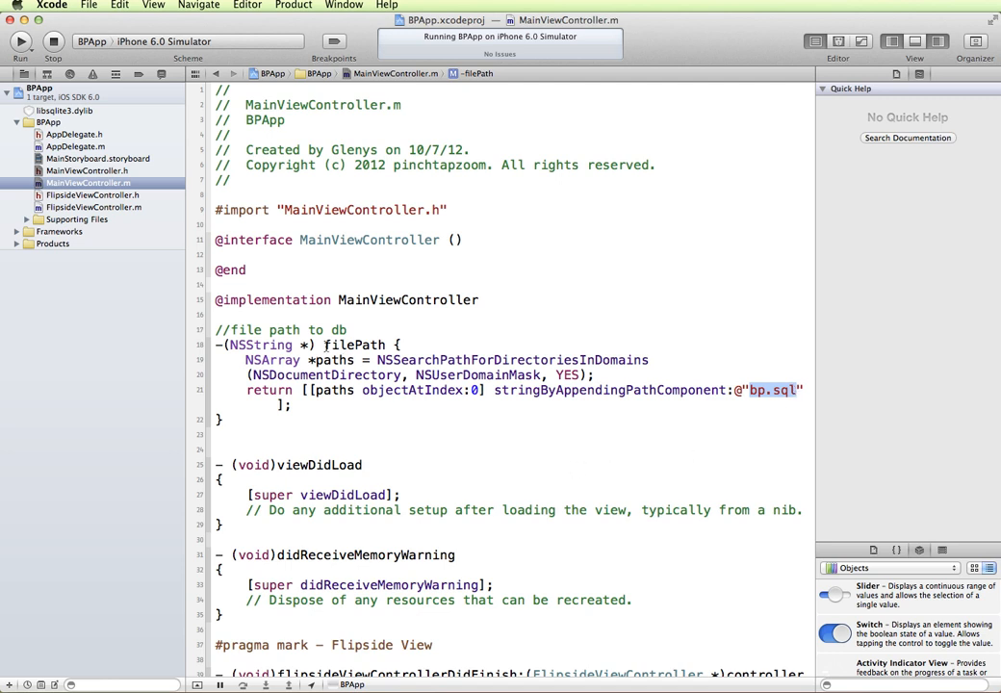
double_click(354, 345)
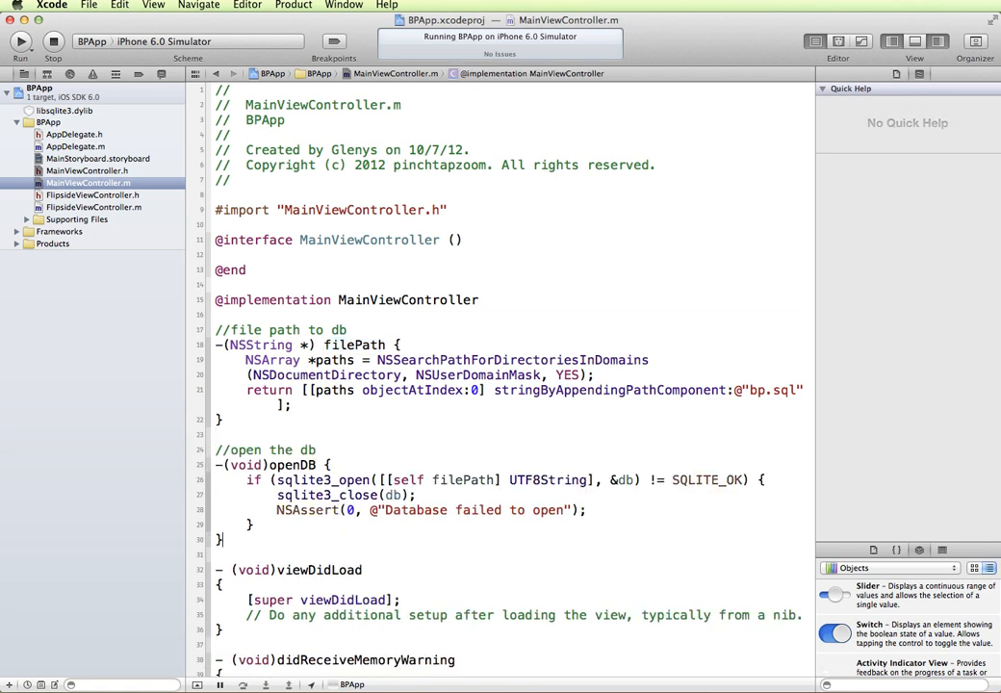
- Look up sqlite3_open, filePath, UTF8String and SQLITE_OK from the openDB method in Quick Help
scroll(down, 3)
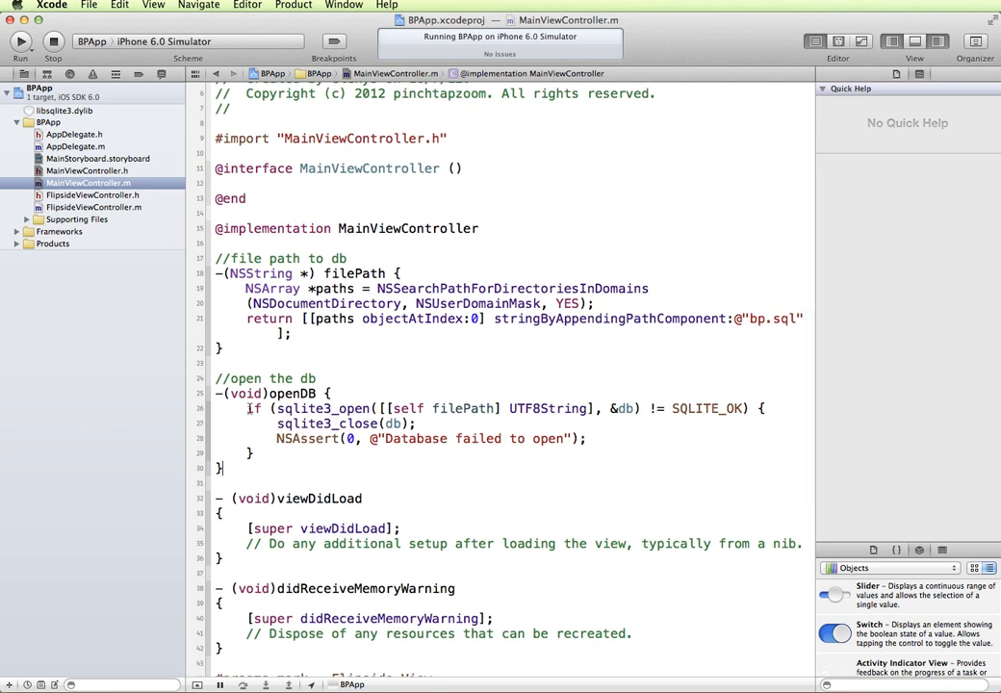
double_click(324, 408)
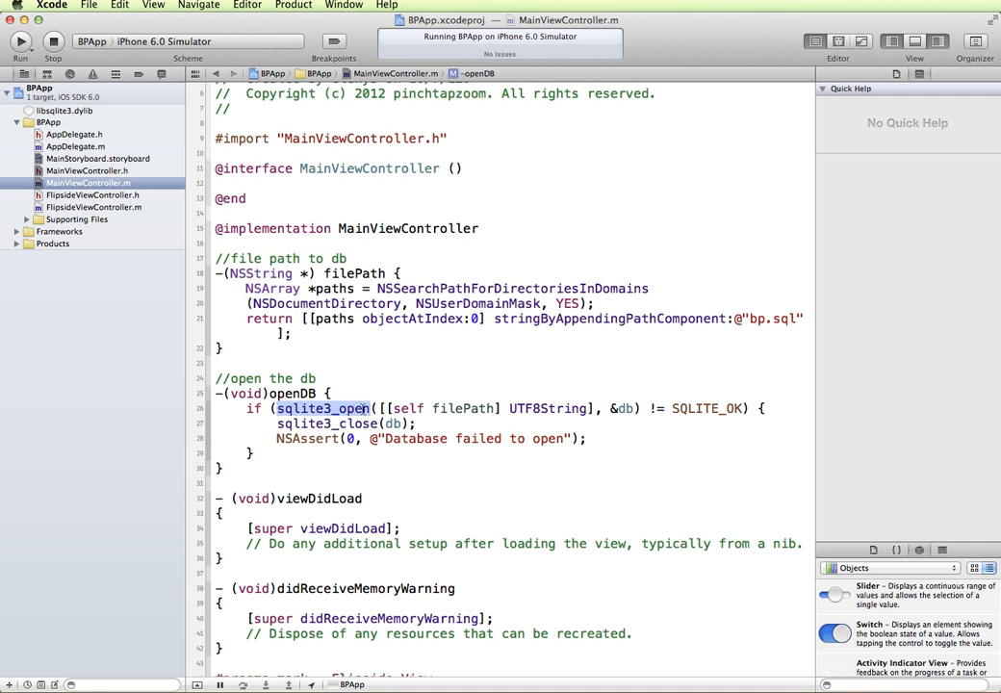
click(323, 408)
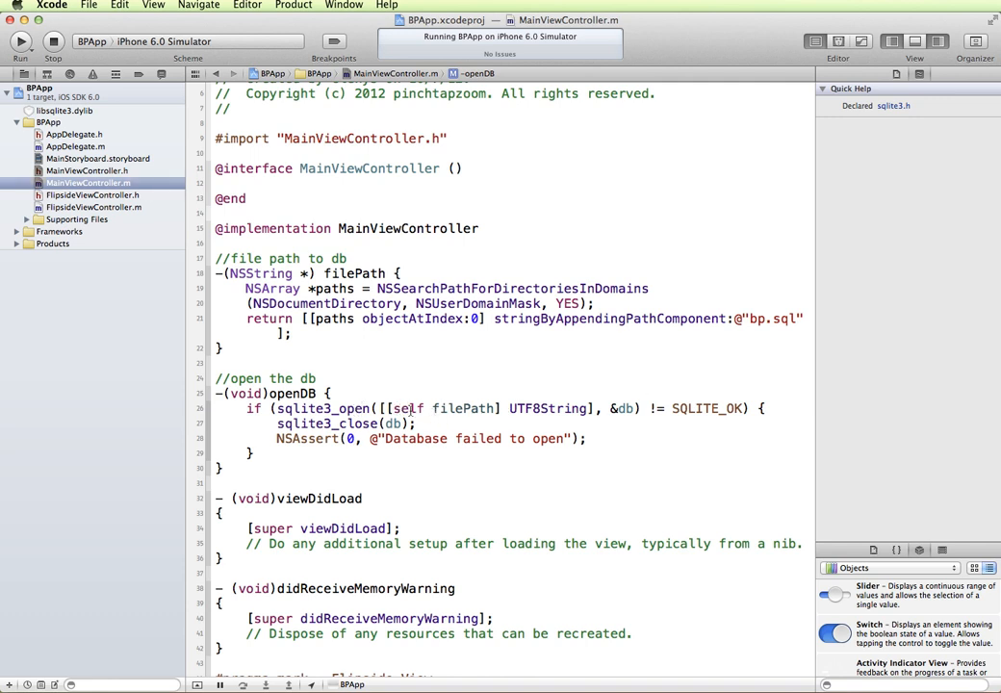
double_click(462, 408)
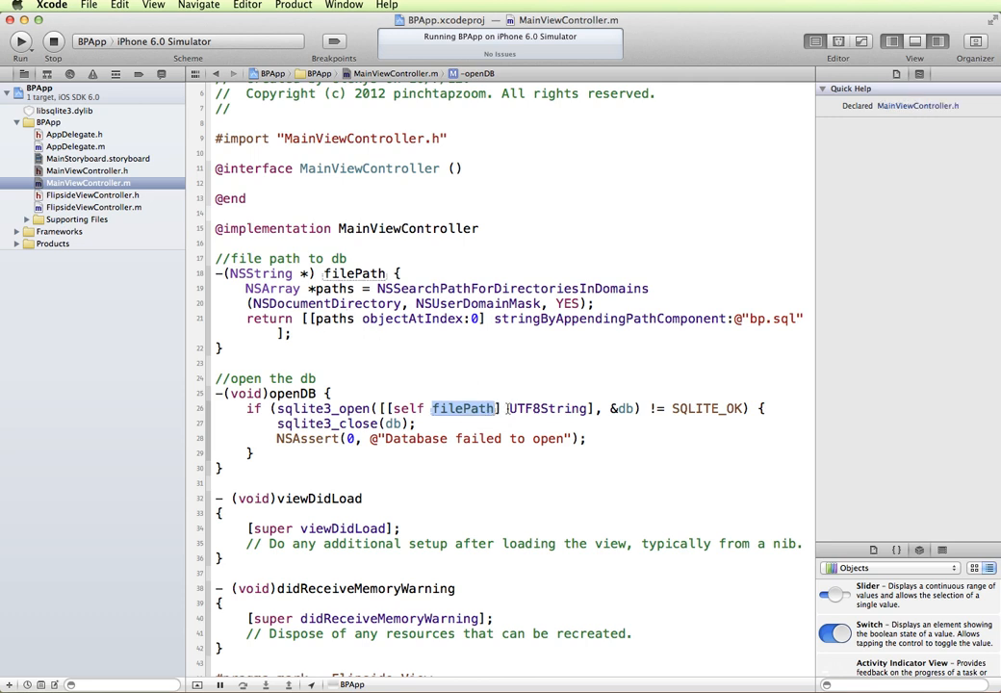
double_click(547, 408)
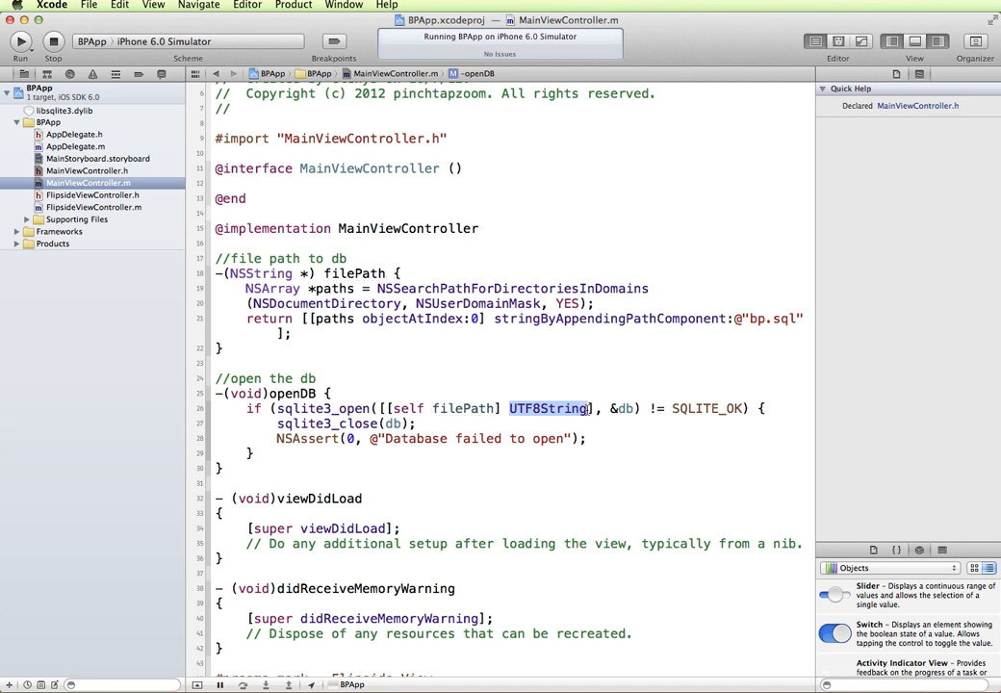
click(547, 408)
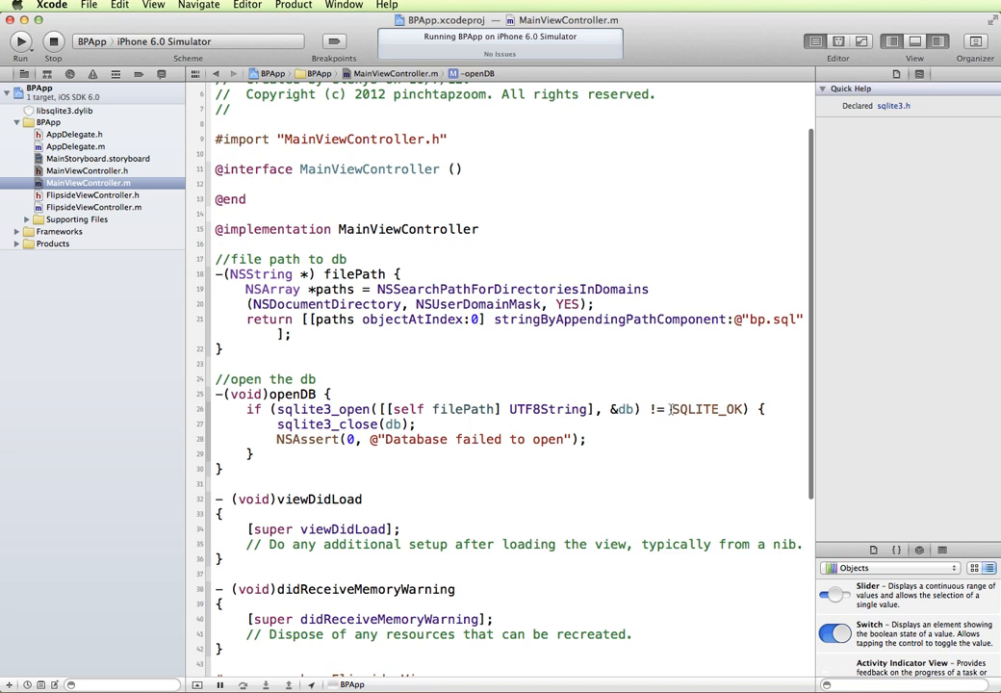
double_click(708, 408)
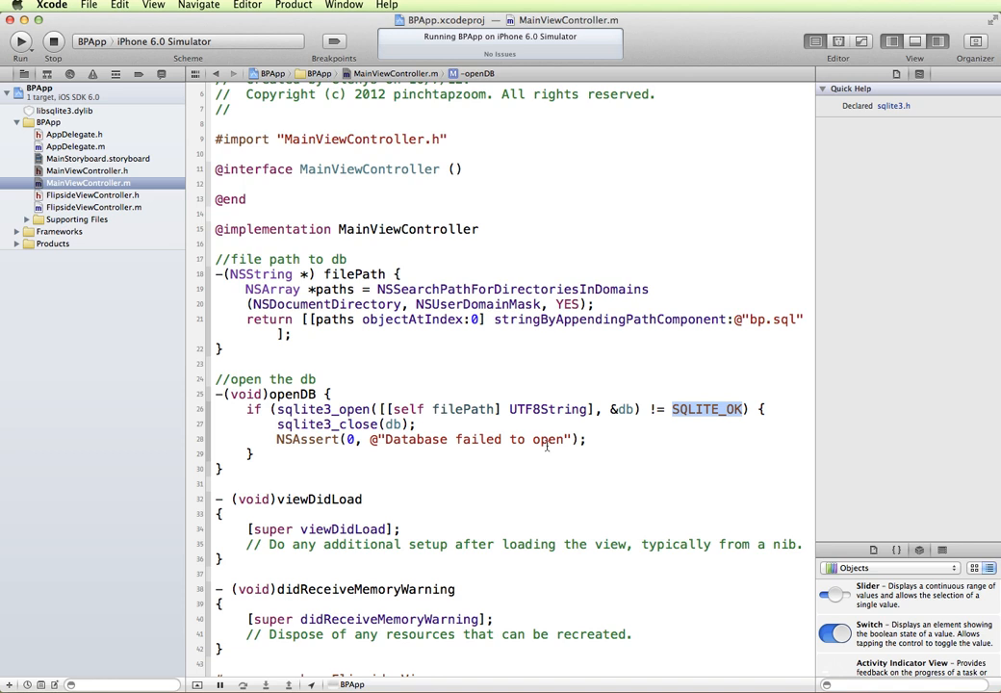
mouse_move(547, 447)
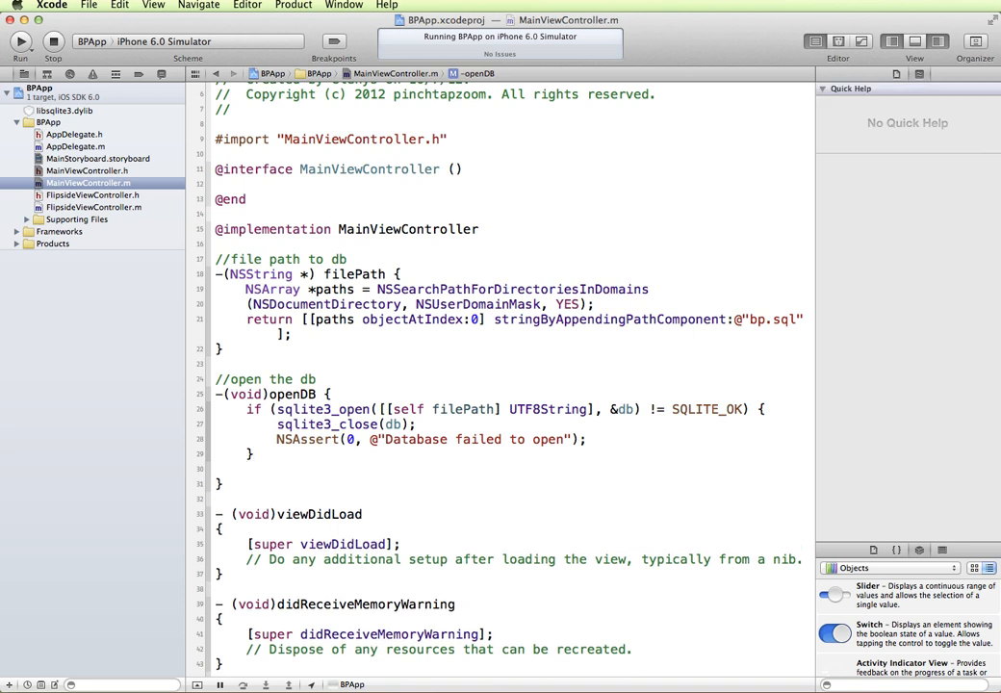
- Add an else branch logging "database opened" and call [self openDB]; in viewDidLoad
text(else{)
text(NSLog(@"database opened");)
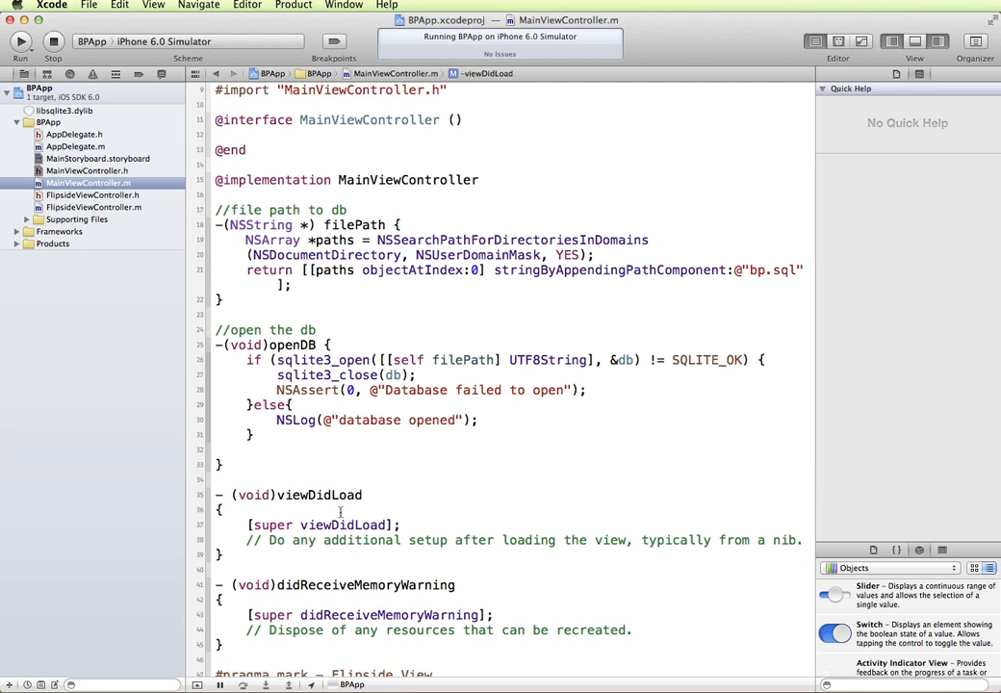
text([se)
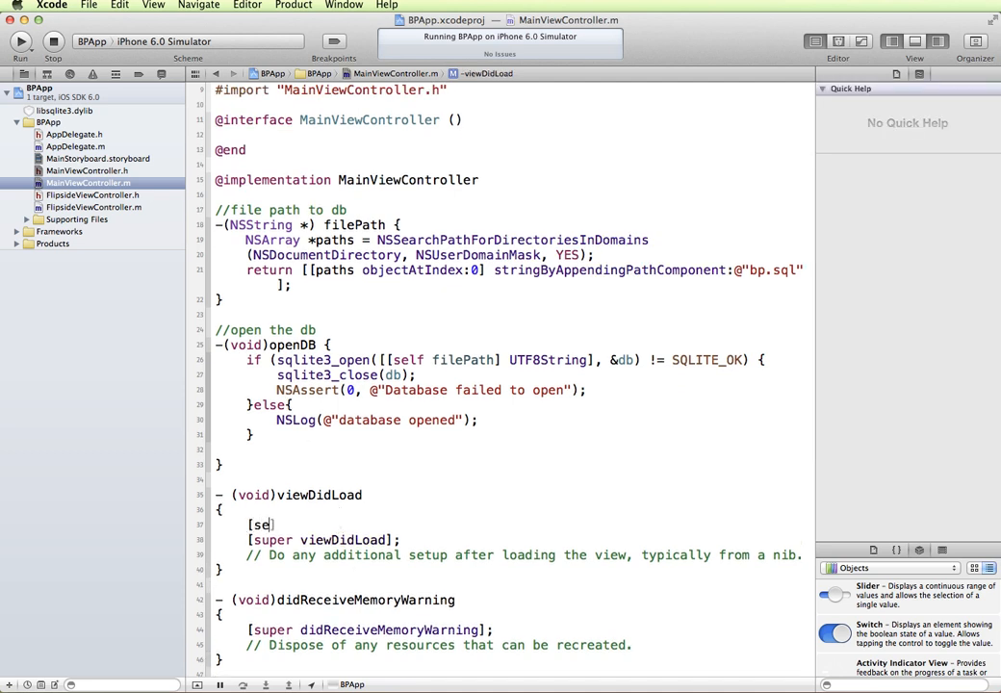
text(lf openDB];)
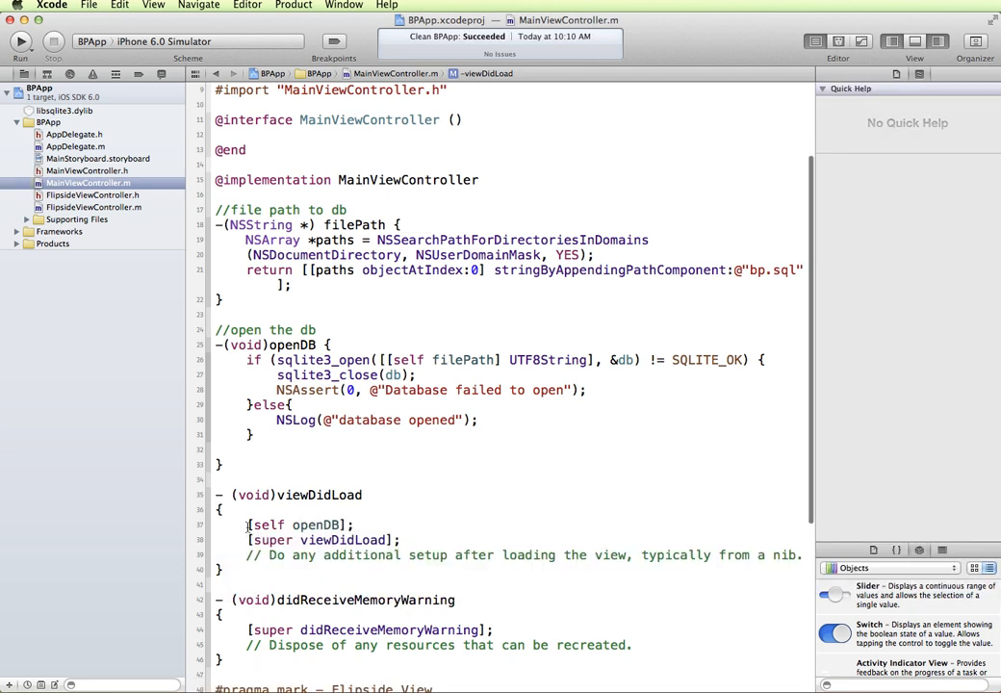
double_click(300, 523)
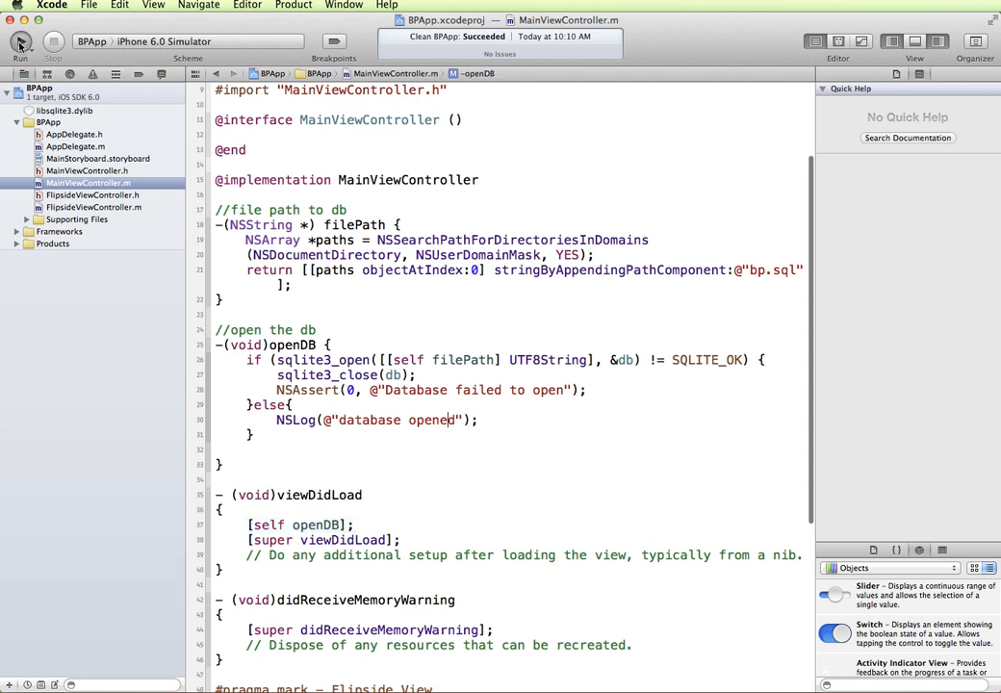
- Run BPApp in the iPhone 6.0 Simulator so the console logs "database opened"
click(19, 42)
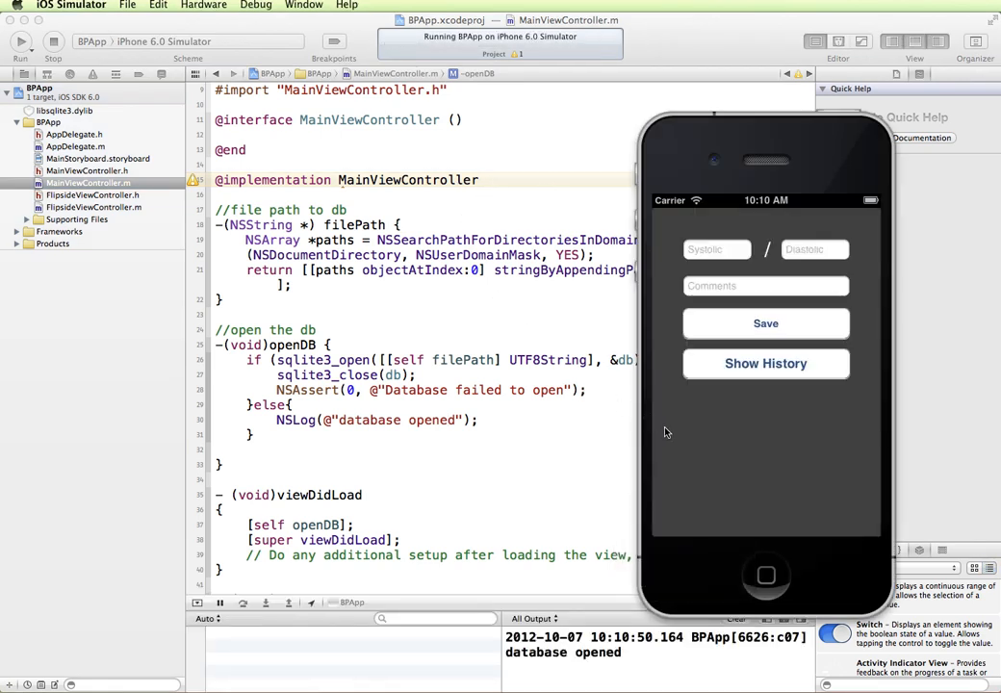
mouse_move(709, 513)
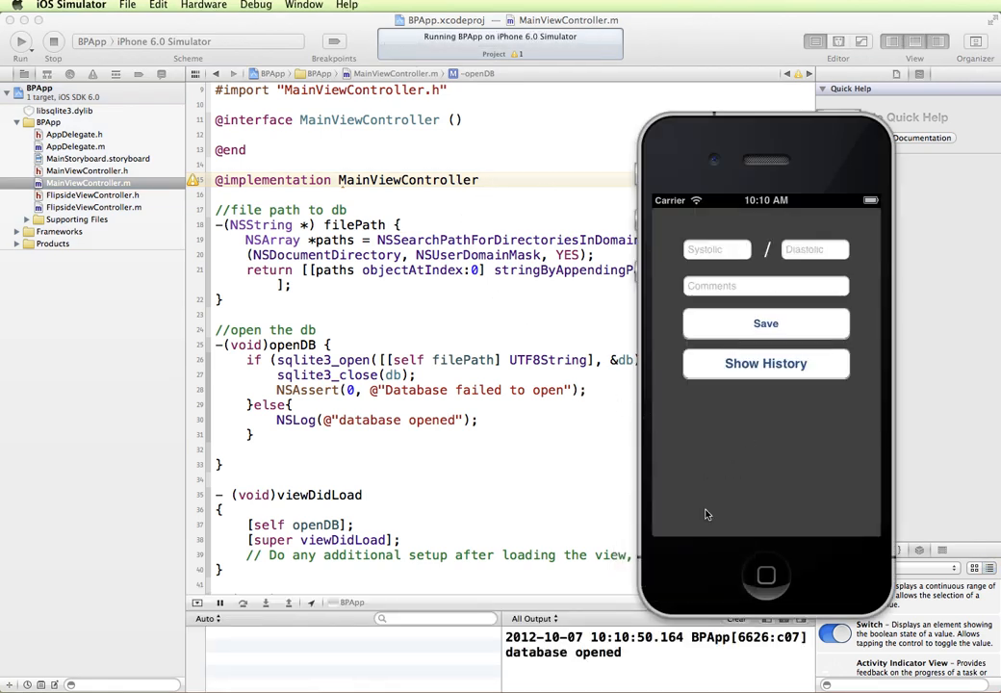
mouse_move(597, 662)
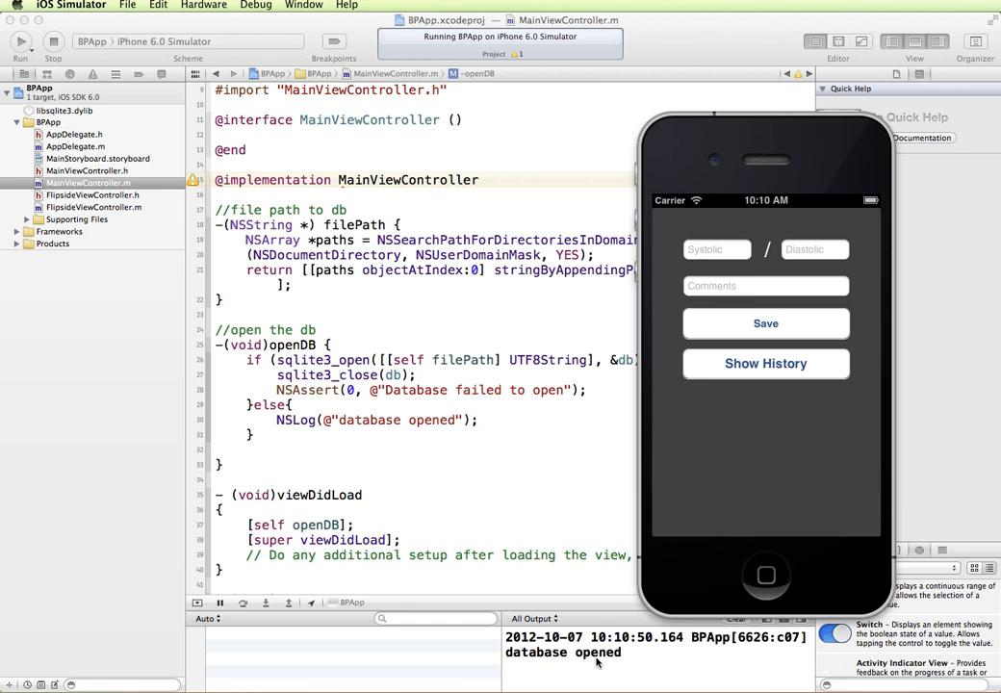
mouse_move(588, 448)
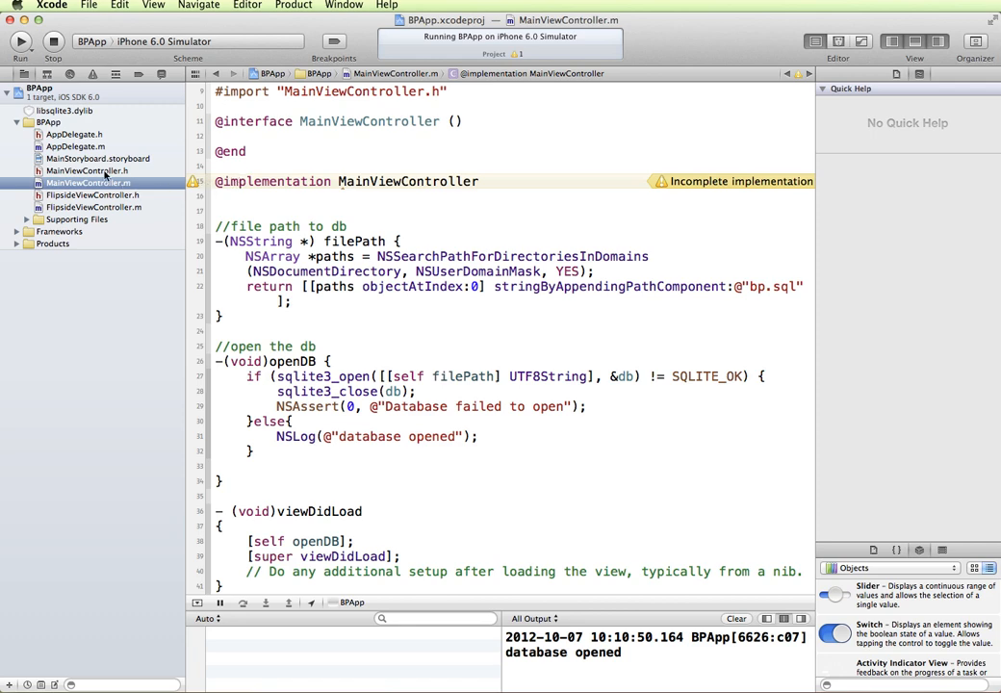
- Copy the createTable:withField1..4: declaration from the header into the .m file as an empty stub and rerun
click(86, 169)
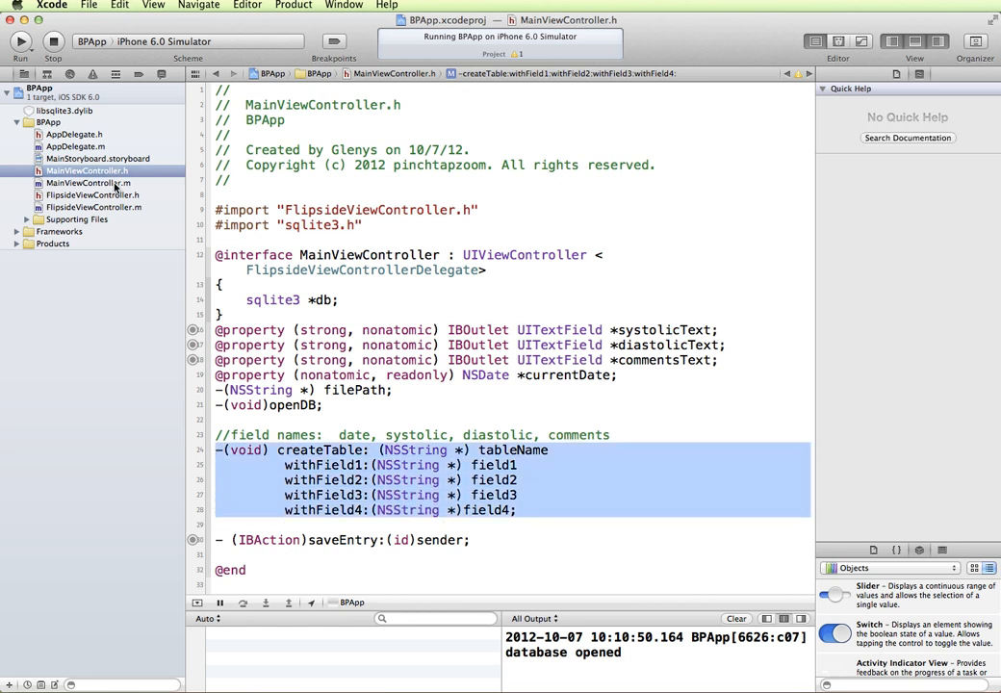
click(89, 183)
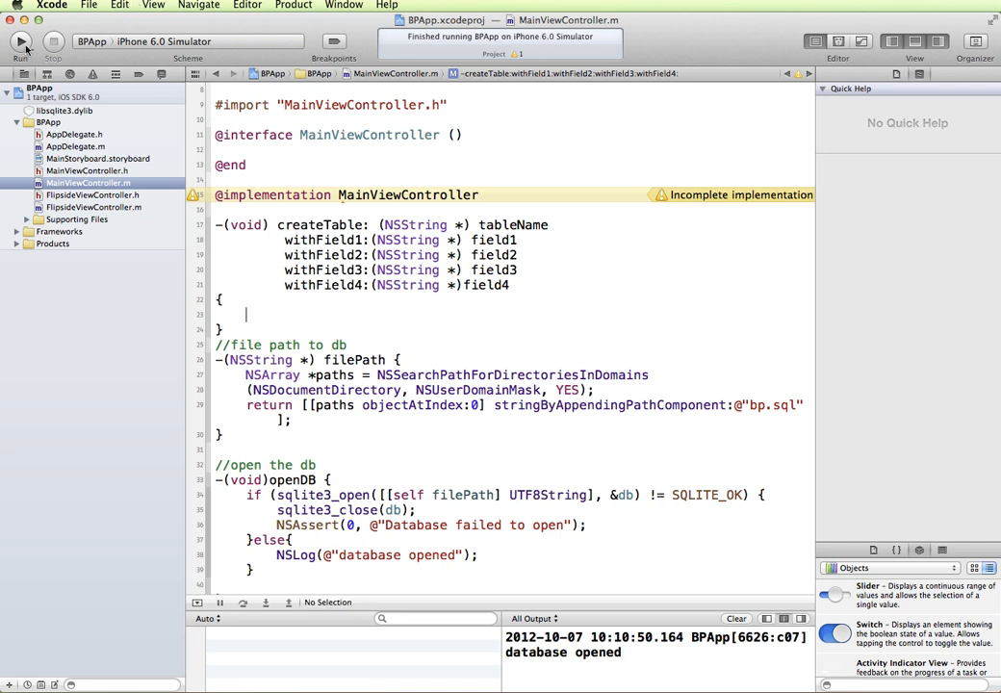
click(19, 40)
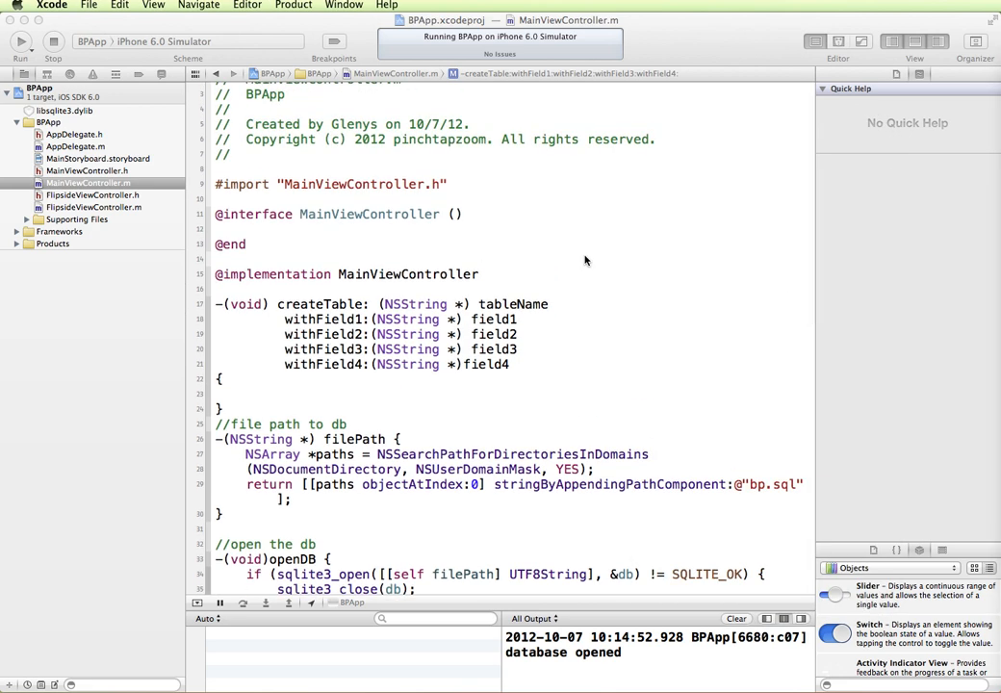
- Scroll through MainViewController.m past the createTable stub while the simulator launches and logs 'database opened'
scroll(down, 3)
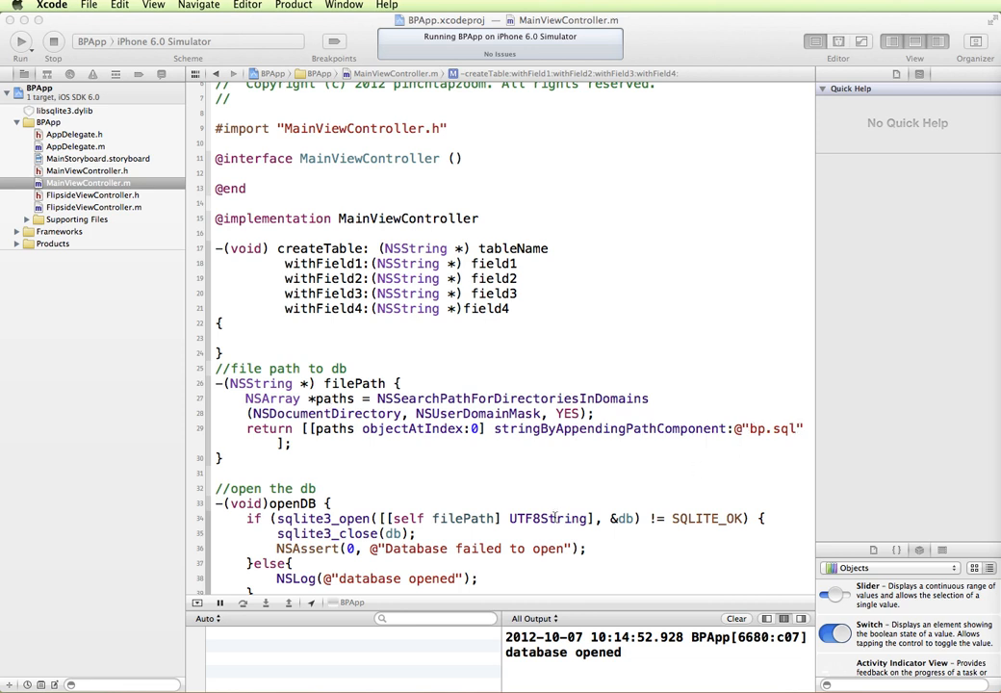
scroll(down, 3)
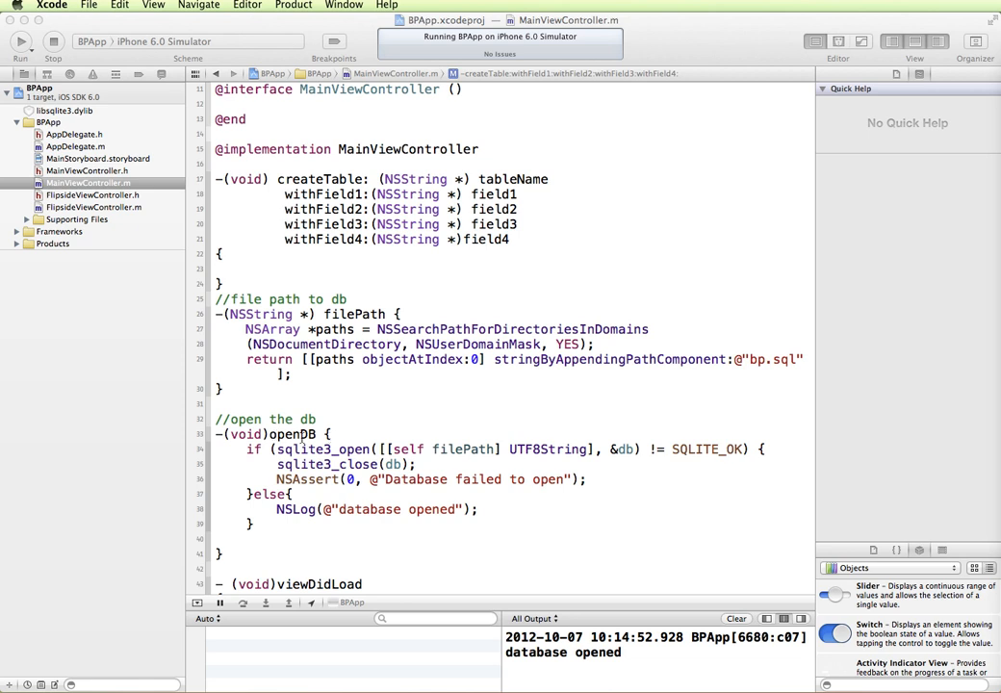
mouse_move(371, 493)
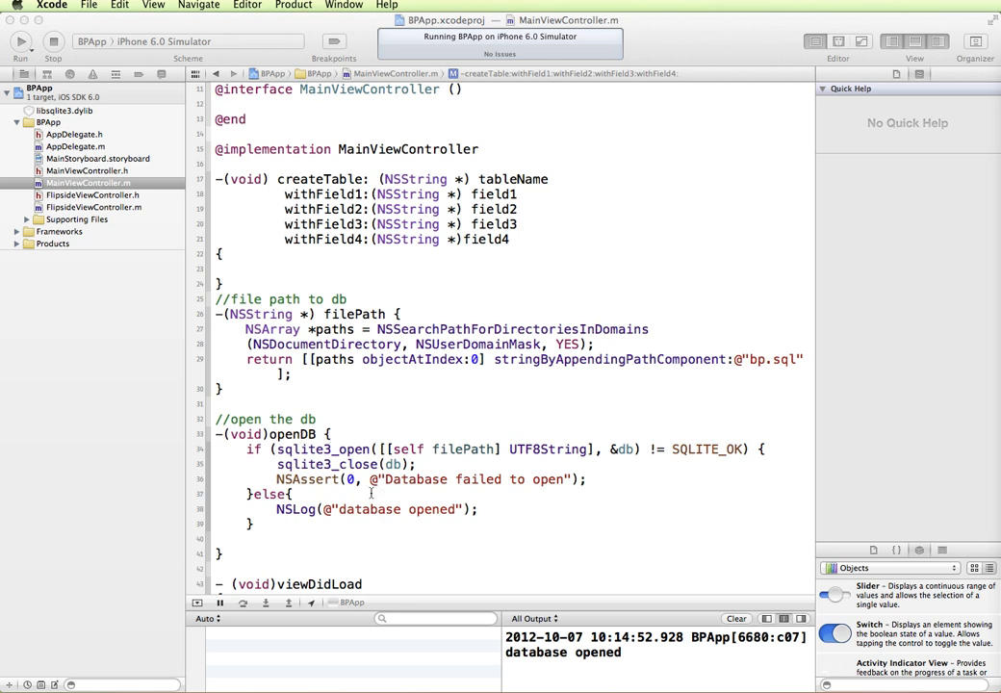